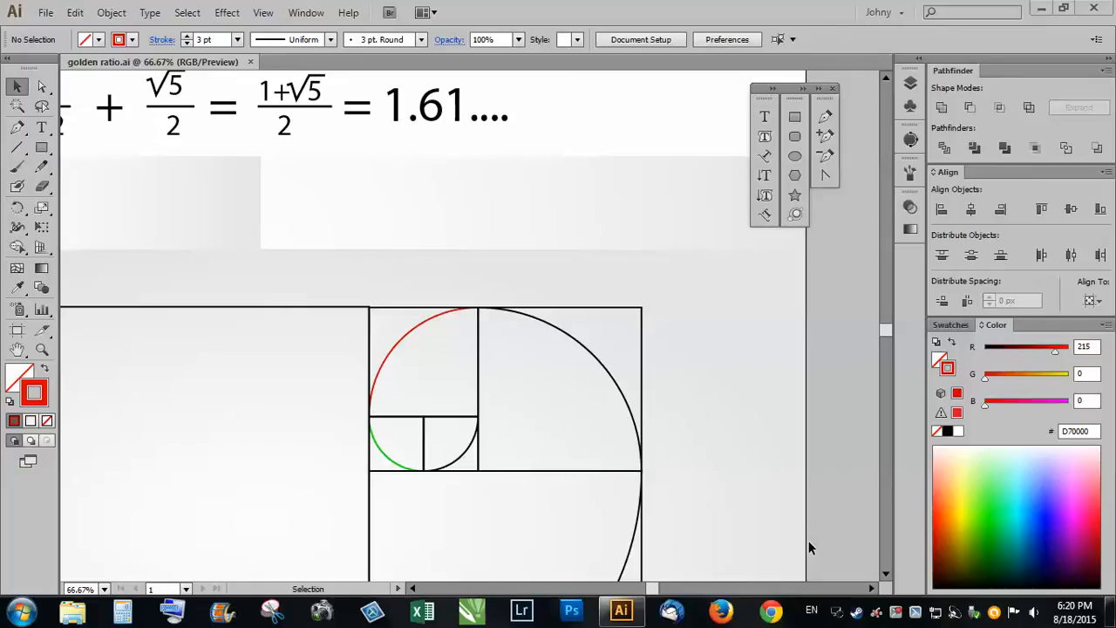
mouse_move(806, 545)
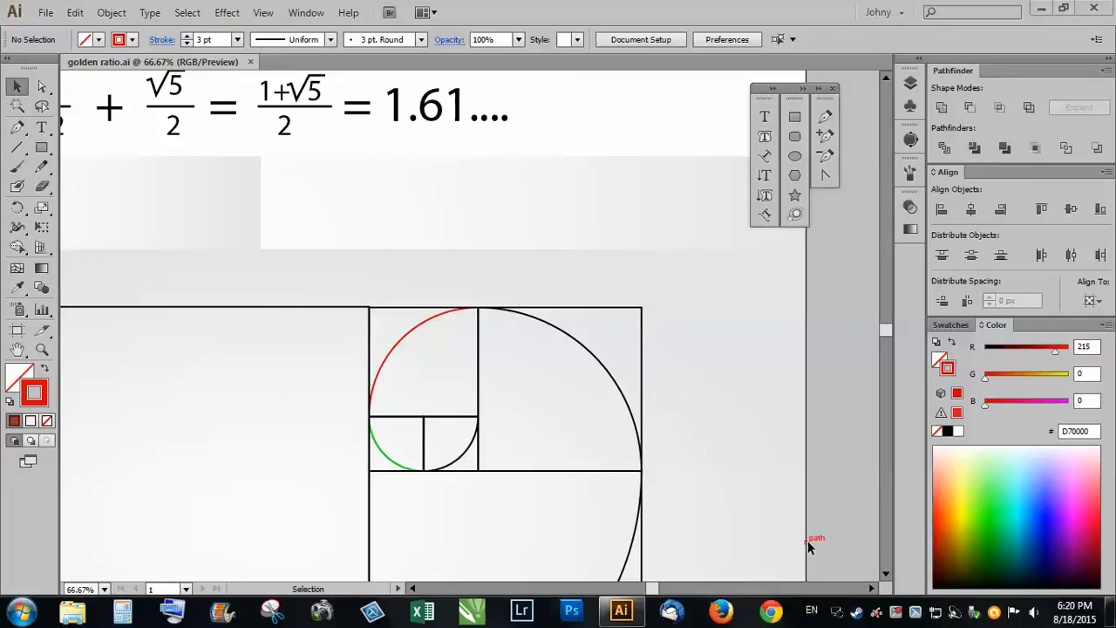
mouse_move(809, 545)
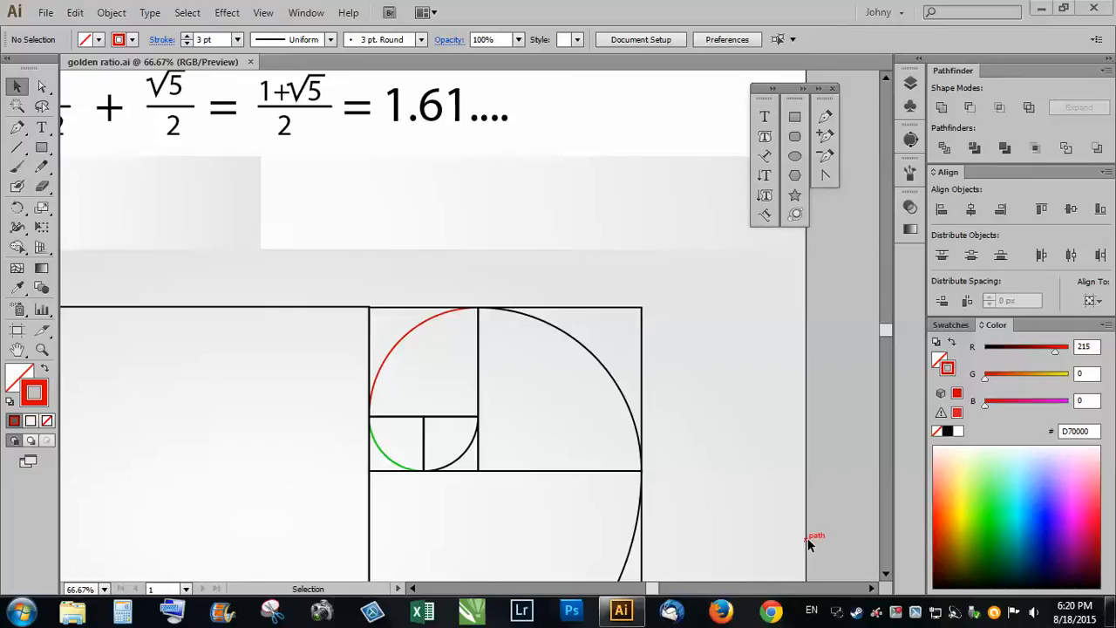
mouse_move(811, 541)
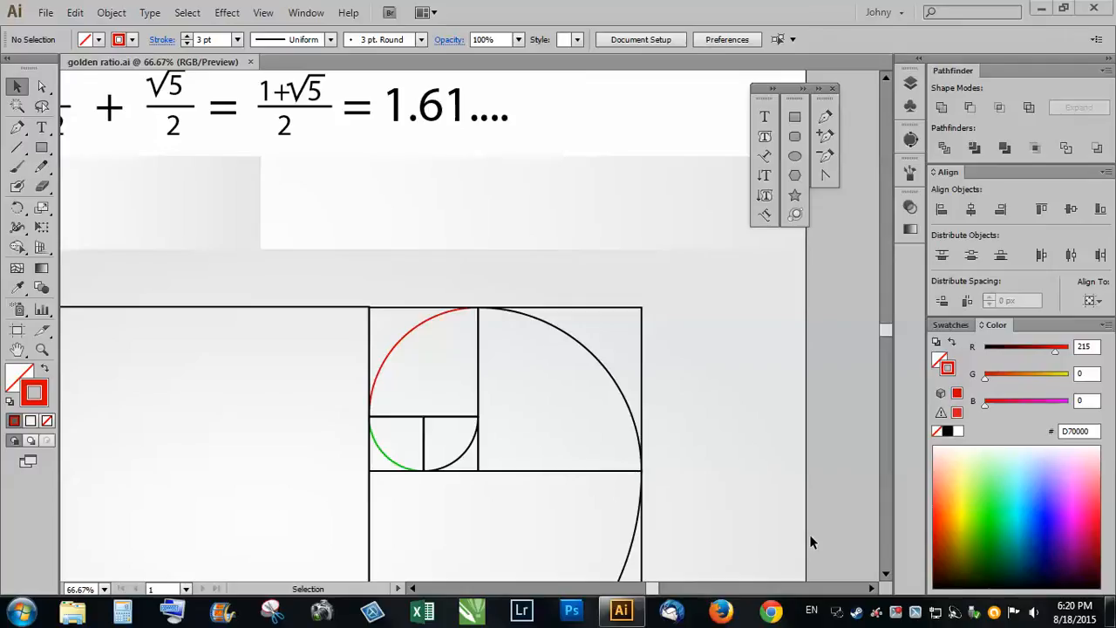
mouse_move(741, 489)
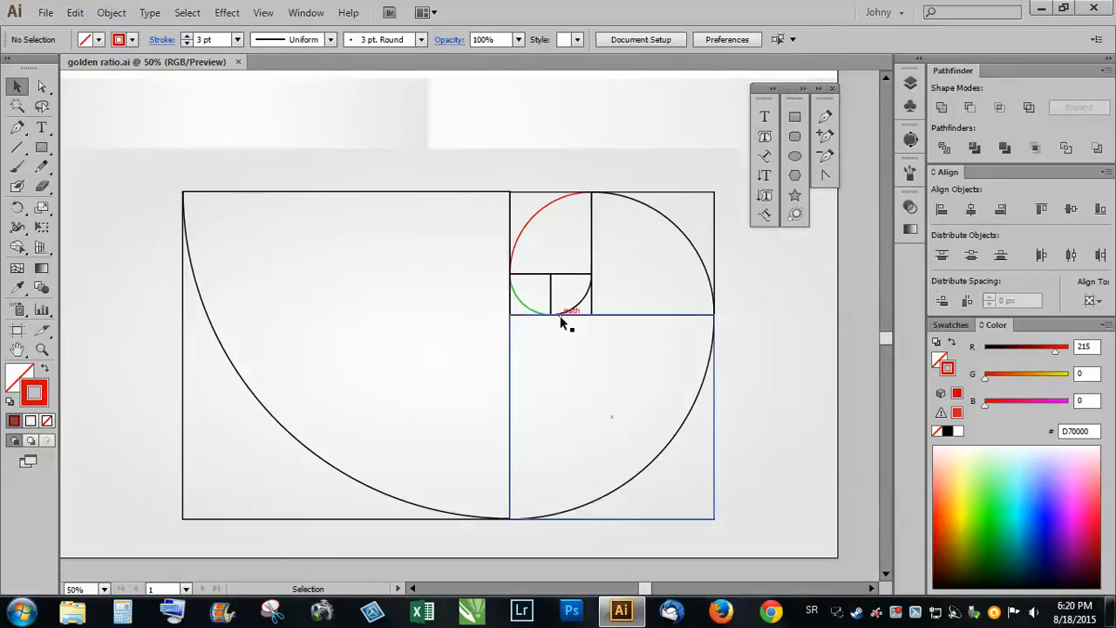
- Delete the existing spiral drawing from the artboard
left_click(462, 338)
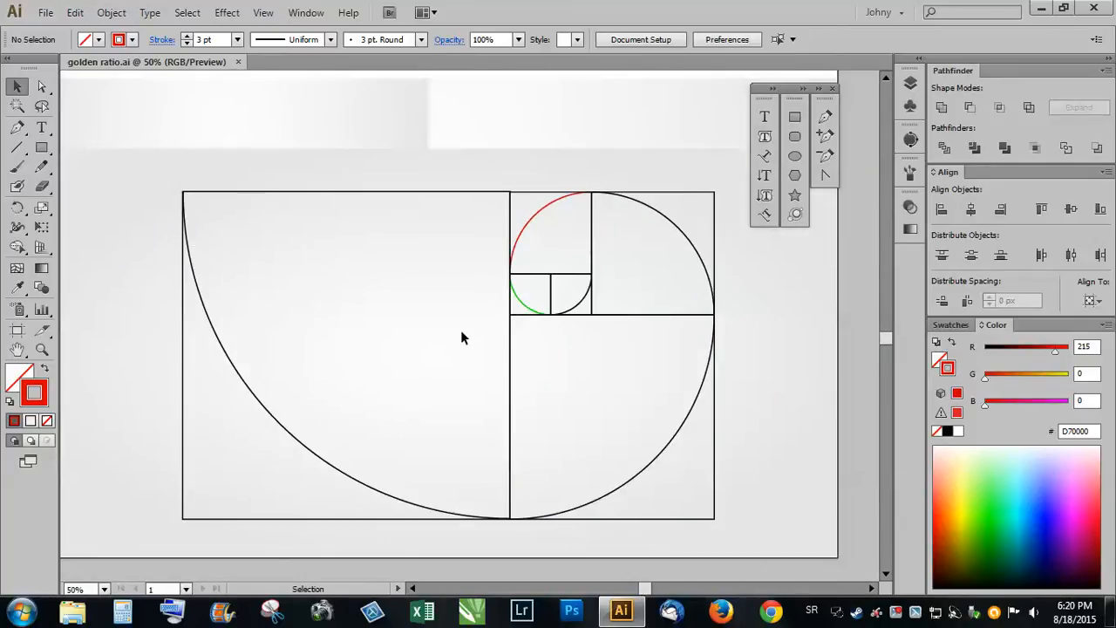
mouse_move(314, 361)
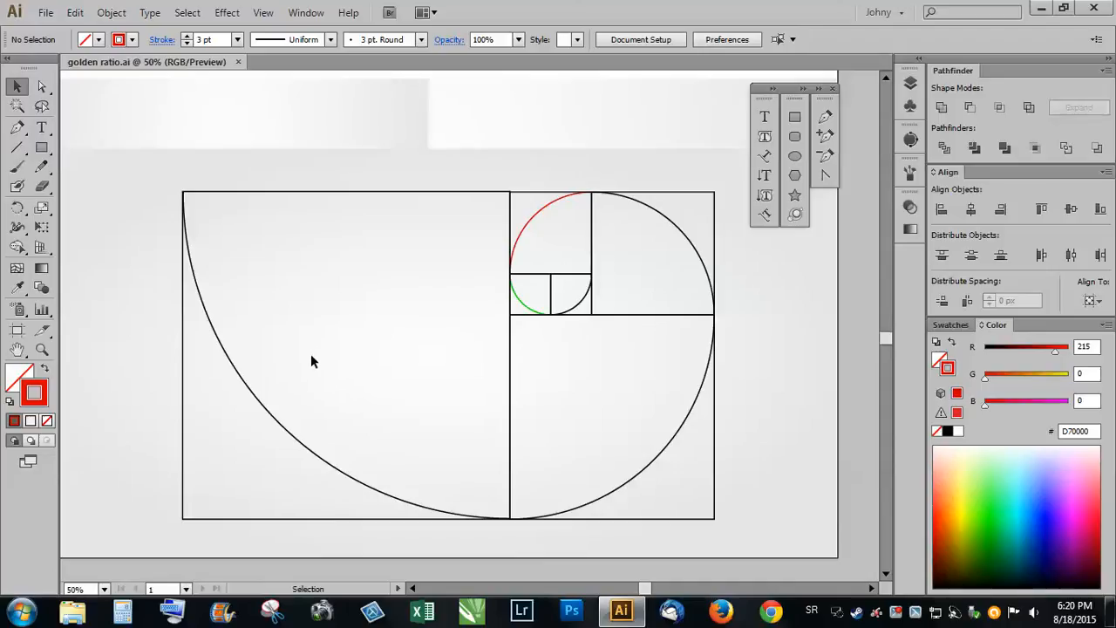
mouse_move(175, 357)
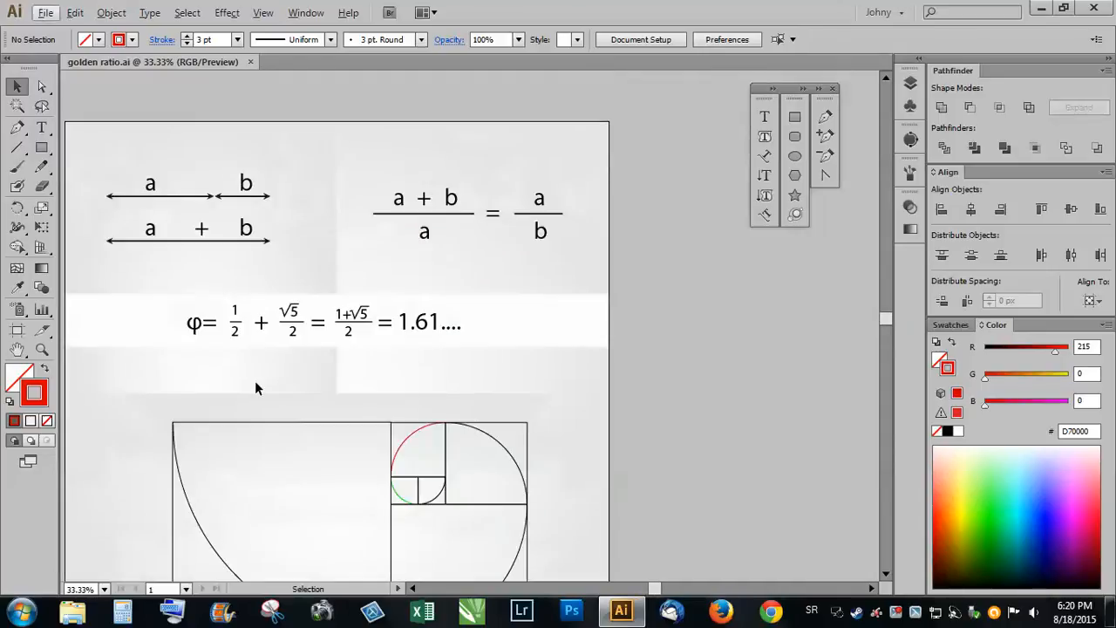
mouse_move(247, 379)
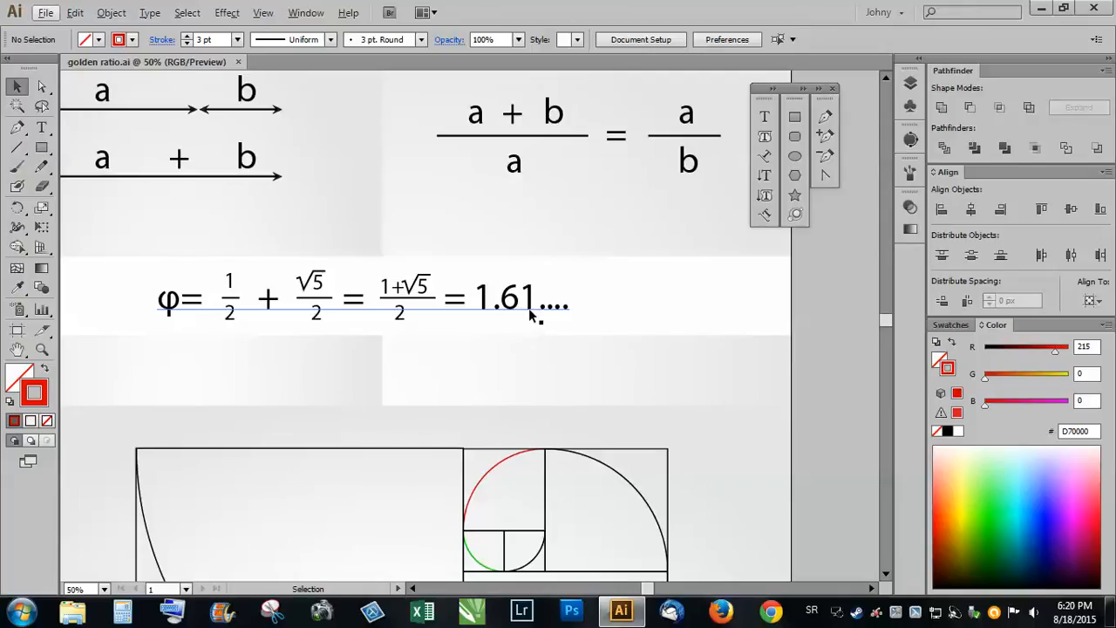
scroll("down", 3)
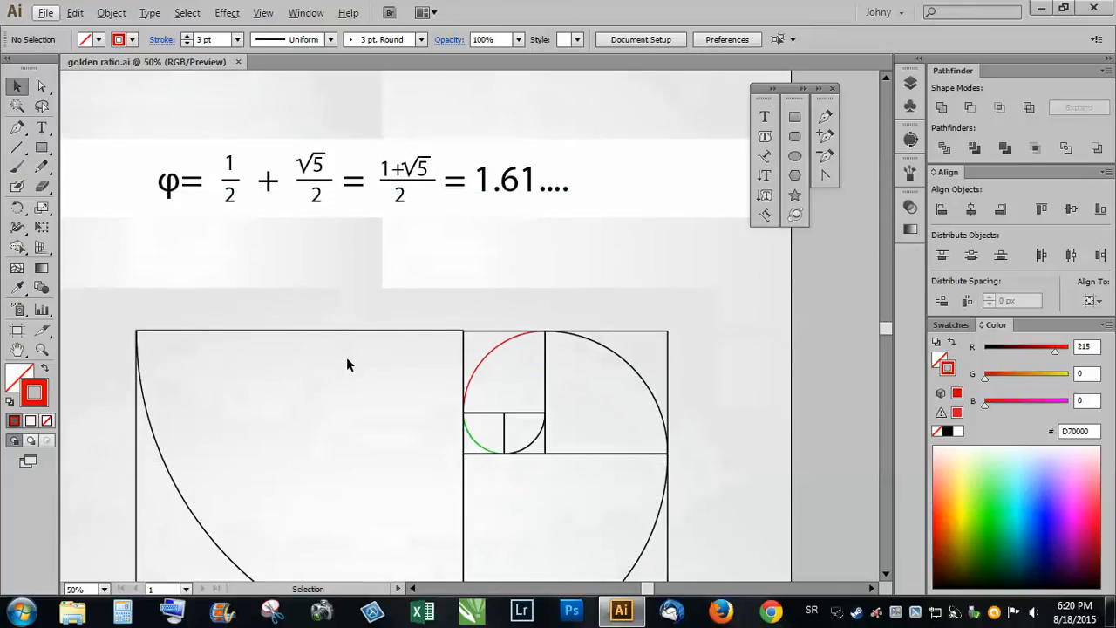
mouse_move(242, 350)
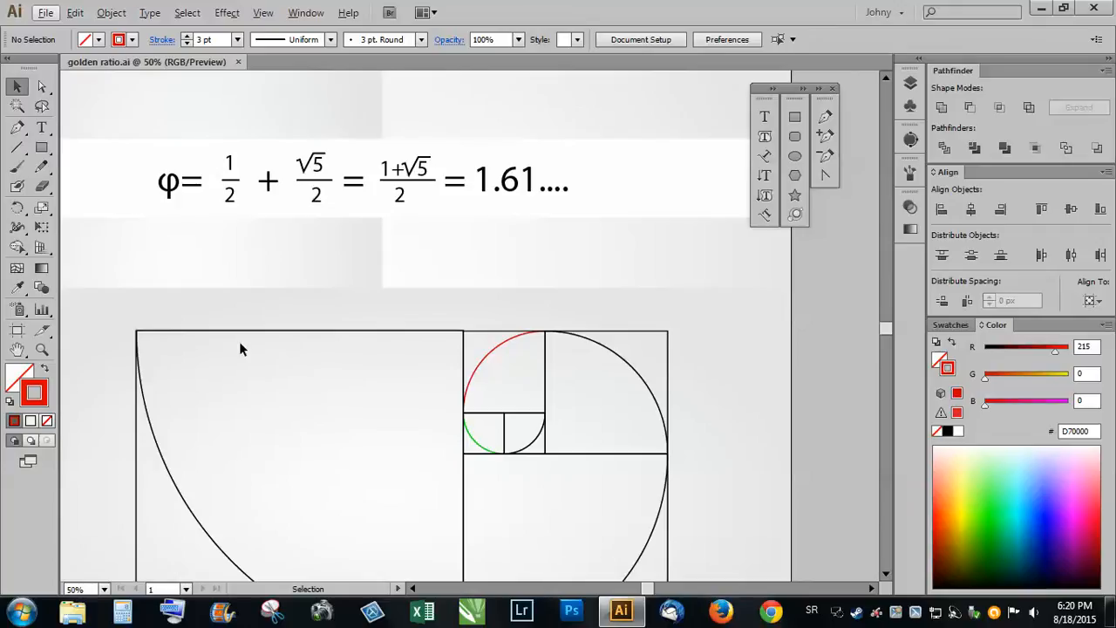
mouse_move(85, 340)
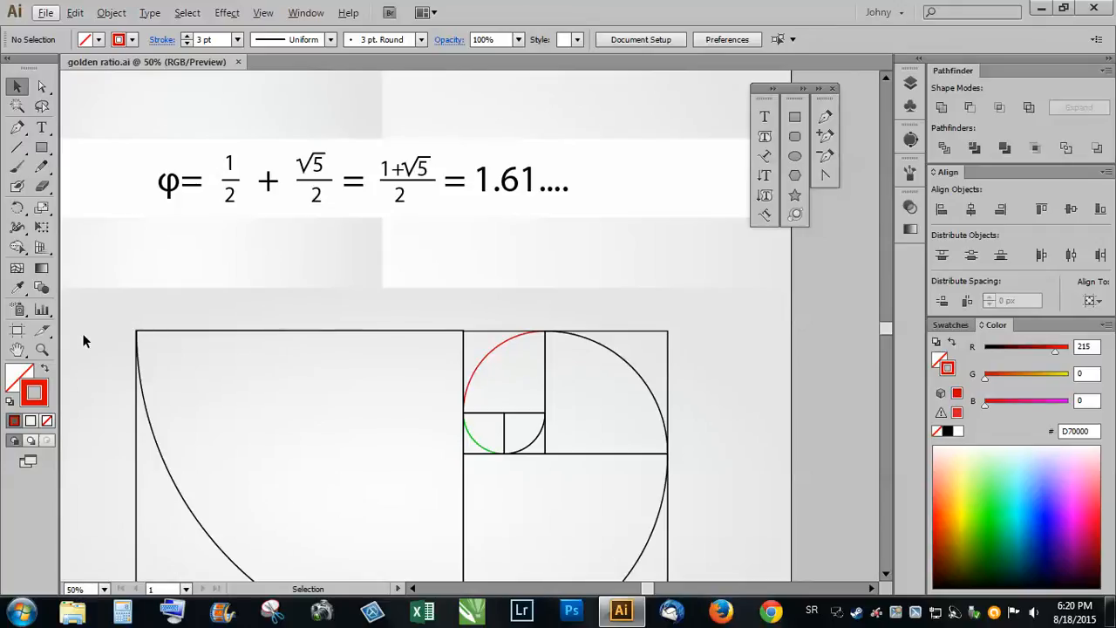
mouse_move(157, 326)
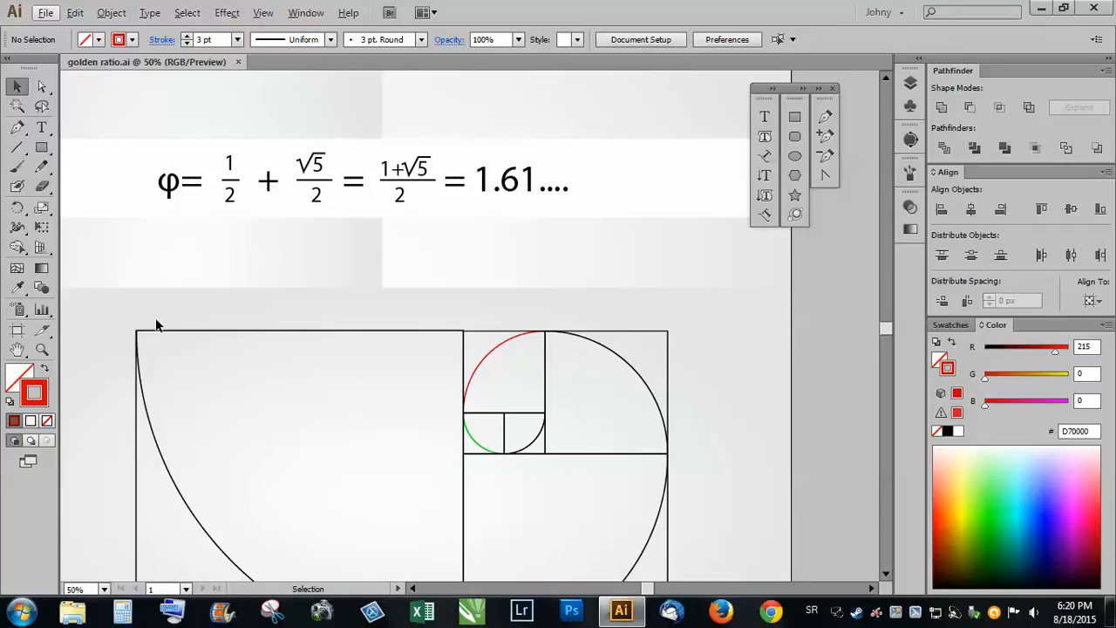
mouse_move(231, 303)
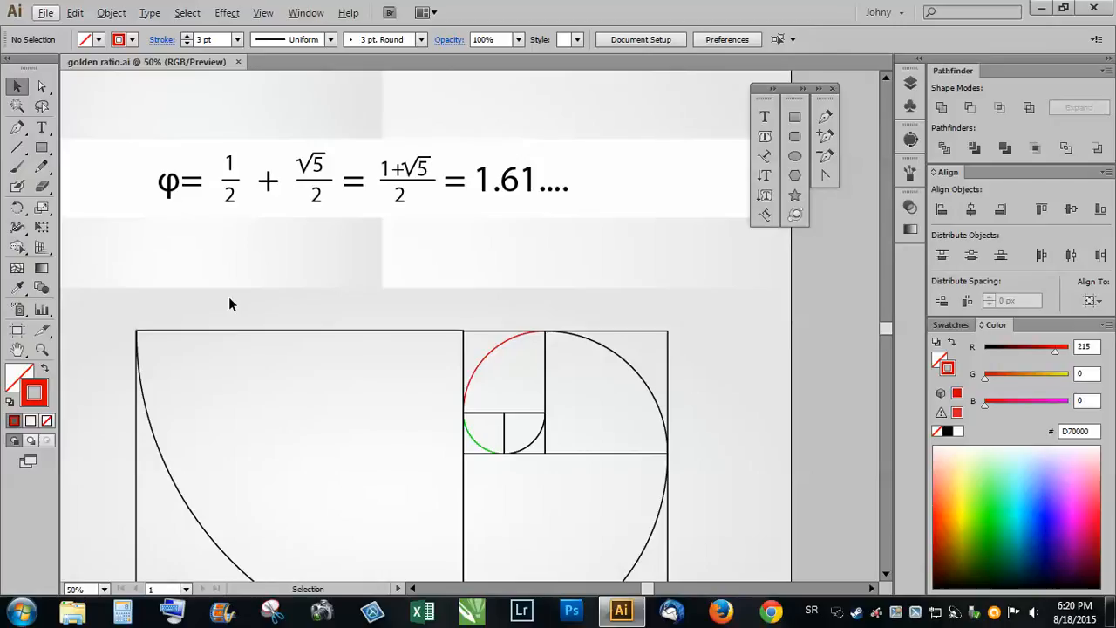
mouse_move(200, 367)
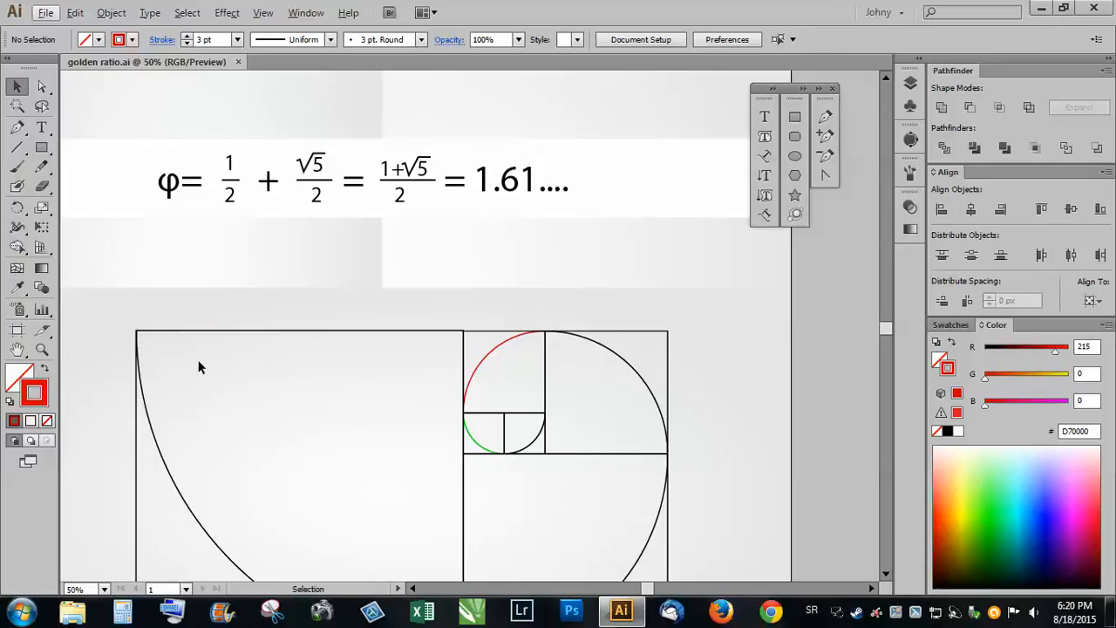
mouse_move(209, 211)
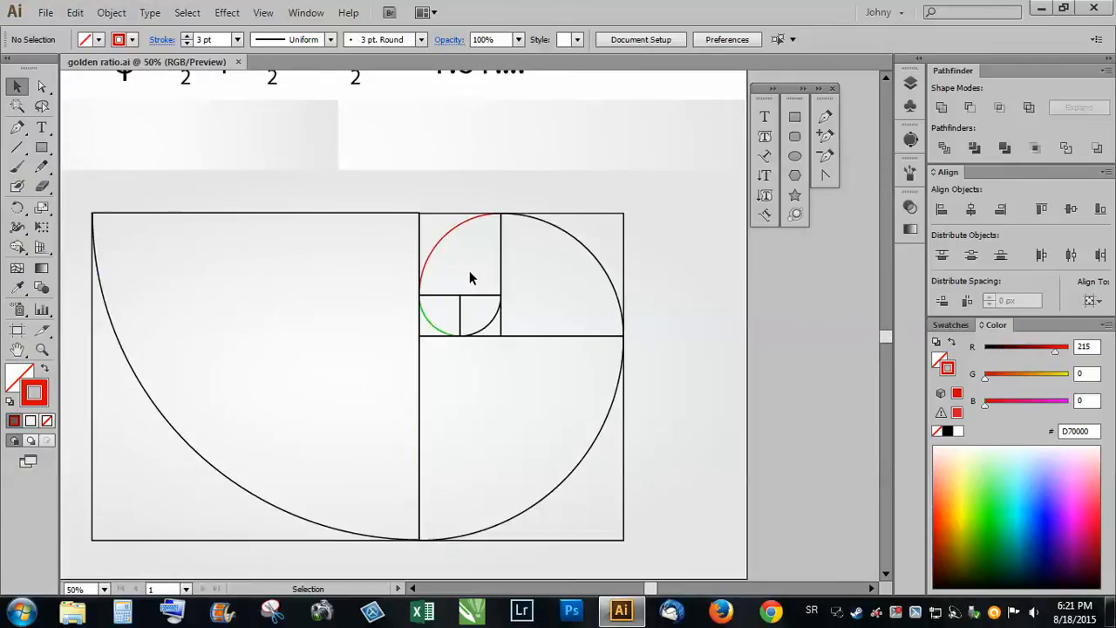
mouse_move(294, 497)
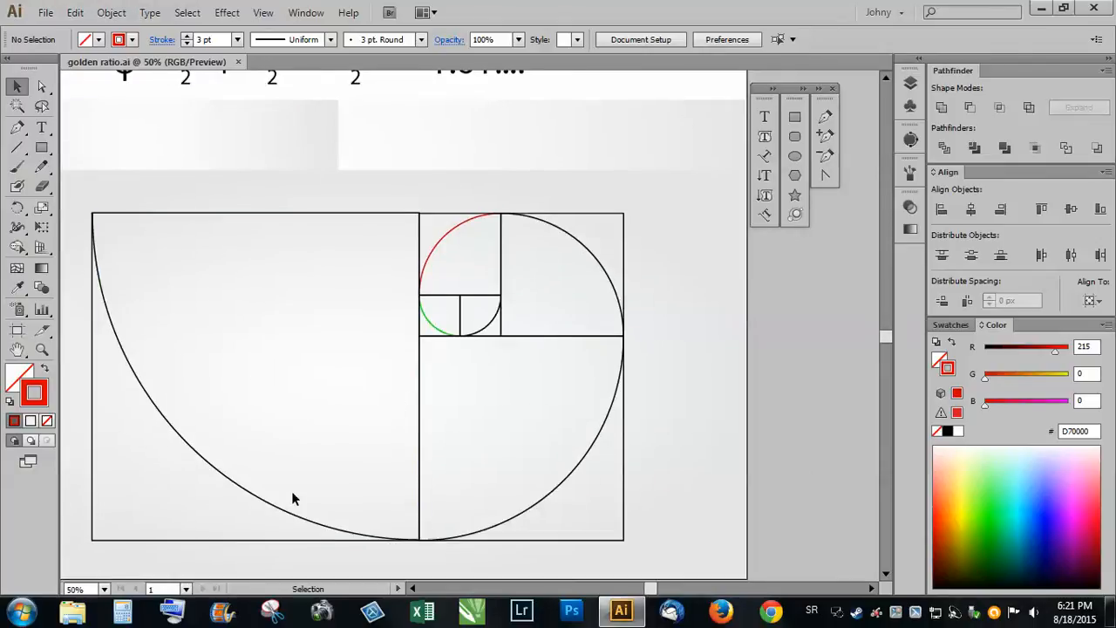
mouse_move(124, 208)
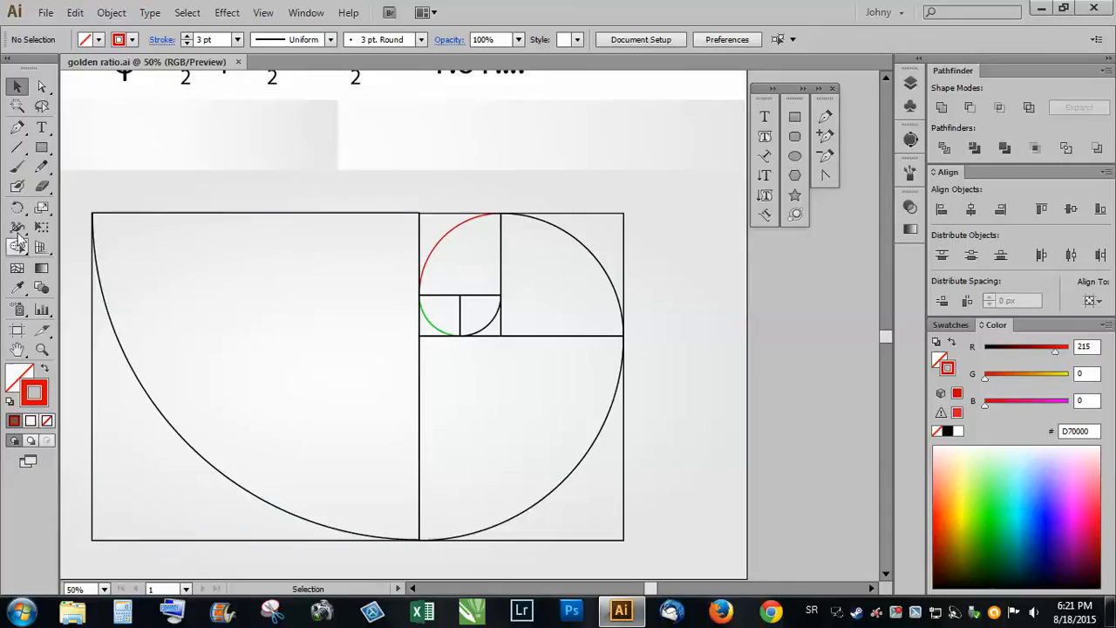
mouse_move(100, 186)
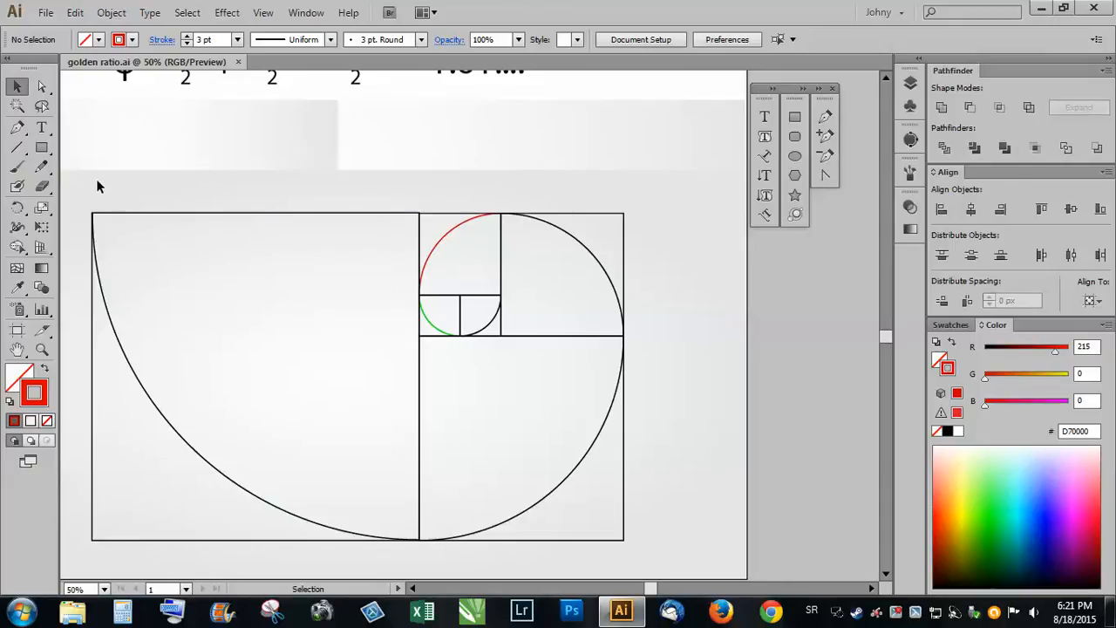
mouse_move(152, 201)
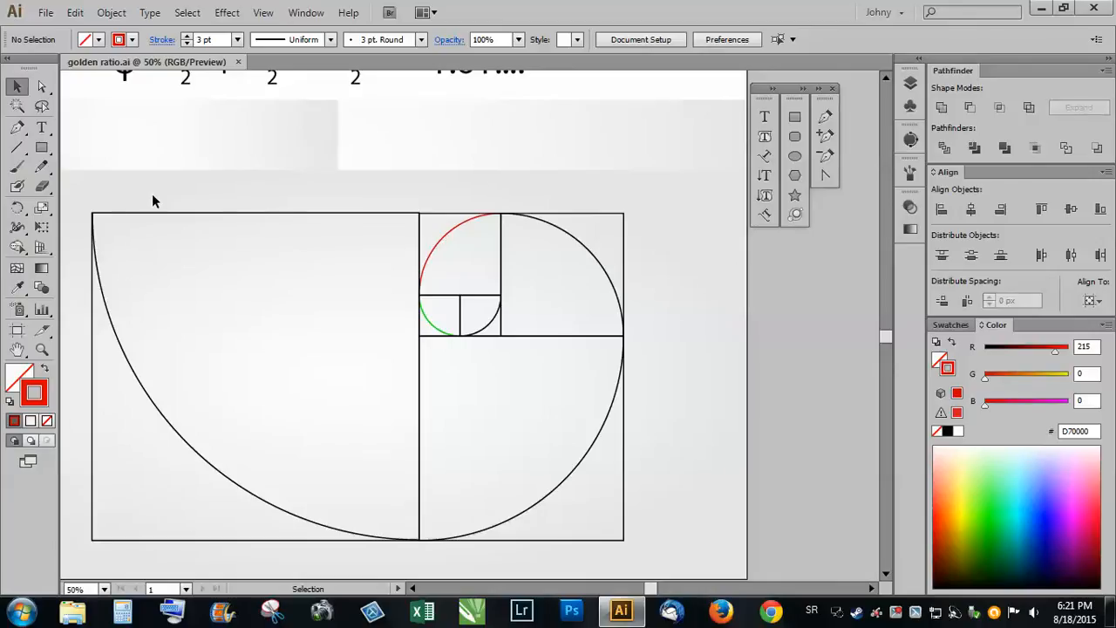
mouse_move(562, 280)
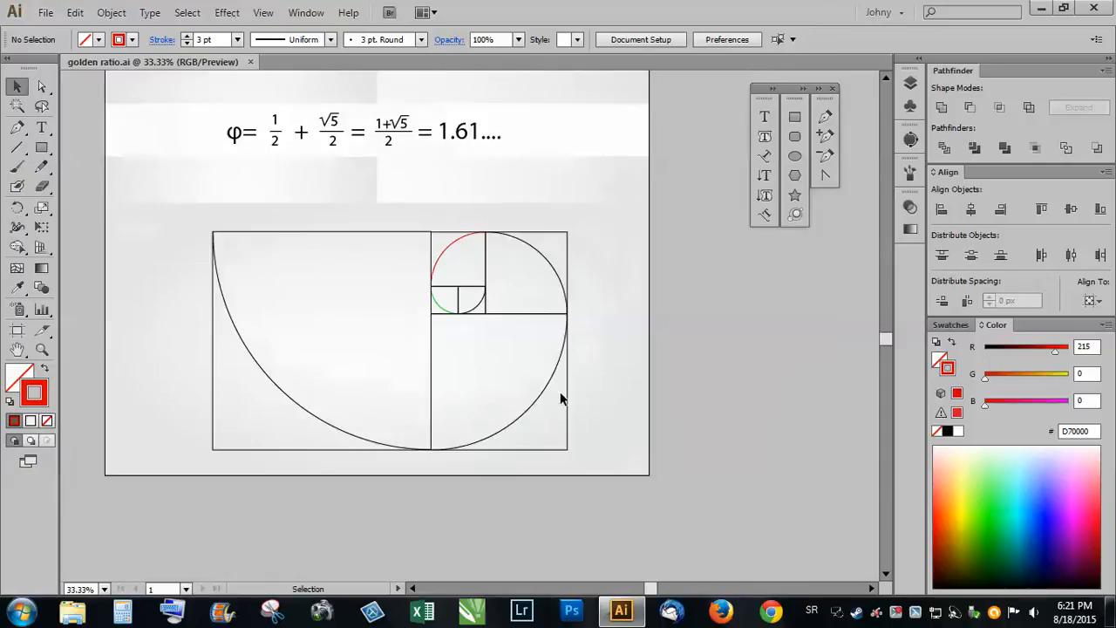
key("Delete")
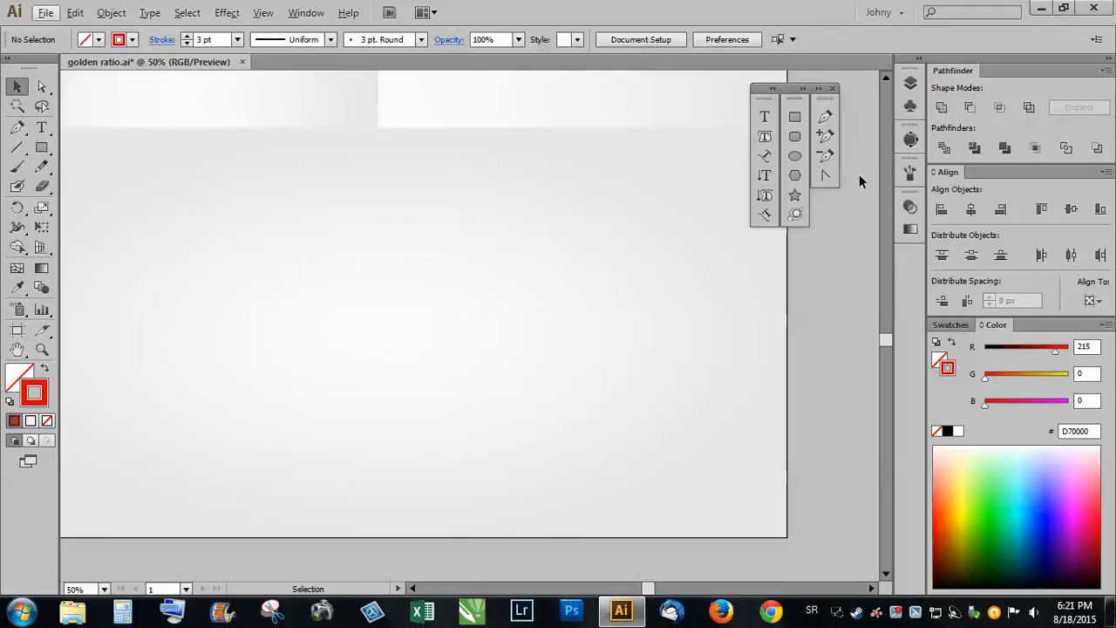
- Draw a 200 × 200 px circle with the Ellipse tool
left_click(794, 156)
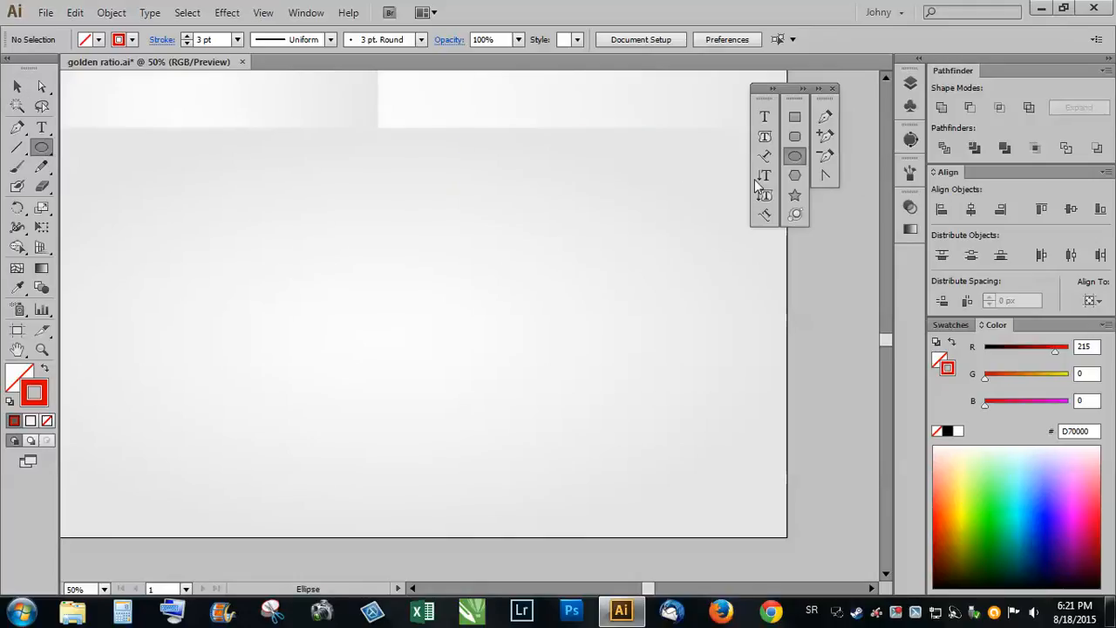
mouse_move(327, 295)
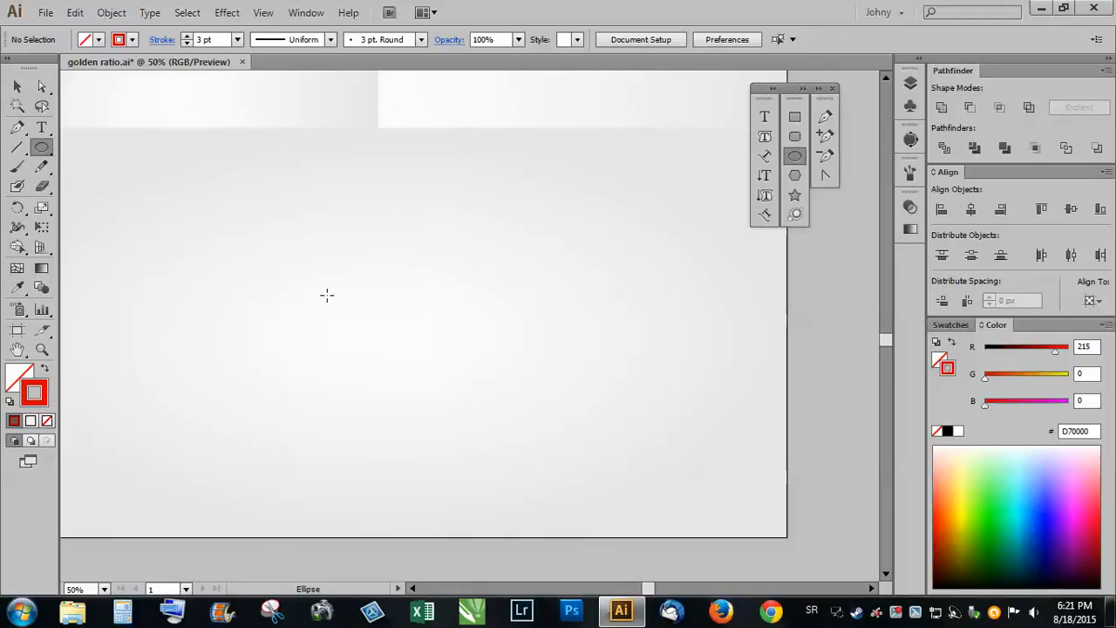
left_click(327, 295)
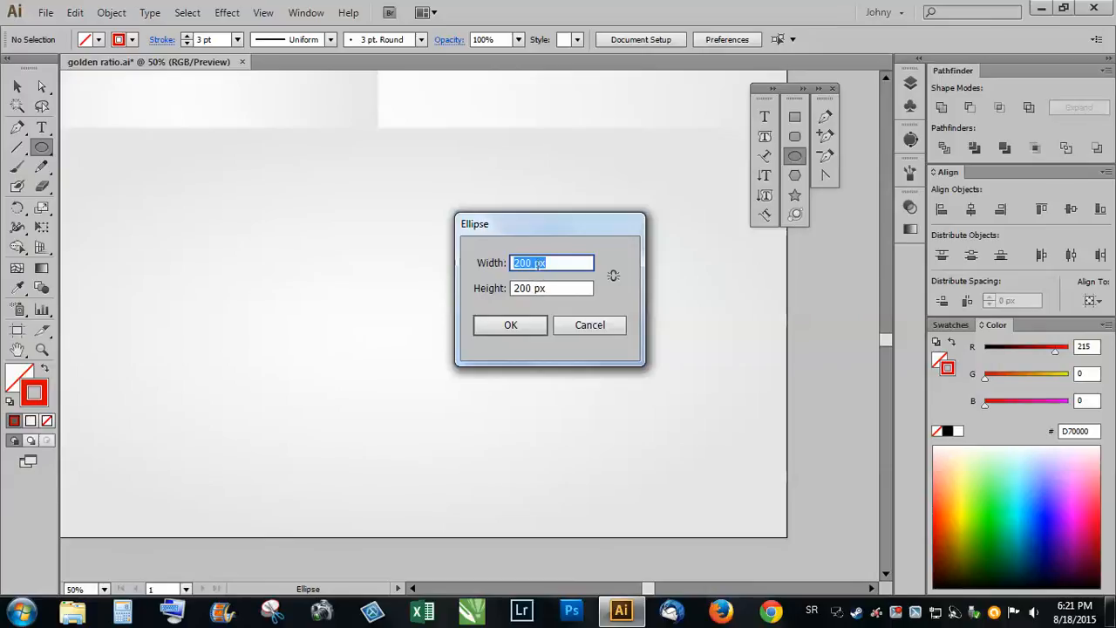
left_click(510, 324)
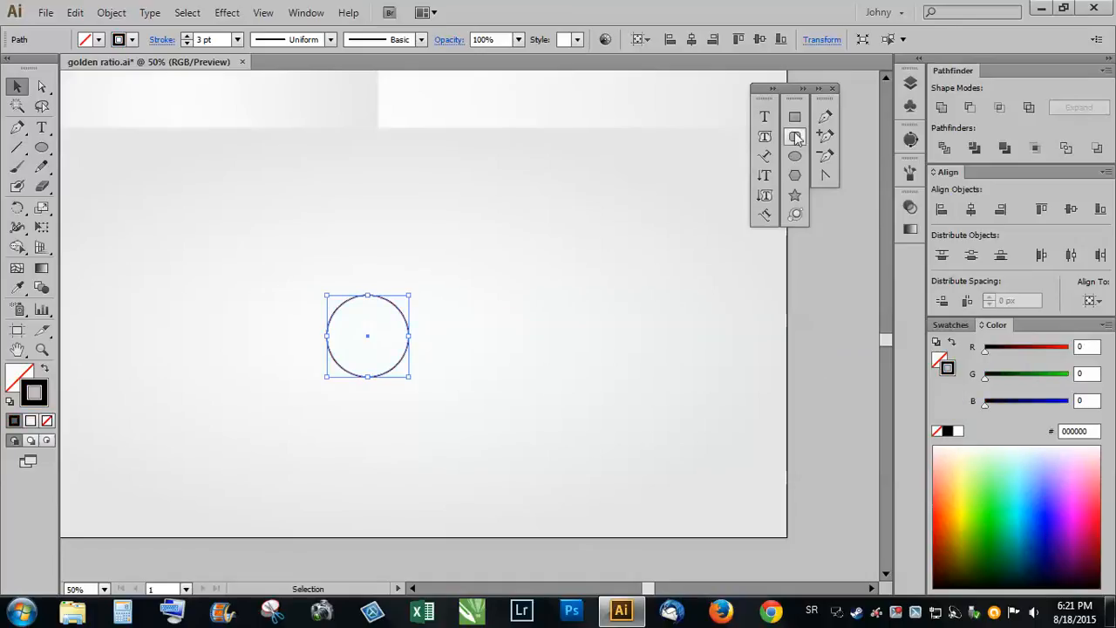
- Create a 100 px square and place it on the circle's top-right quarter using Smart Guides
left_click(794, 116)
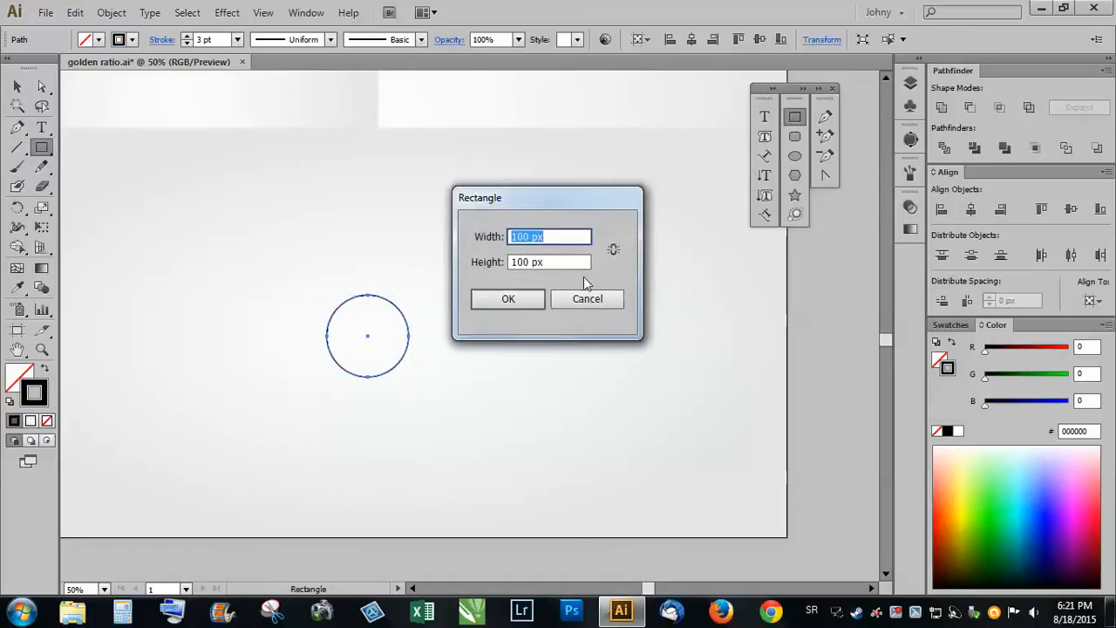
left_click(508, 298)
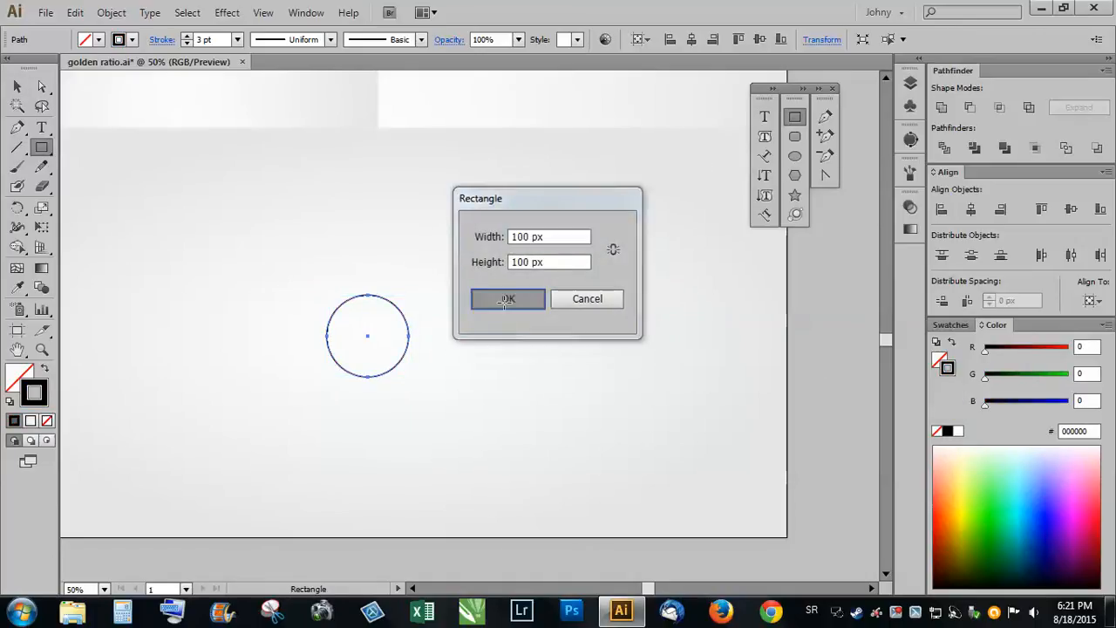
left_click(508, 298)
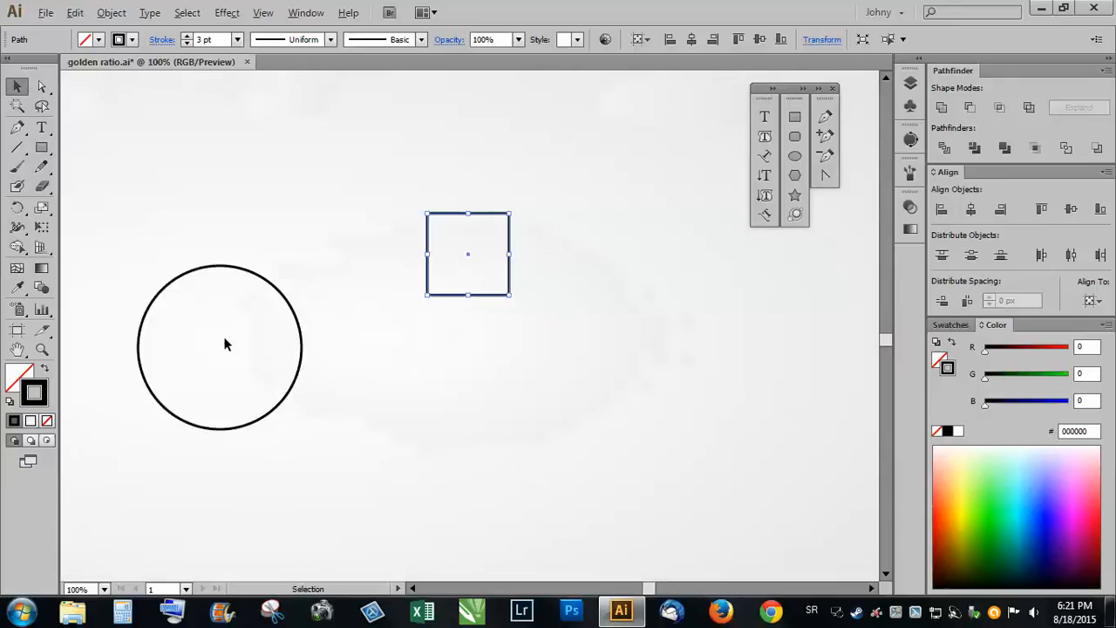
left_click_drag(468, 253, 366, 279)
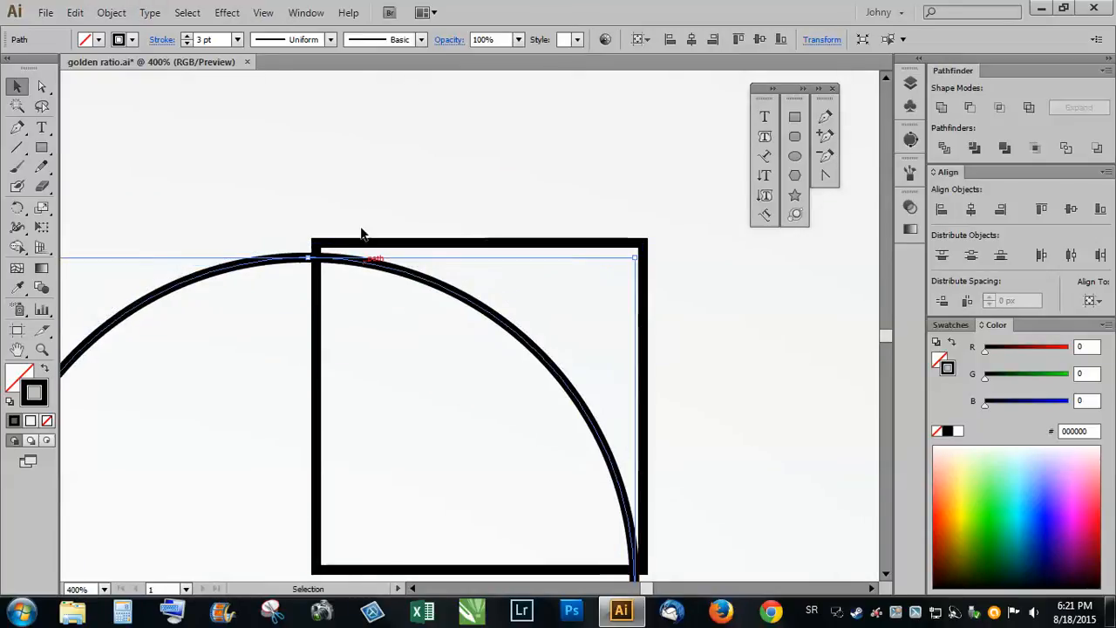
left_click(263, 12)
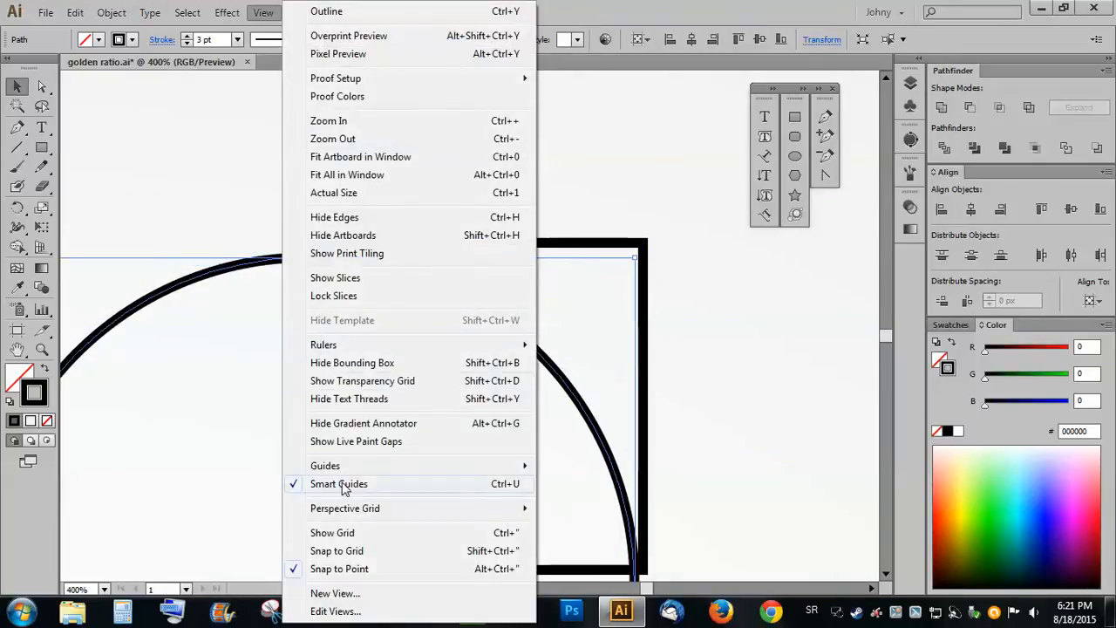
left_click(338, 484)
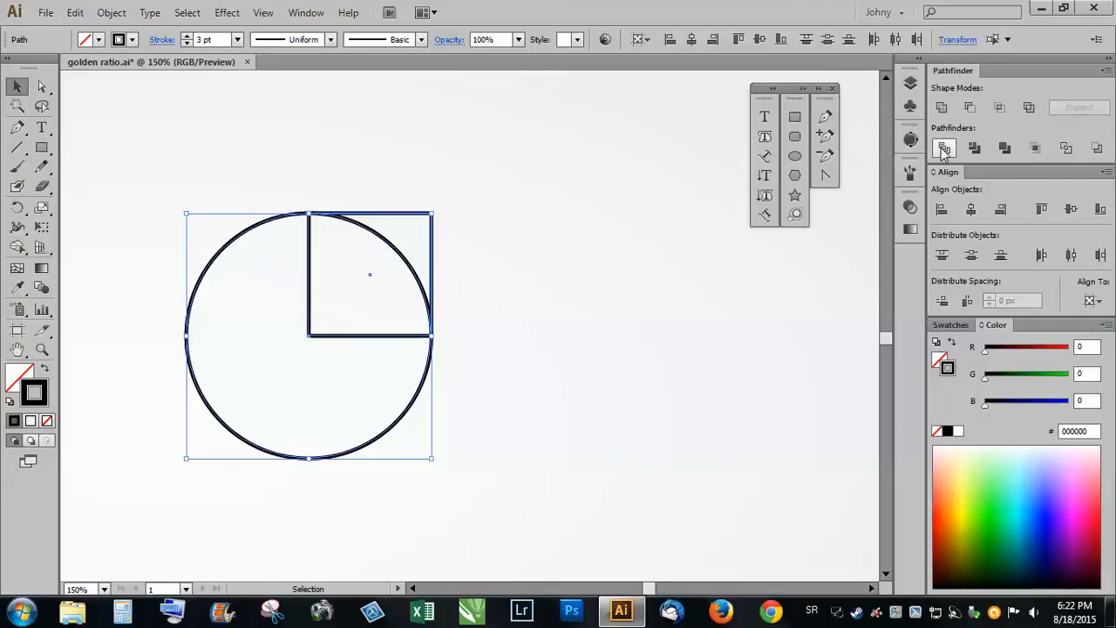
- Pathfinder-divide circle and square, then remove leftover pieces, corner anchor and straight segment
left_click(945, 148)
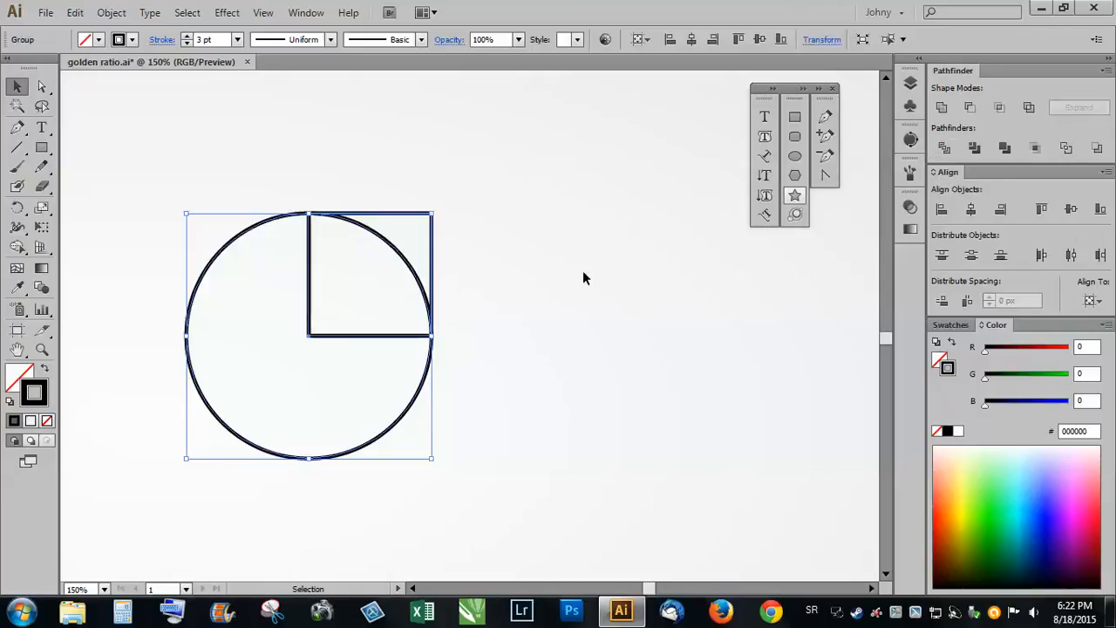
left_click(510, 419)
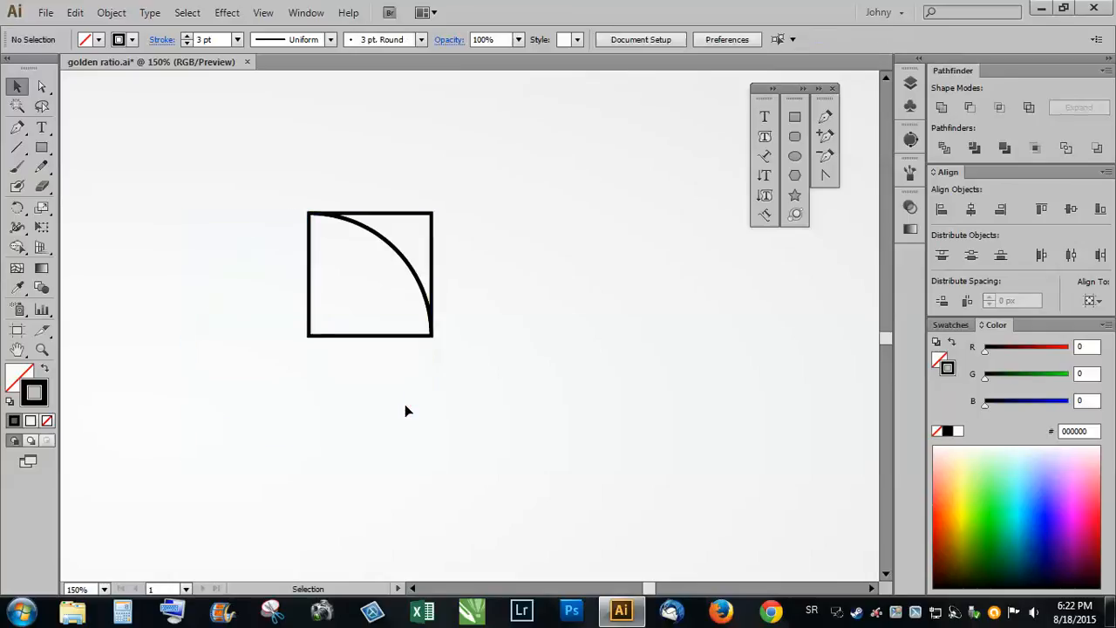
mouse_move(377, 330)
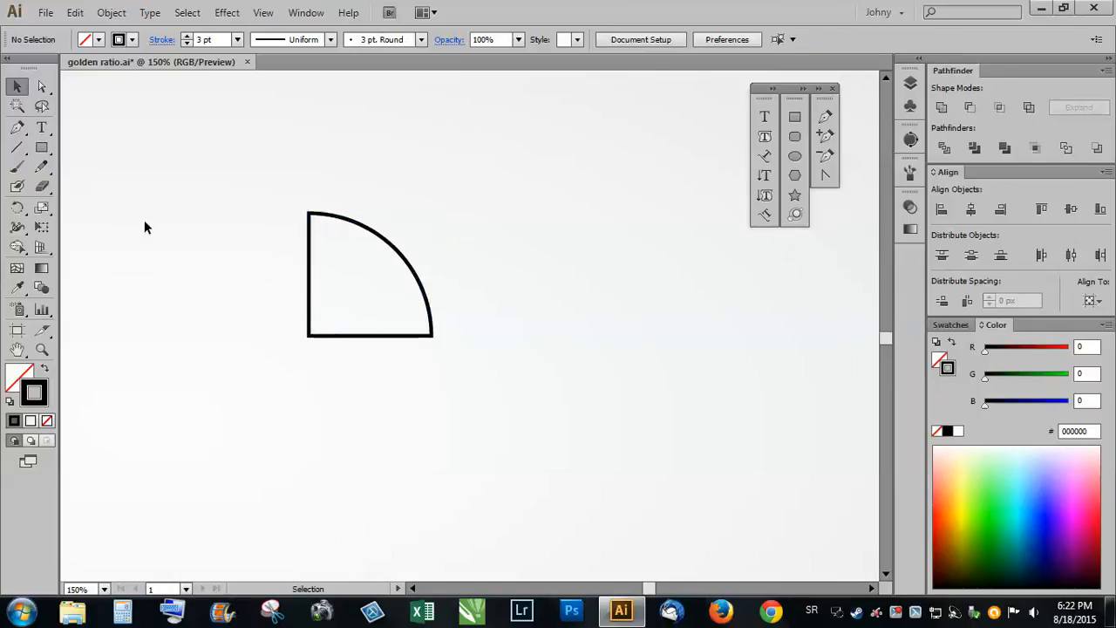
left_click(41, 85)
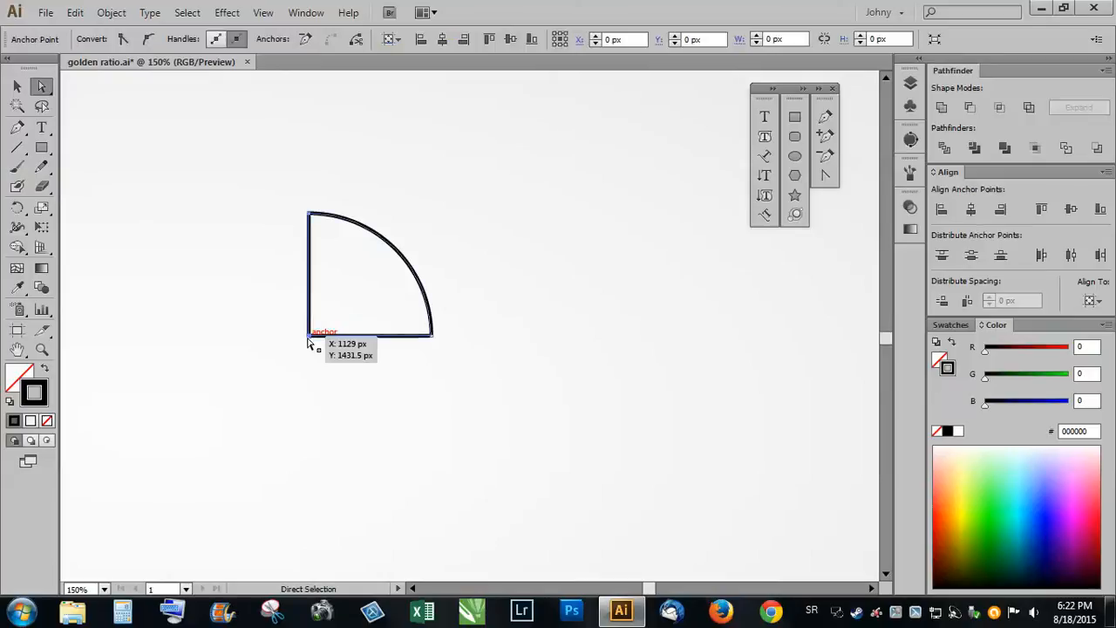
left_click(308, 336)
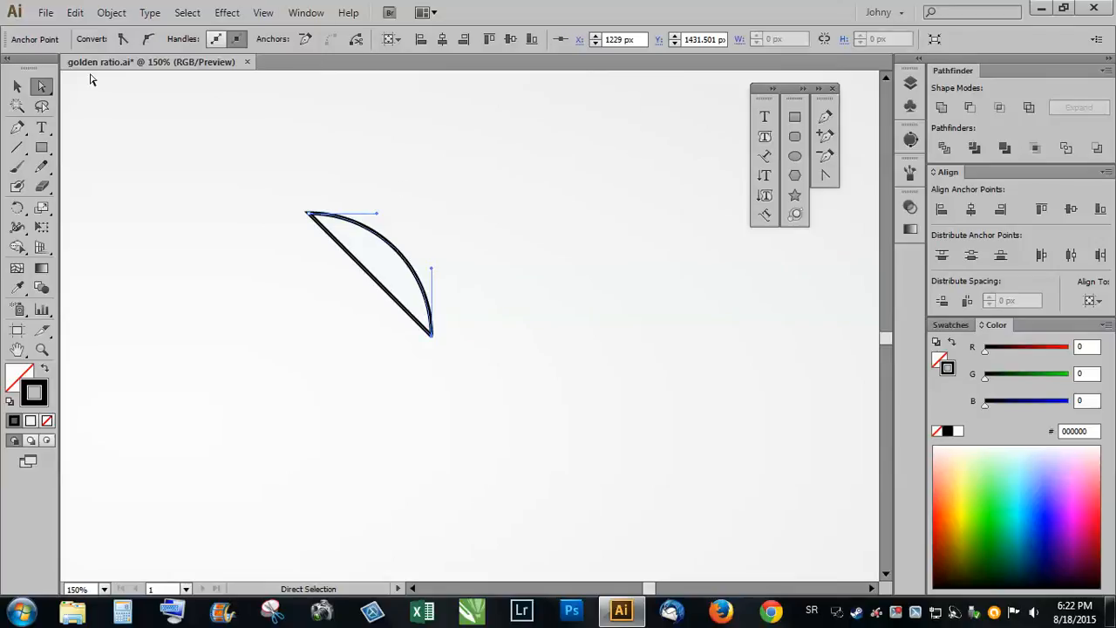
left_click(305, 39)
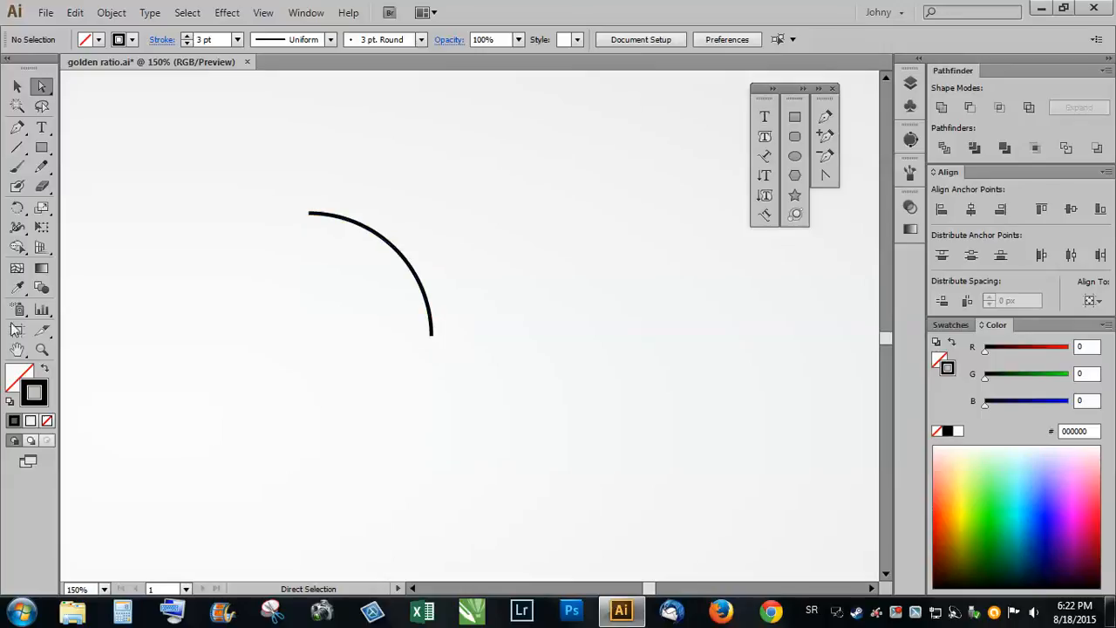
mouse_move(397, 381)
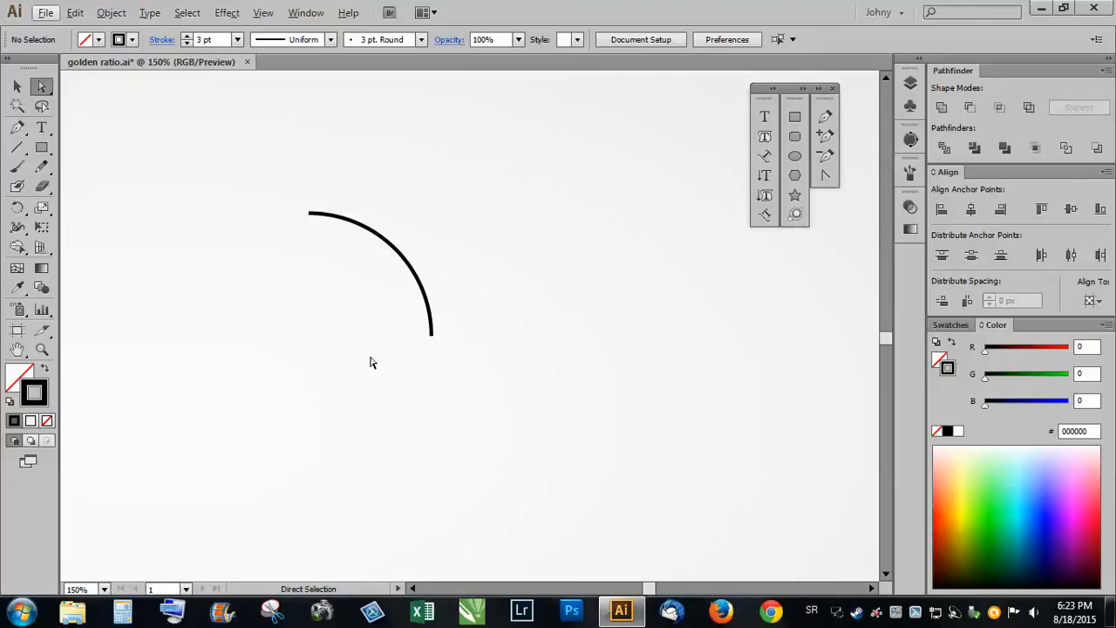
mouse_move(419, 277)
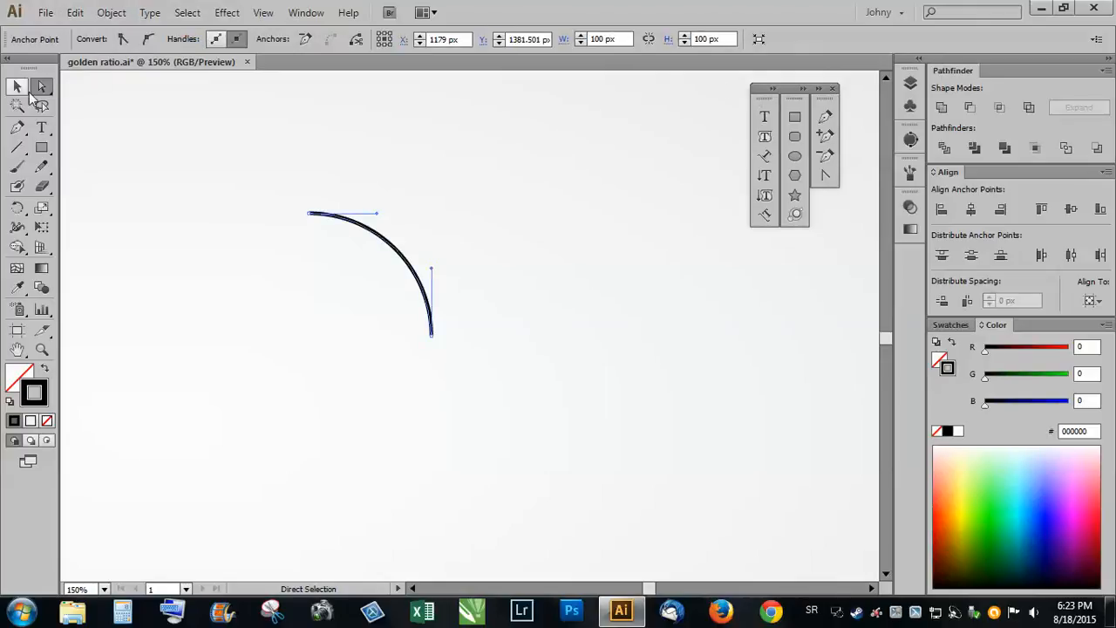
- Make a moved copy of the quarter arc and snap it below the original's lower end
left_click(15, 86)
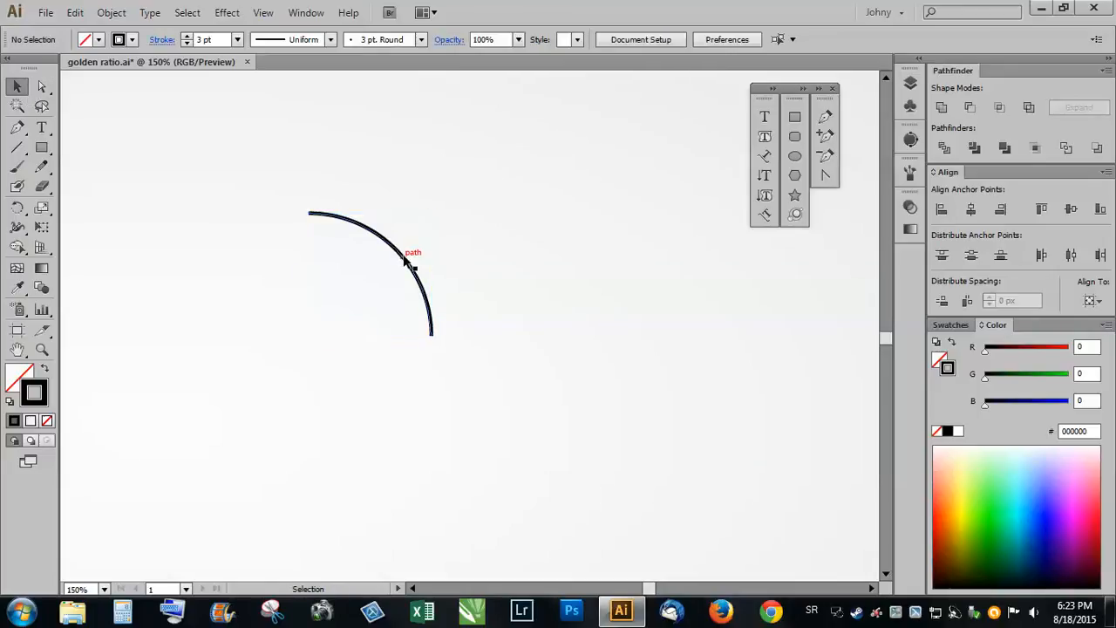
left_click(406, 261)
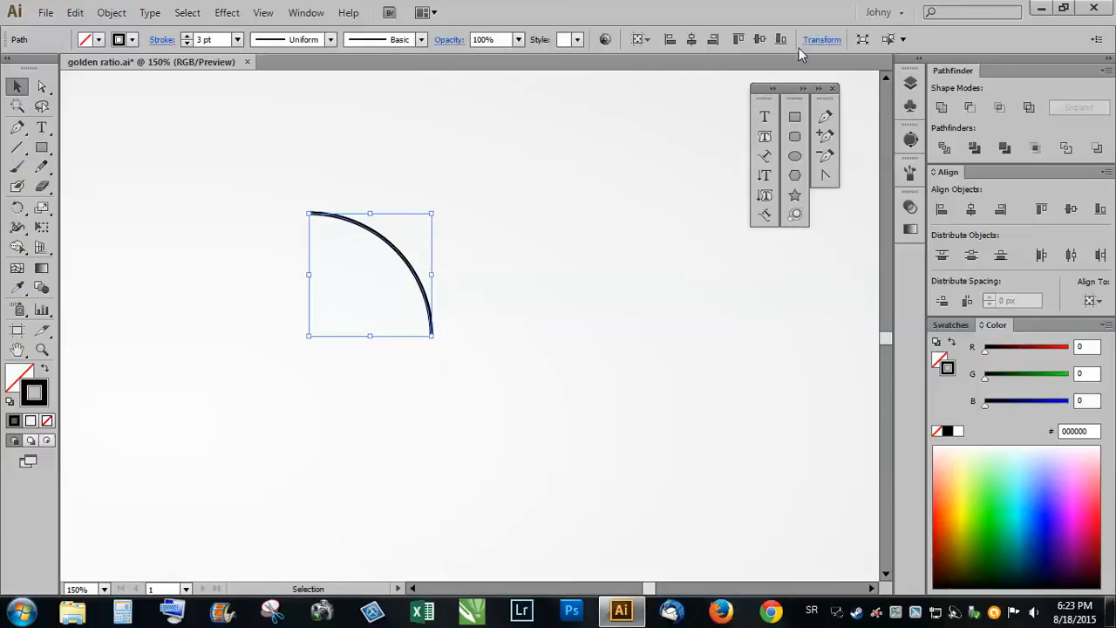
left_click(821, 39)
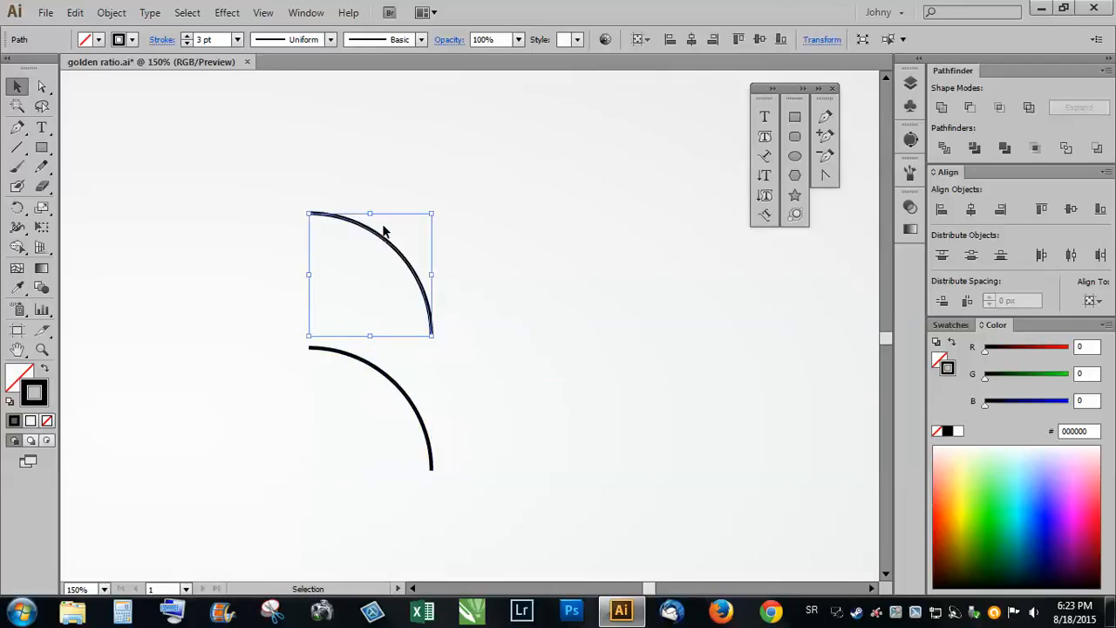
mouse_move(224, 226)
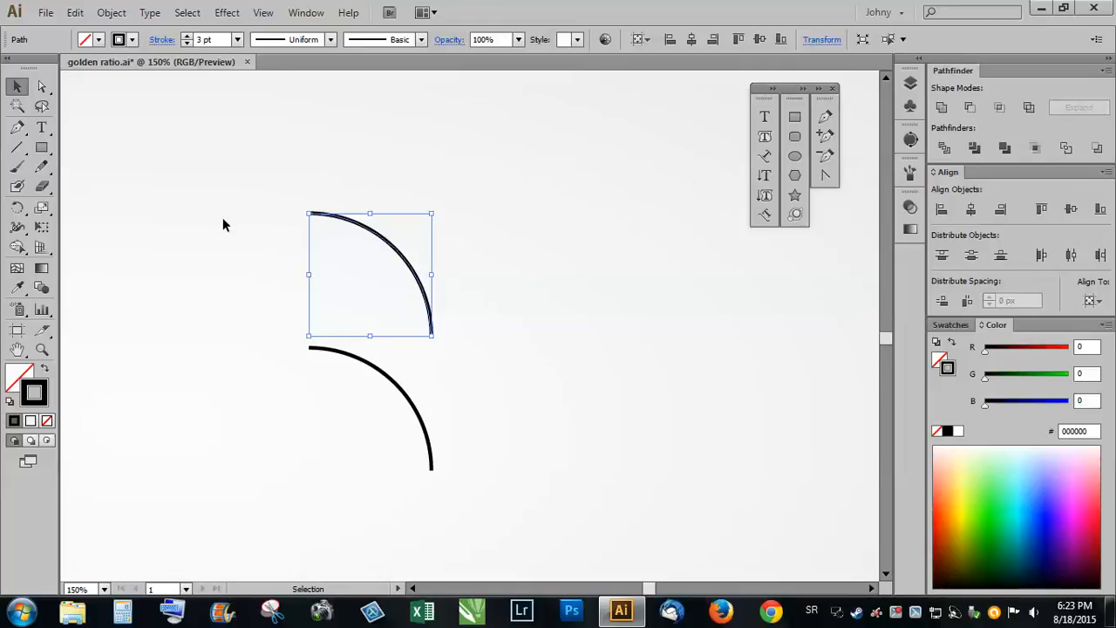
left_click_drag(369, 274, 369, 408)
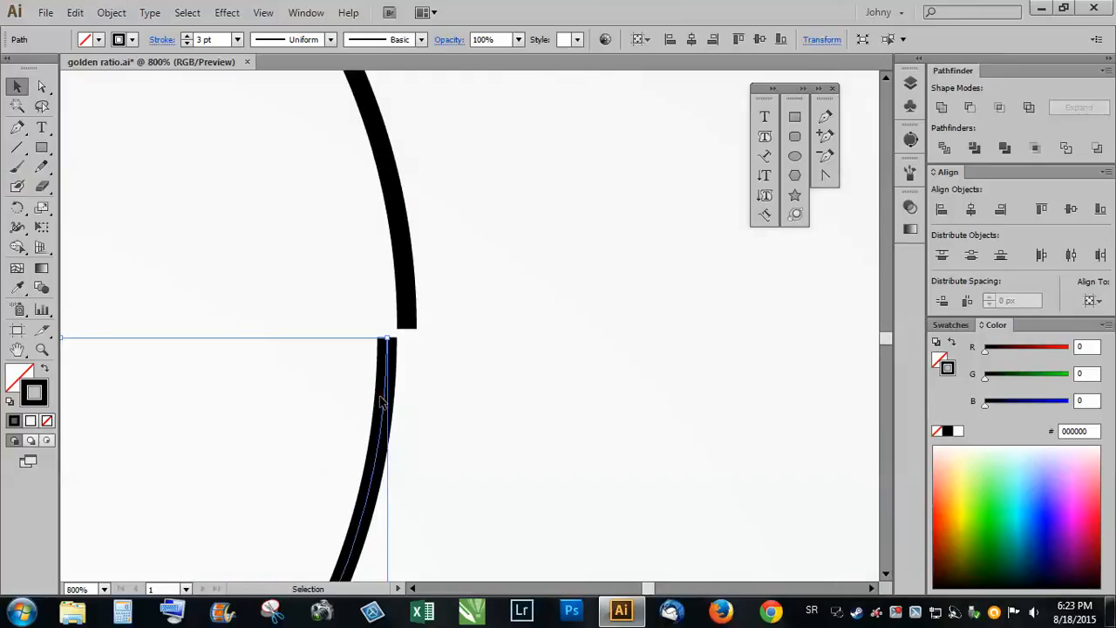
- Reflect the copy into a semicircle, then add a left arc copy rotated into place
left_click(497, 423)
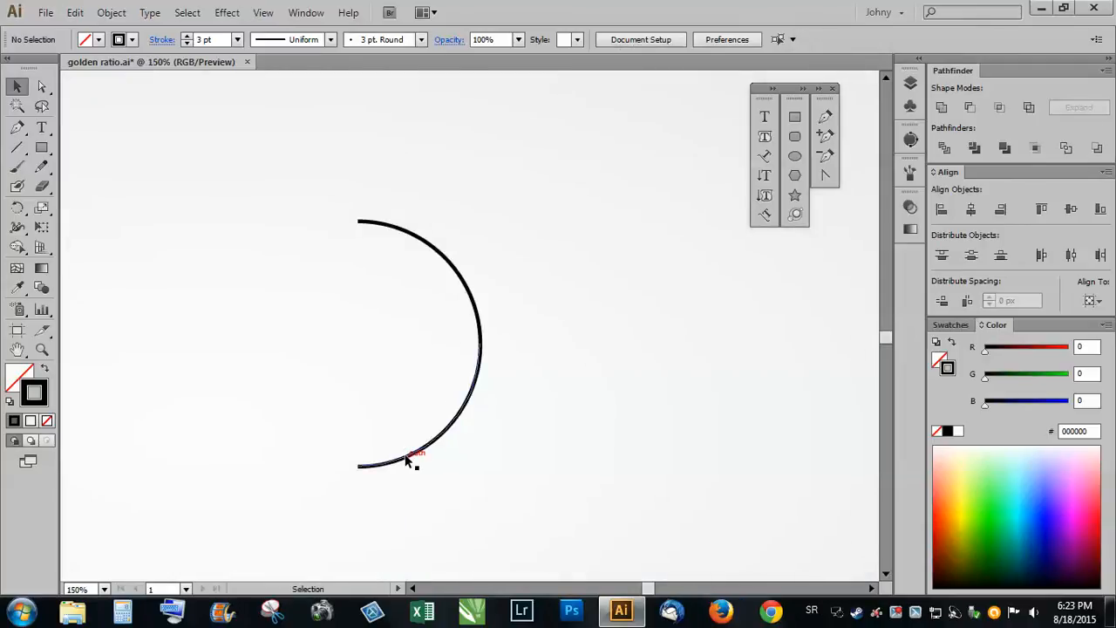
left_click_drag(409, 457, 299, 460)
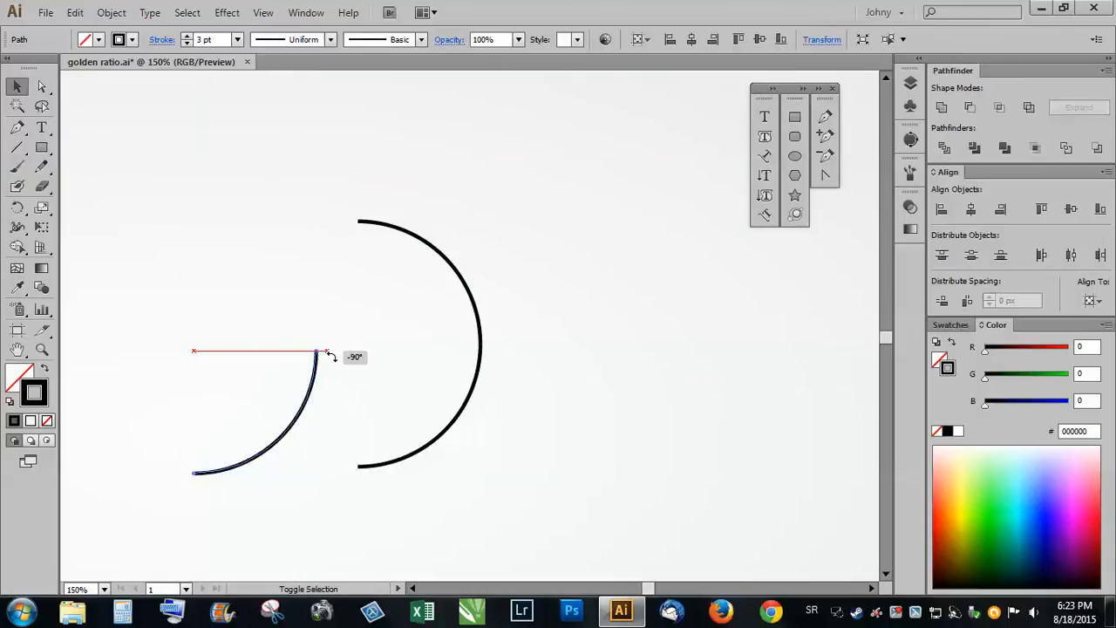
left_click_drag(327, 353, 341, 406)
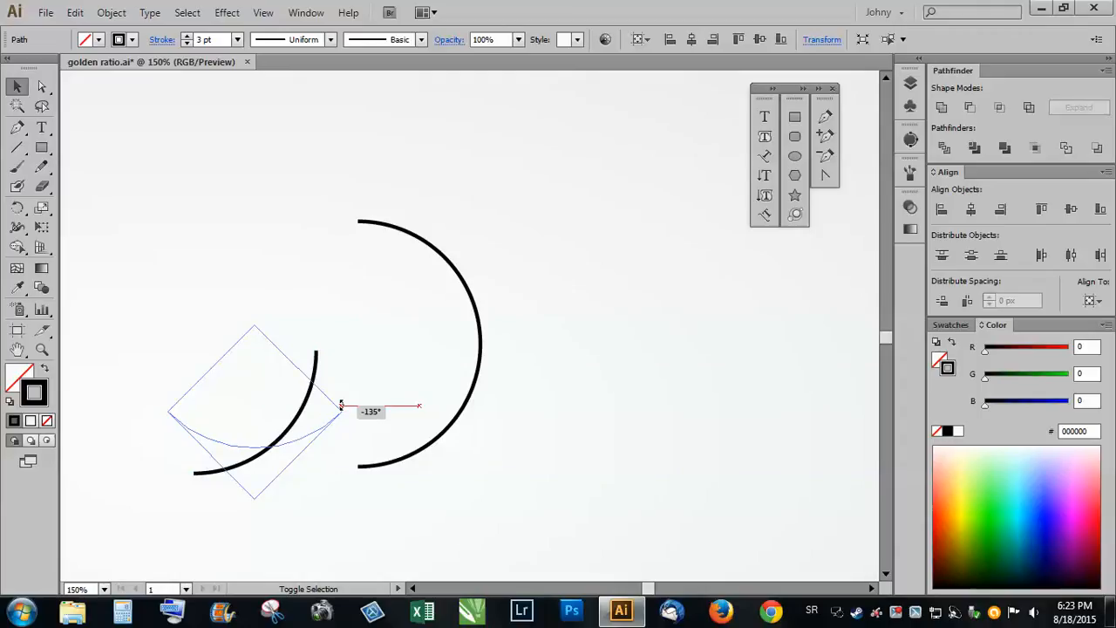
left_click_drag(340, 405, 304, 462)
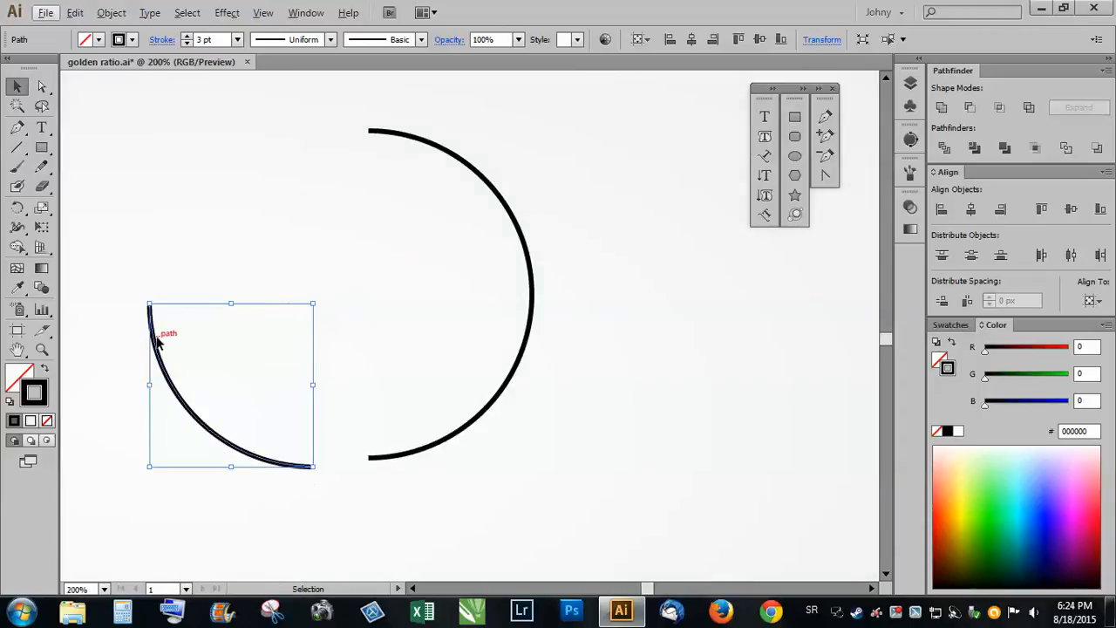
mouse_move(500, 212)
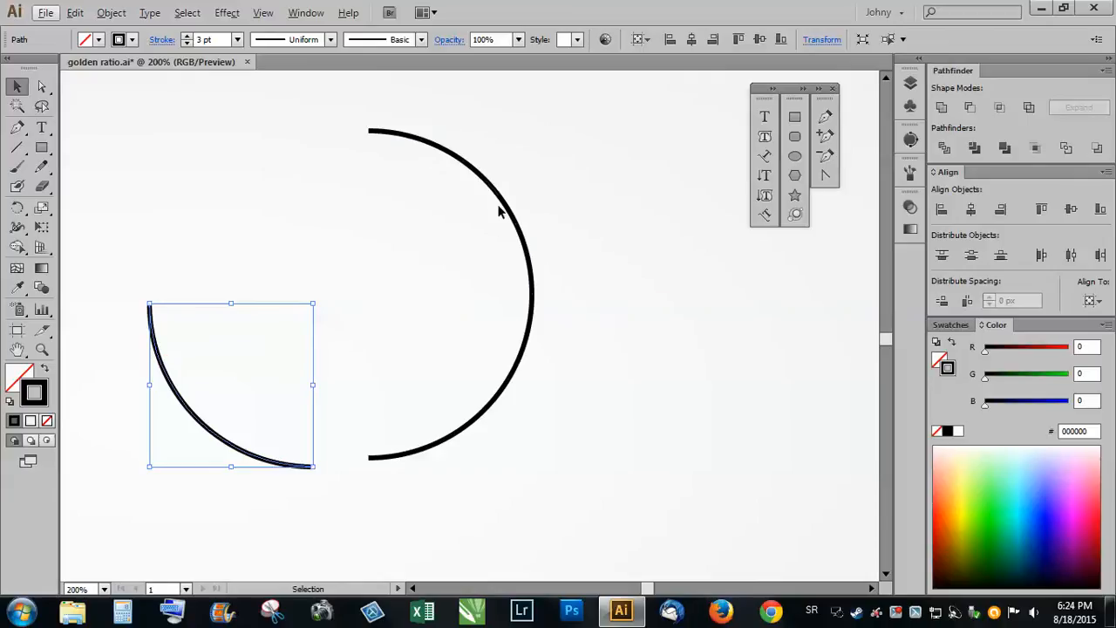
mouse_move(199, 335)
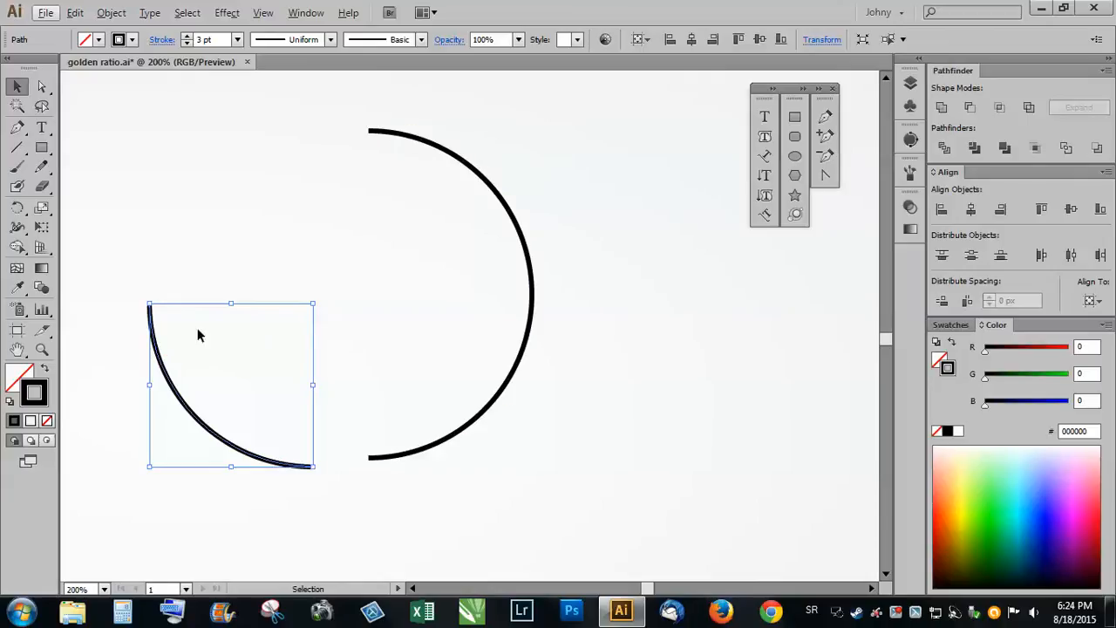
- Enlarge the left arc into a bigger quarter circle
left_click(821, 39)
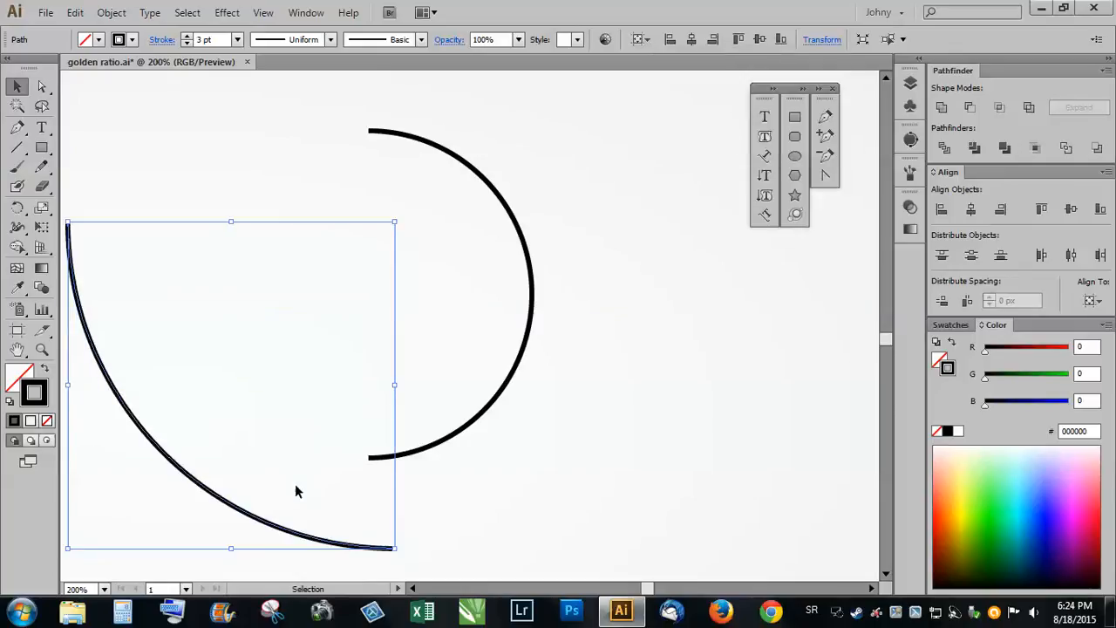
left_click_drag(296, 489, 231, 432)
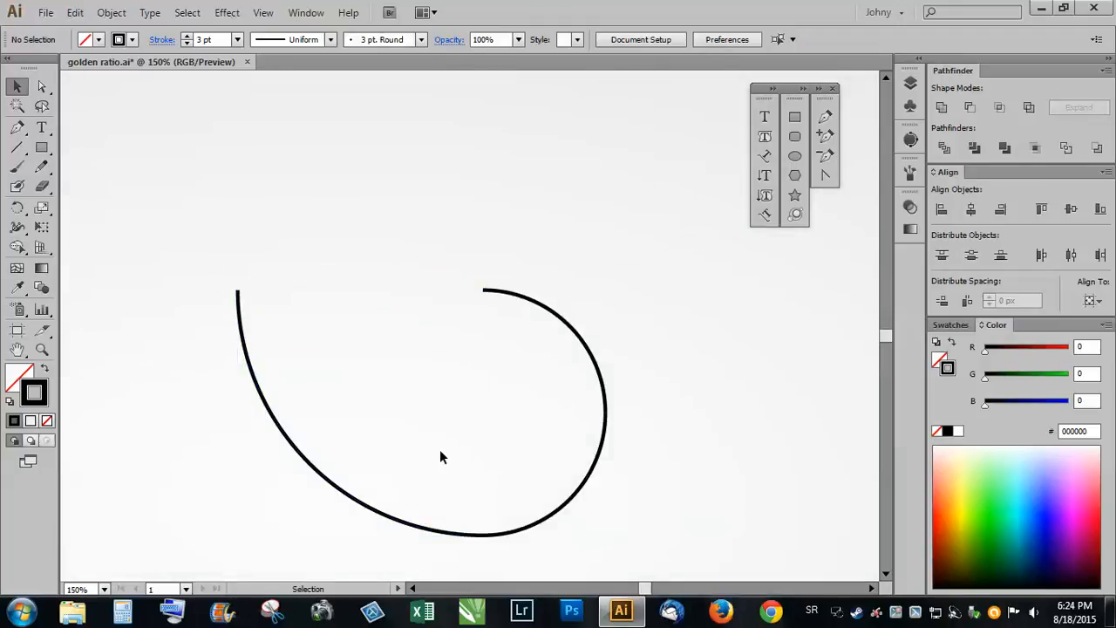
mouse_move(208, 205)
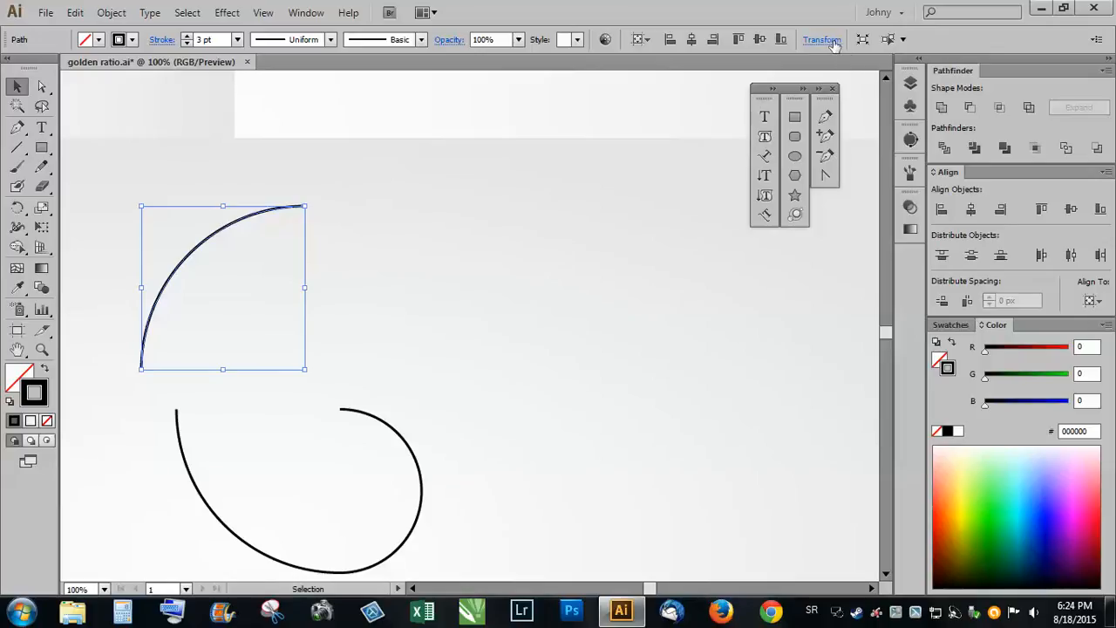
- Bring up the Transform size settings for the new arc
left_click(820, 40)
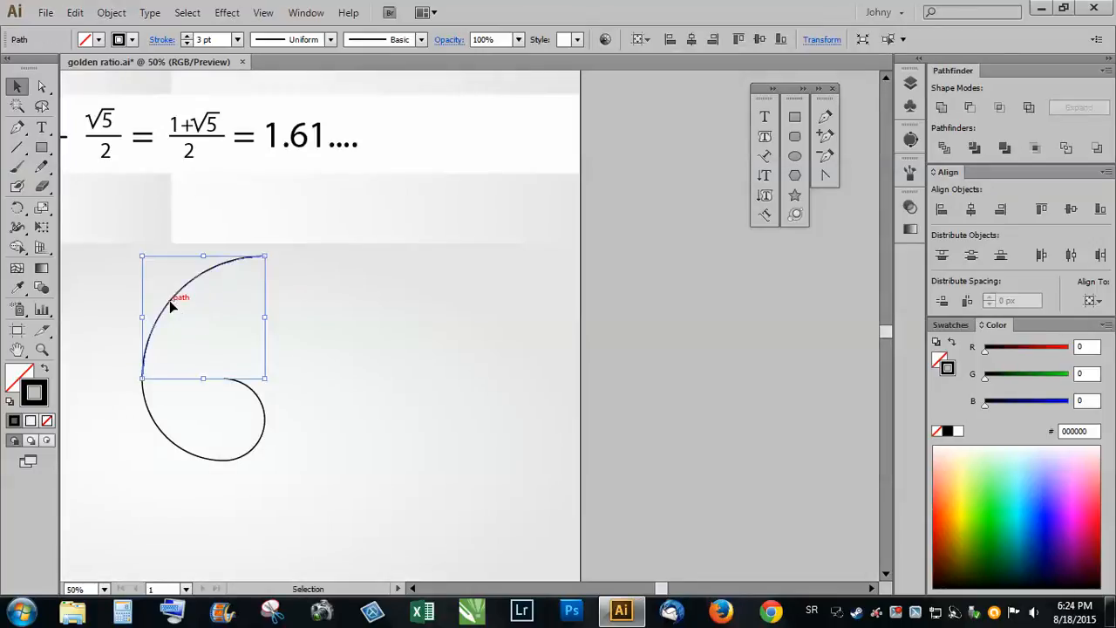
mouse_move(174, 335)
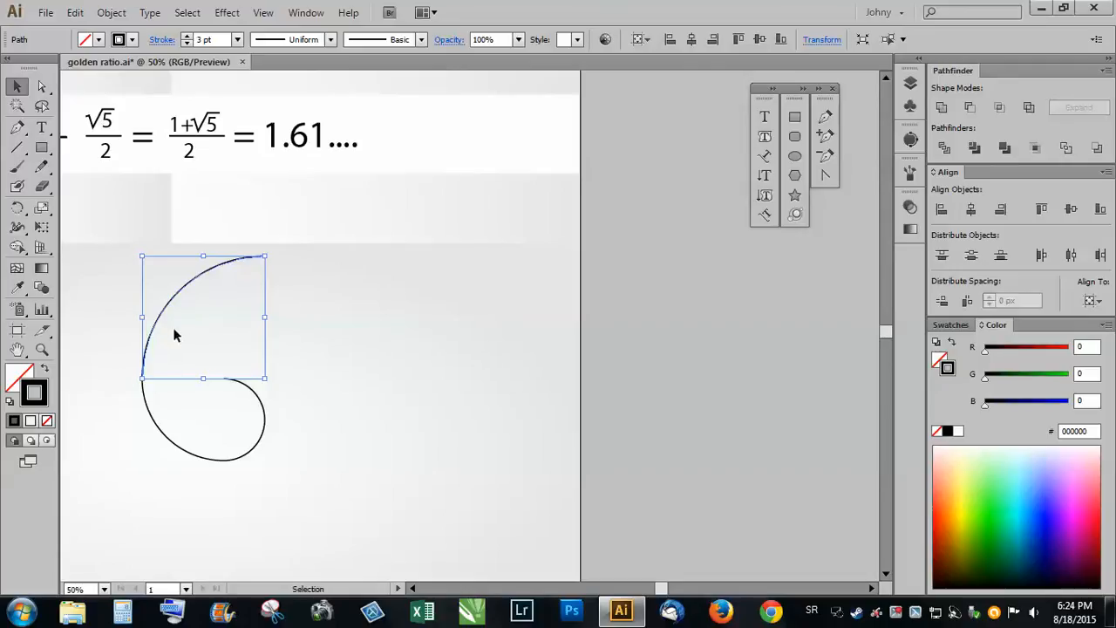
mouse_move(127, 353)
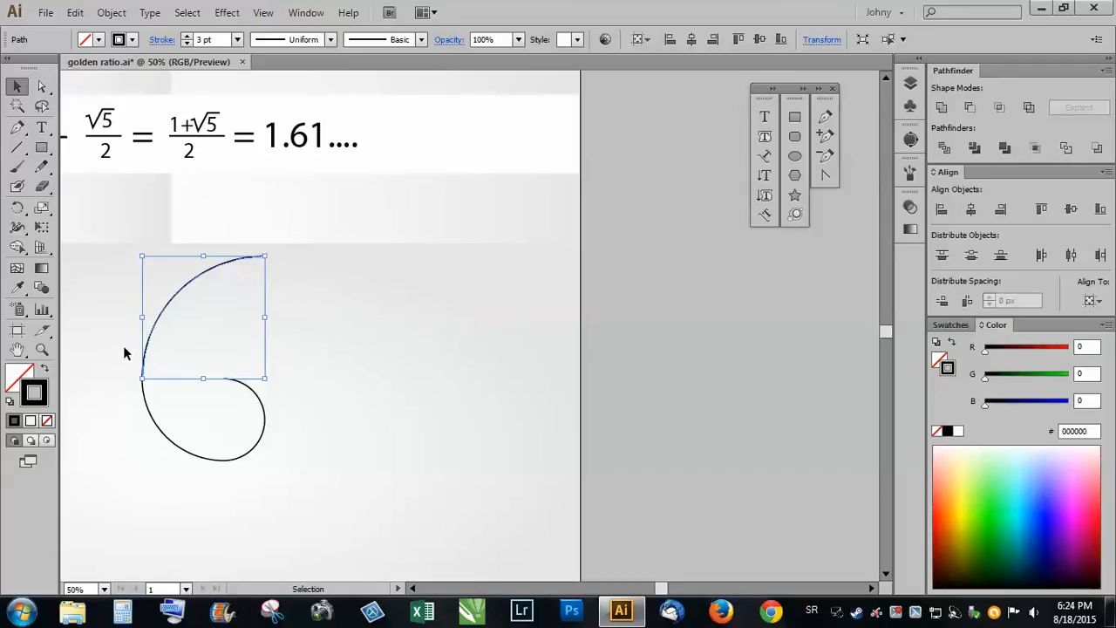
mouse_move(162, 434)
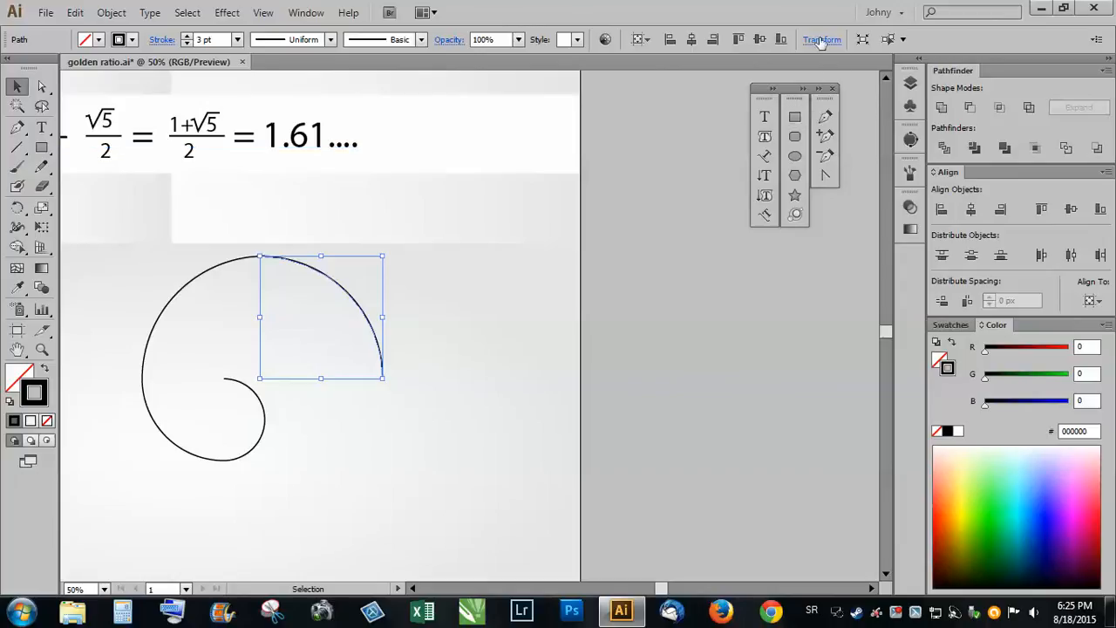
- Set the arc width to 300 and snap a rotated copy to its end
left_click(821, 39)
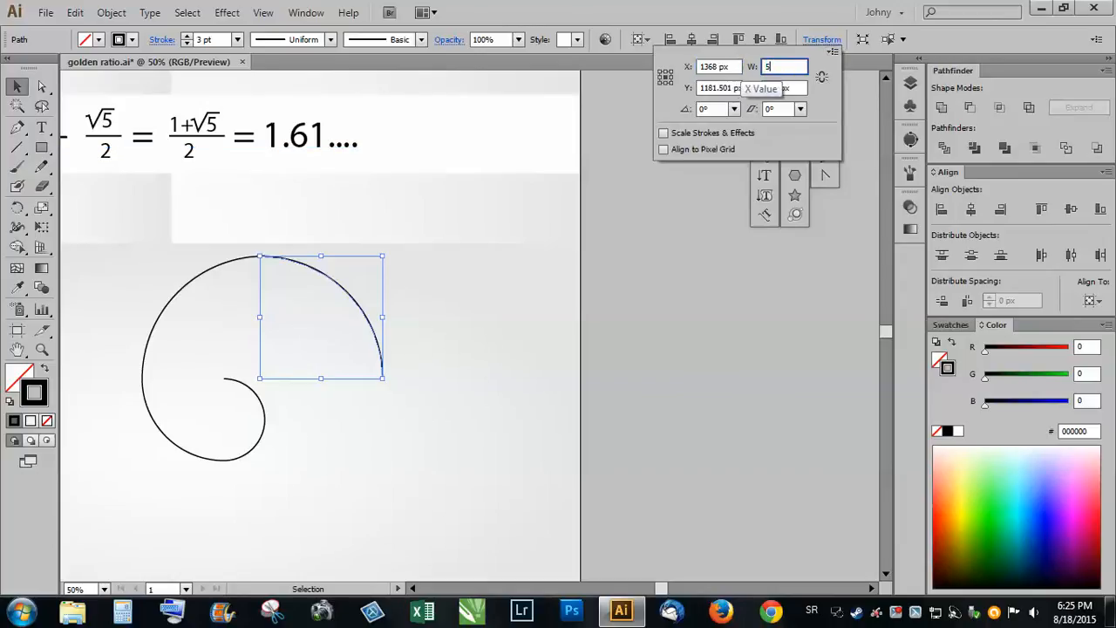
type("300")
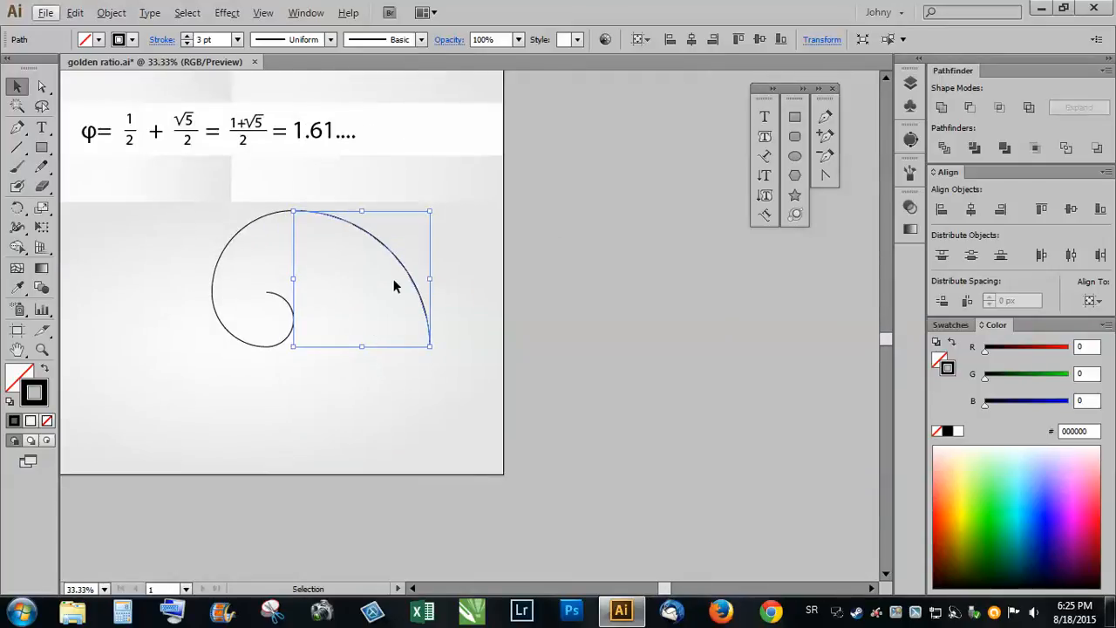
mouse_move(252, 229)
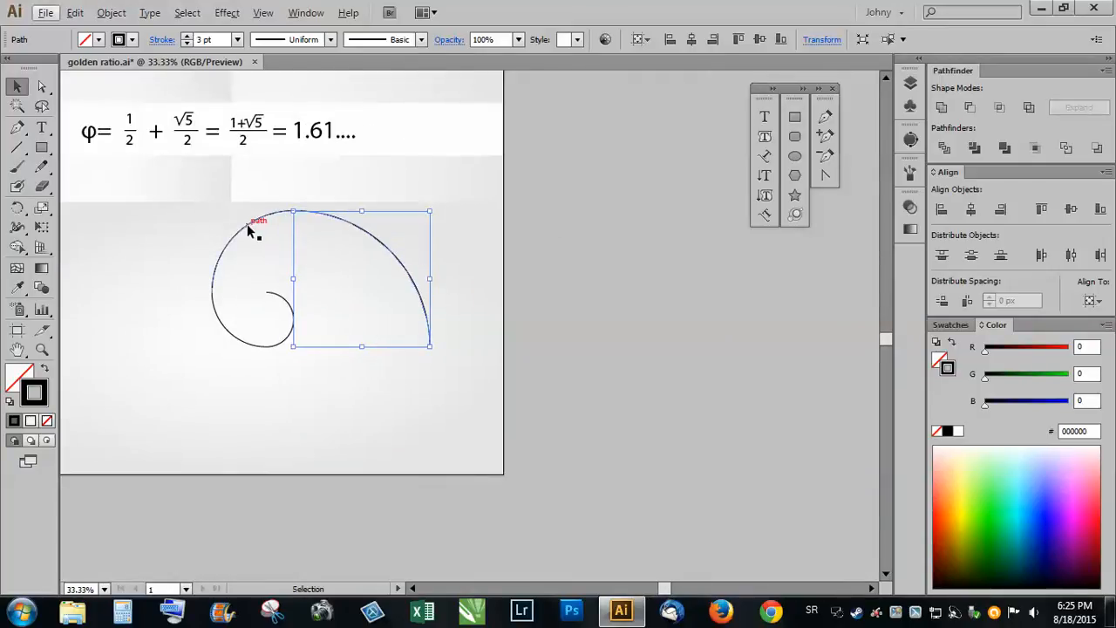
mouse_move(397, 244)
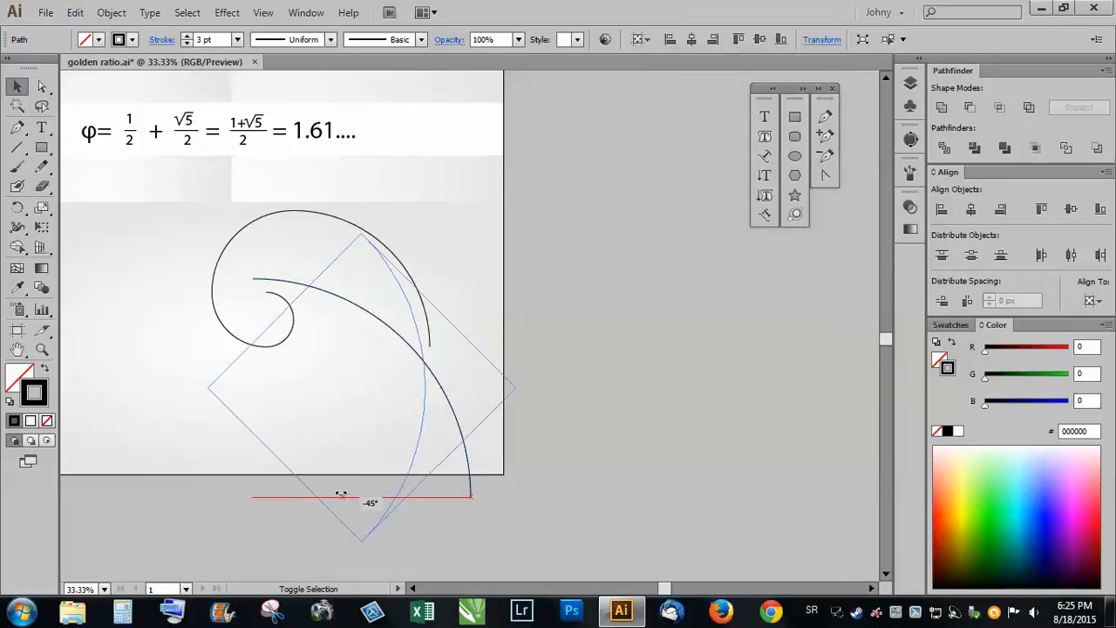
left_click_drag(362, 497, 440, 362)
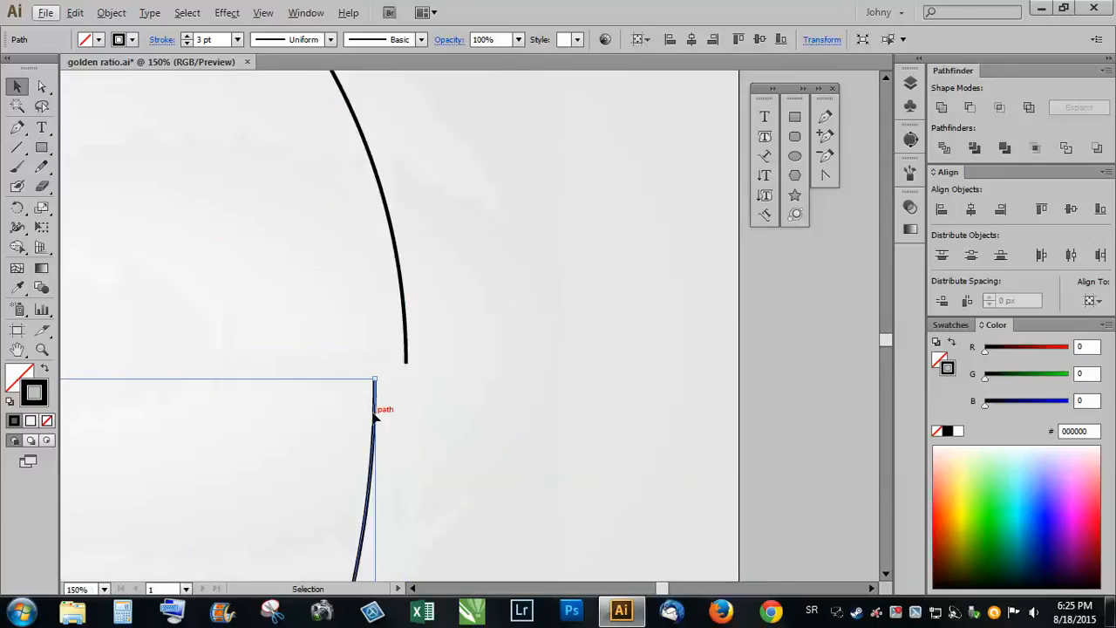
left_click_drag(375, 416, 410, 402)
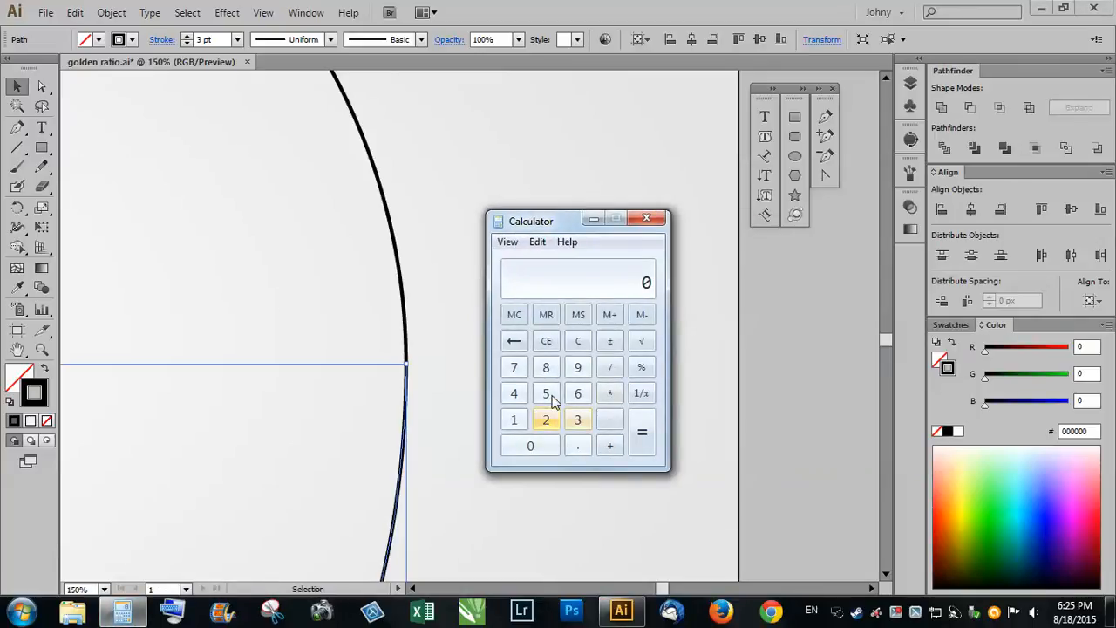
- Work out 8 ÷ 5 in Calculator, then clear the display
left_click(545, 366)
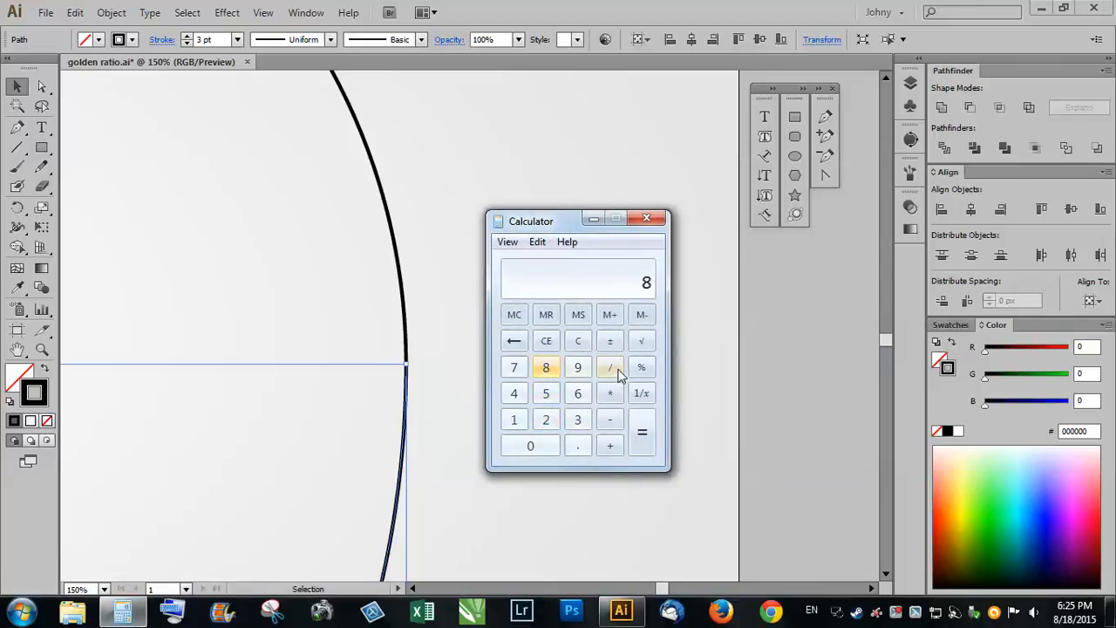
left_click(546, 392)
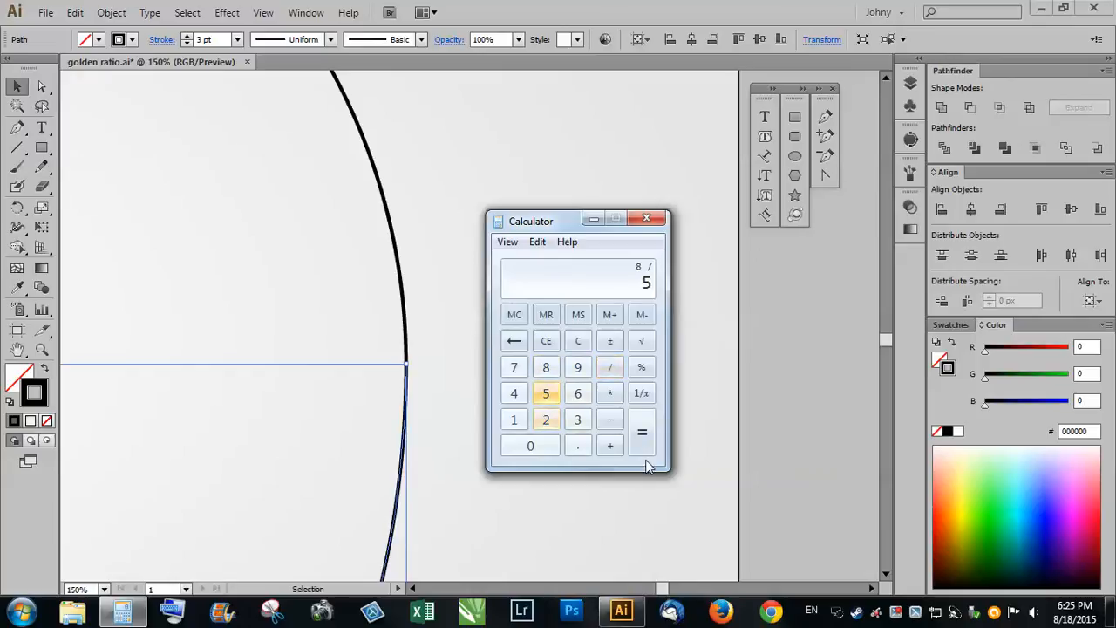
left_click(642, 432)
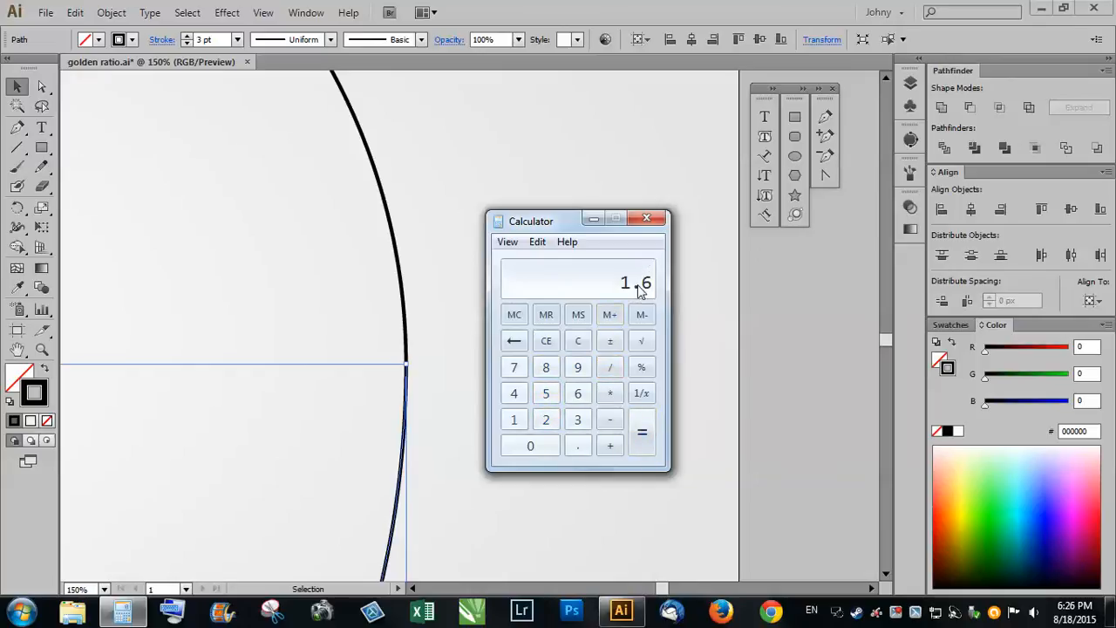
left_click(514, 340)
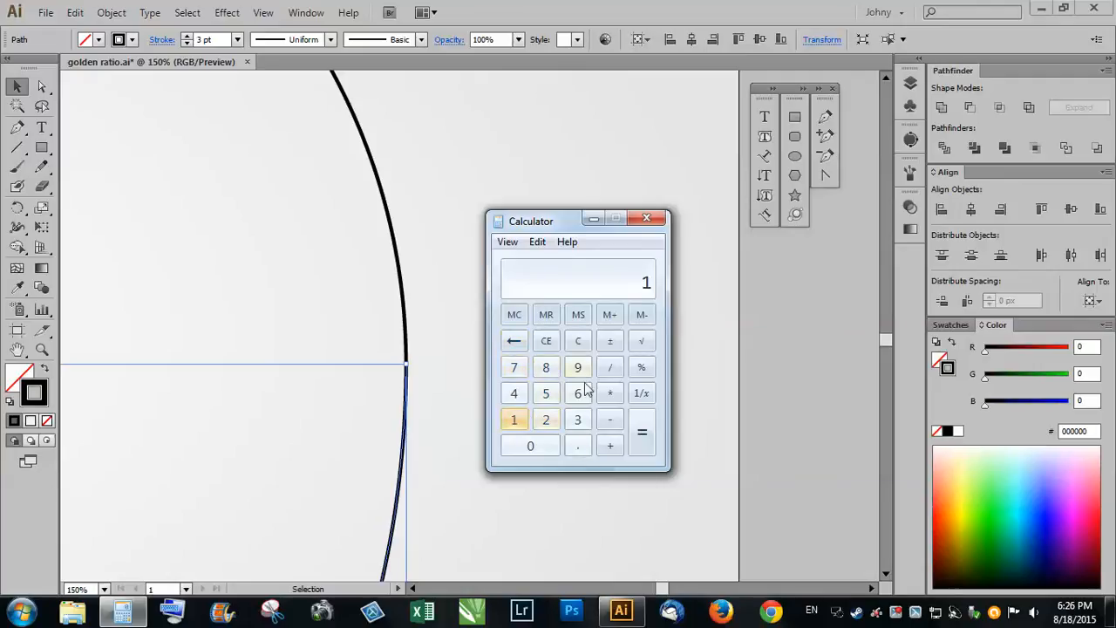
left_click(546, 340)
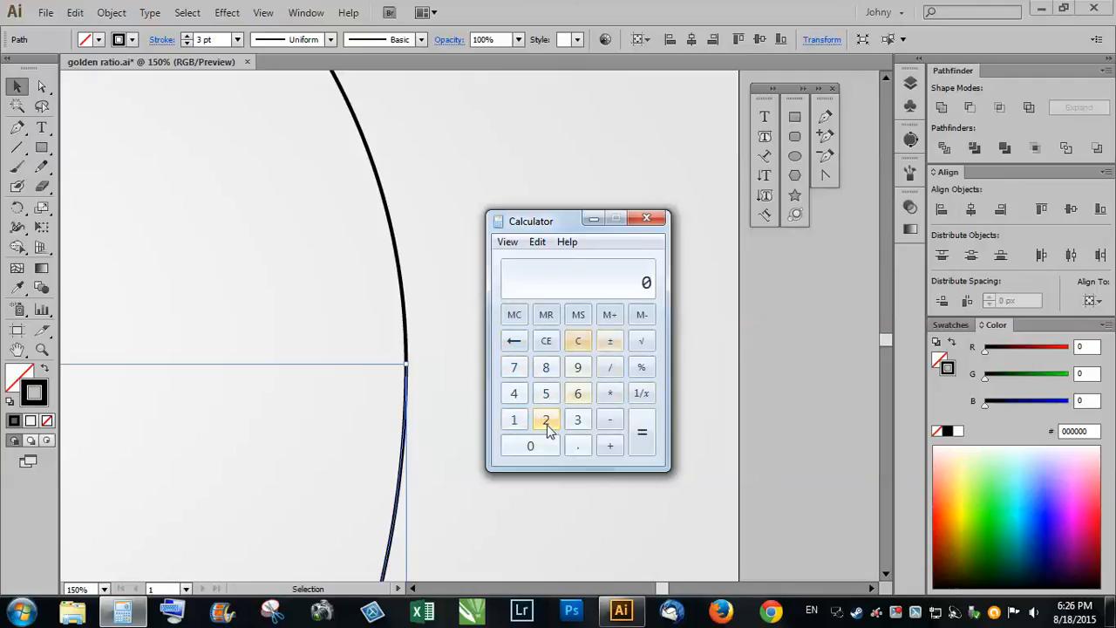
- Calculate 13 ÷ 8 = 1.625 and close Calculator
left_click(545, 419)
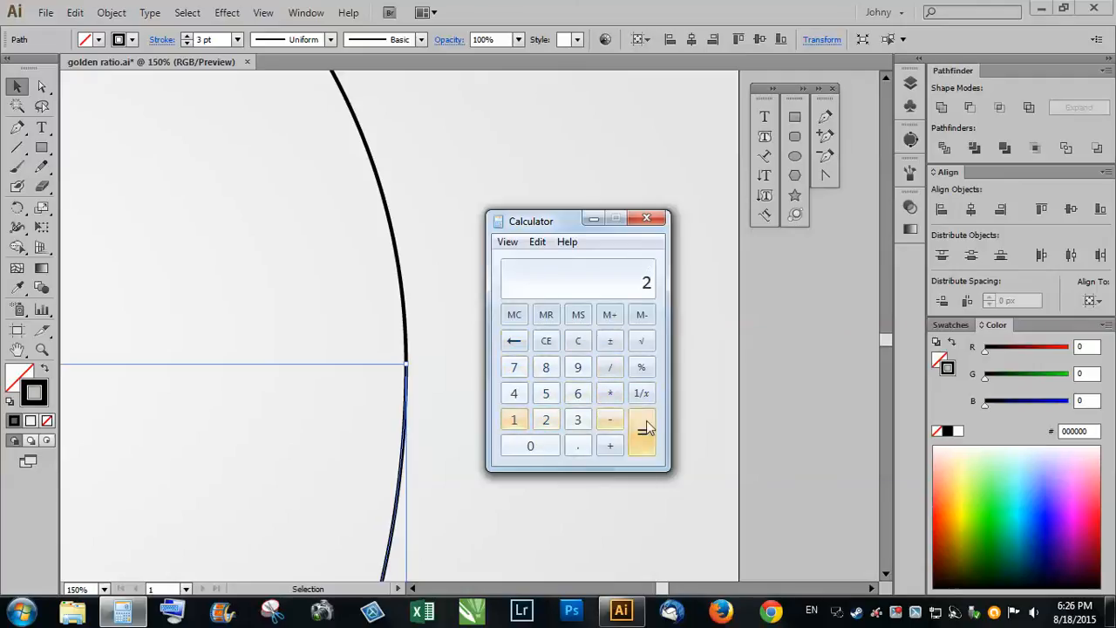
mouse_move(578, 340)
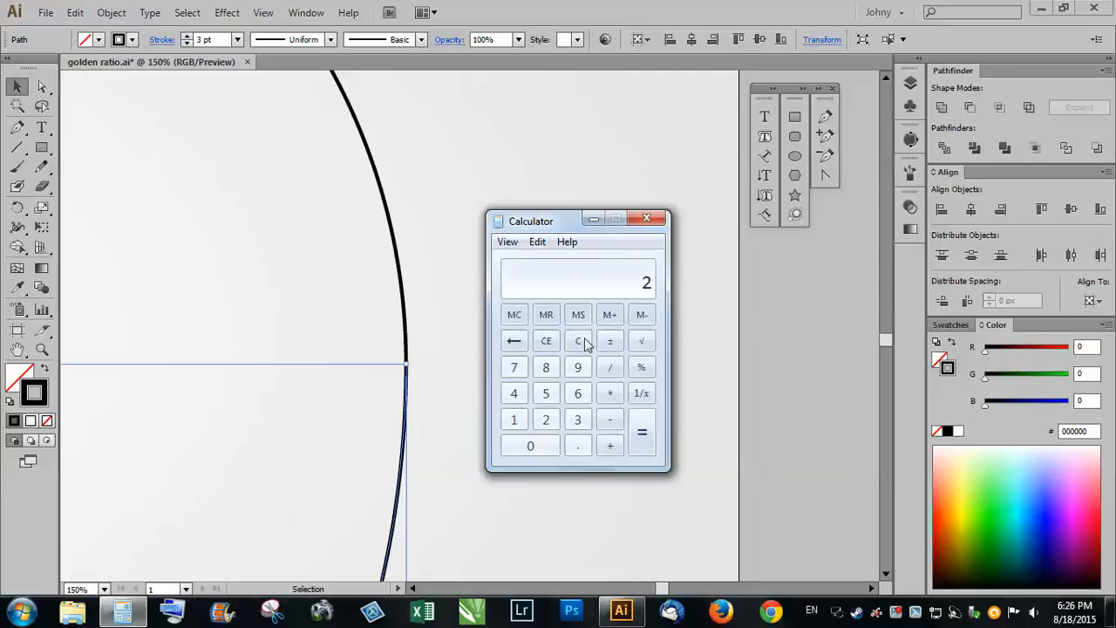
mouse_move(452, 421)
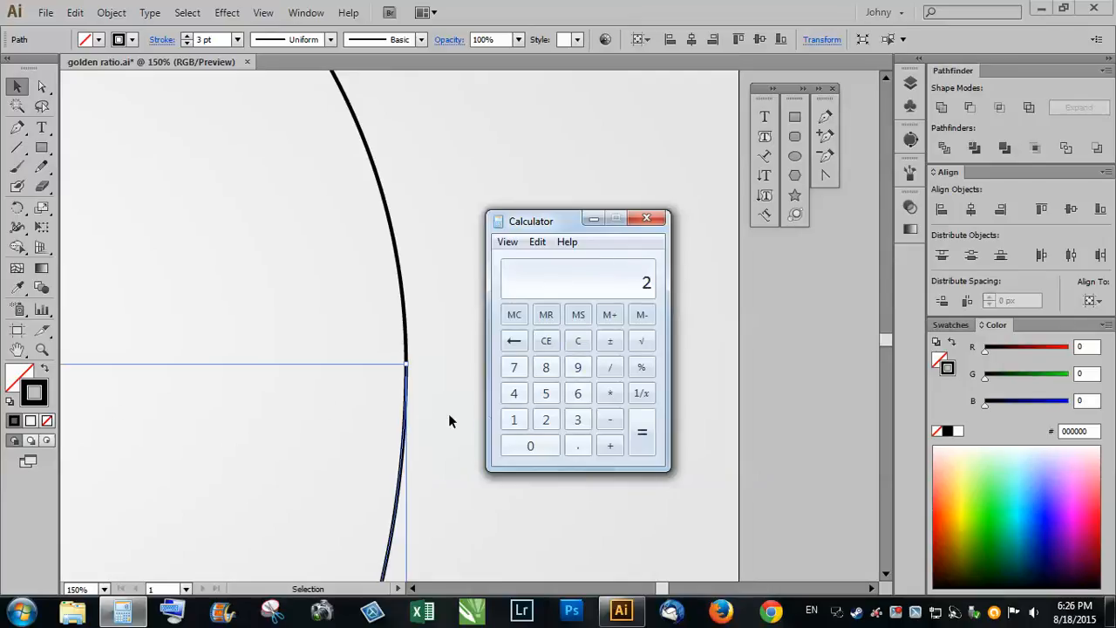
mouse_move(427, 416)
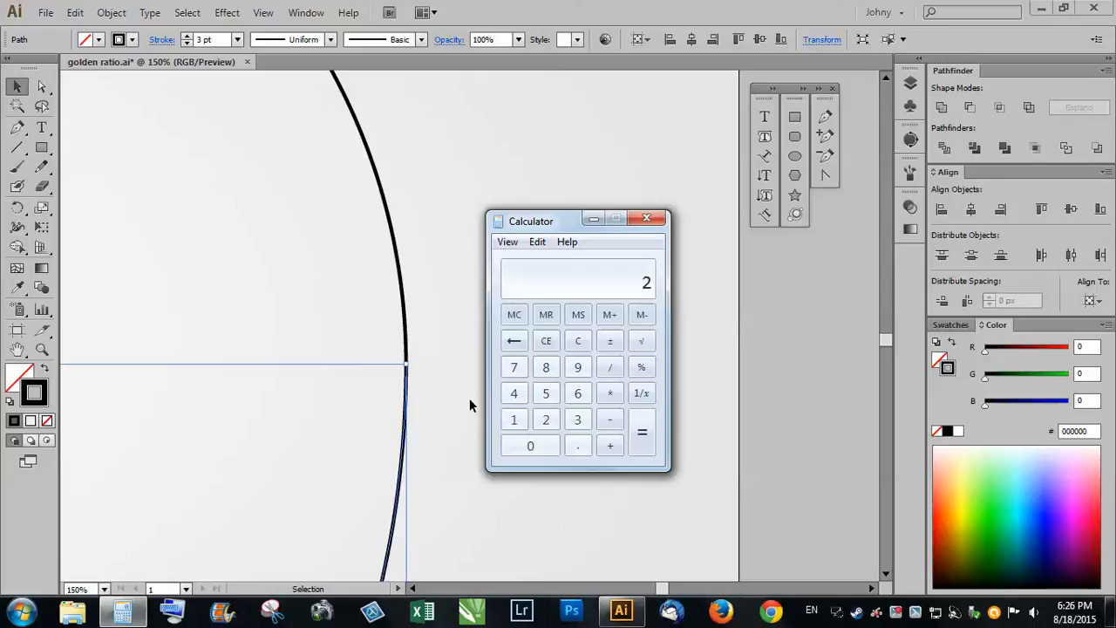
mouse_move(461, 406)
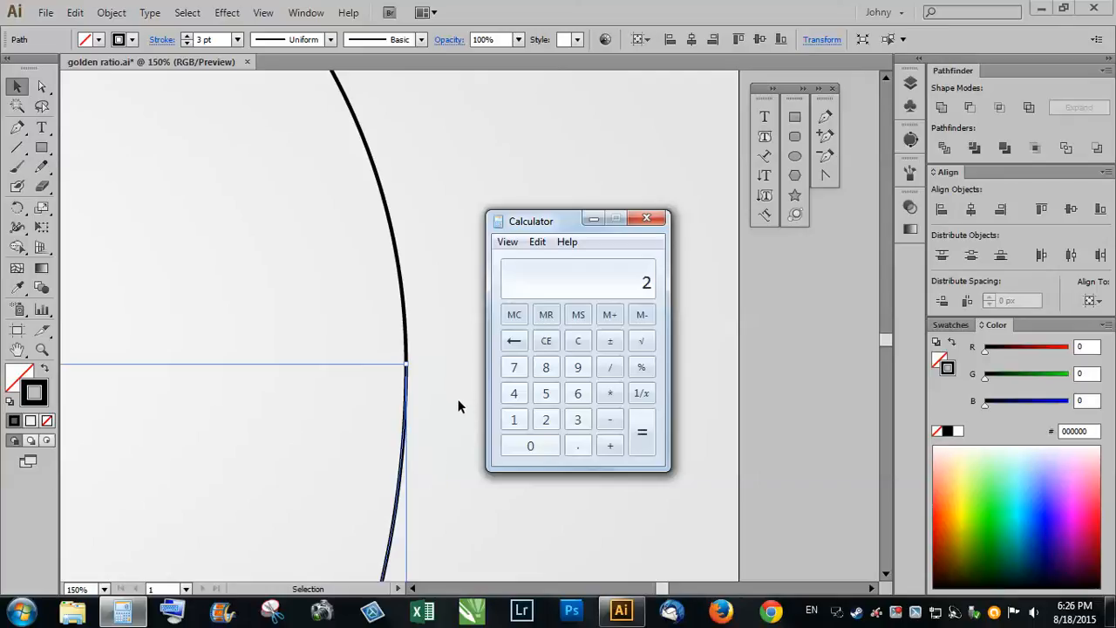
mouse_move(443, 407)
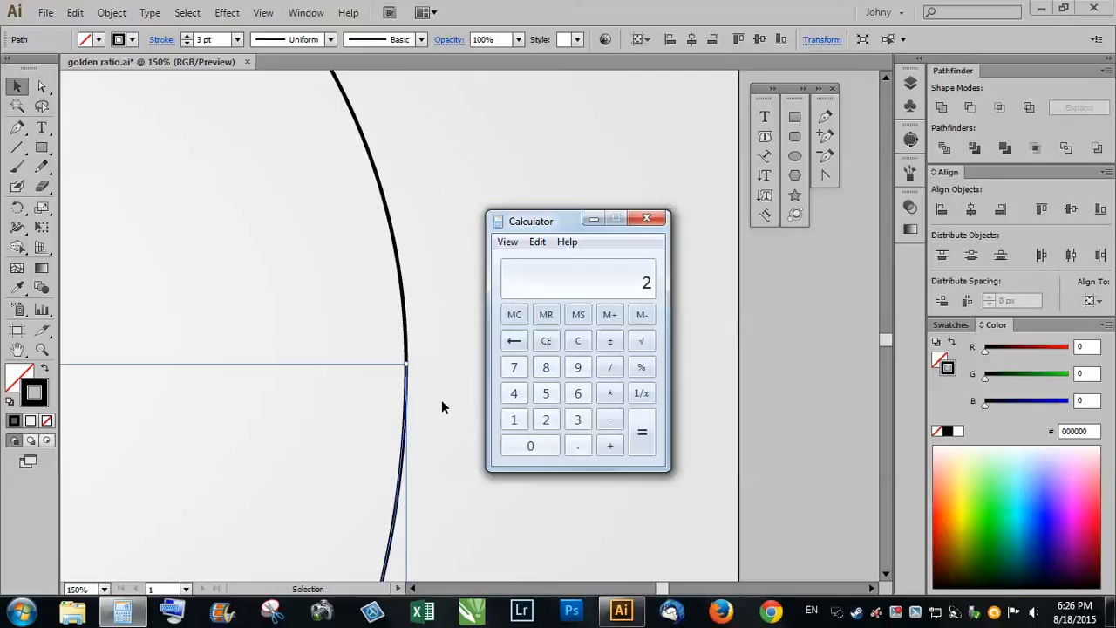
mouse_move(615, 295)
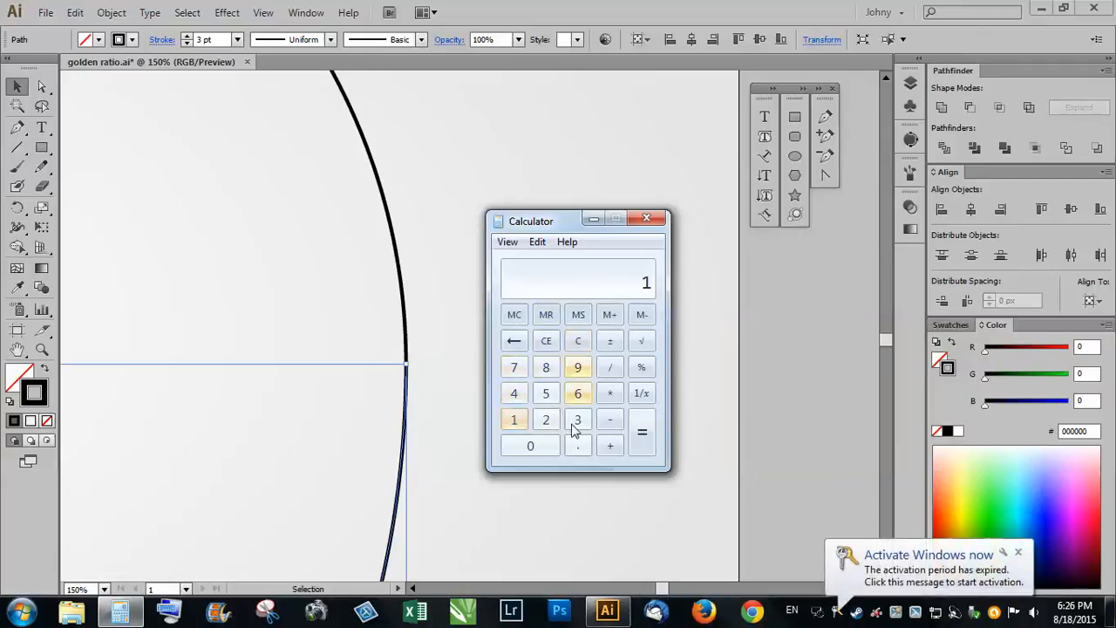
left_click(577, 420)
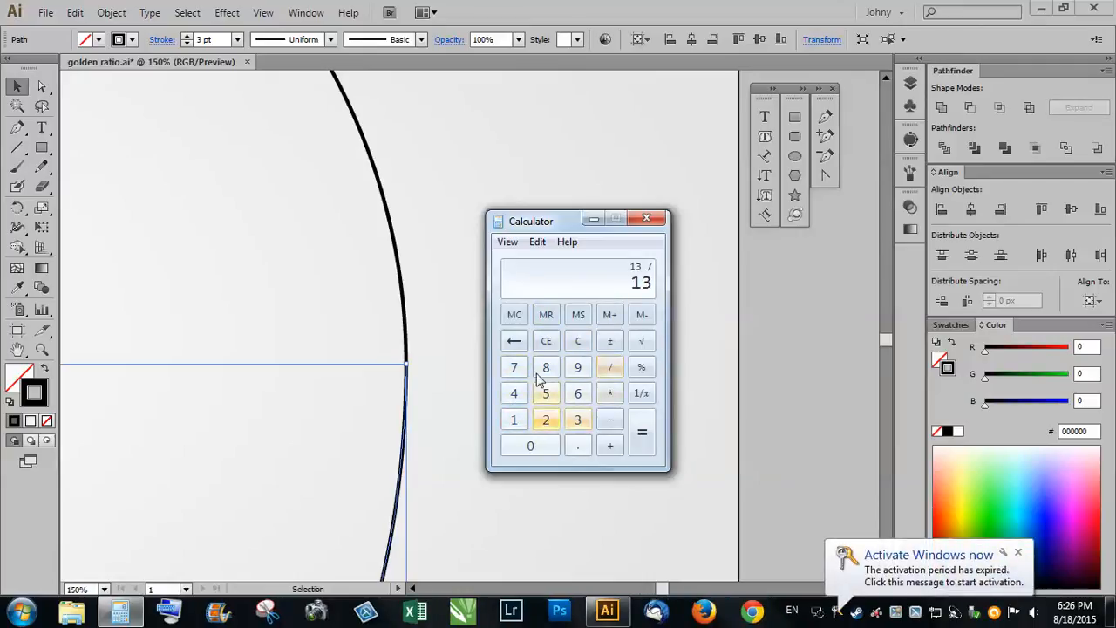
left_click(546, 366)
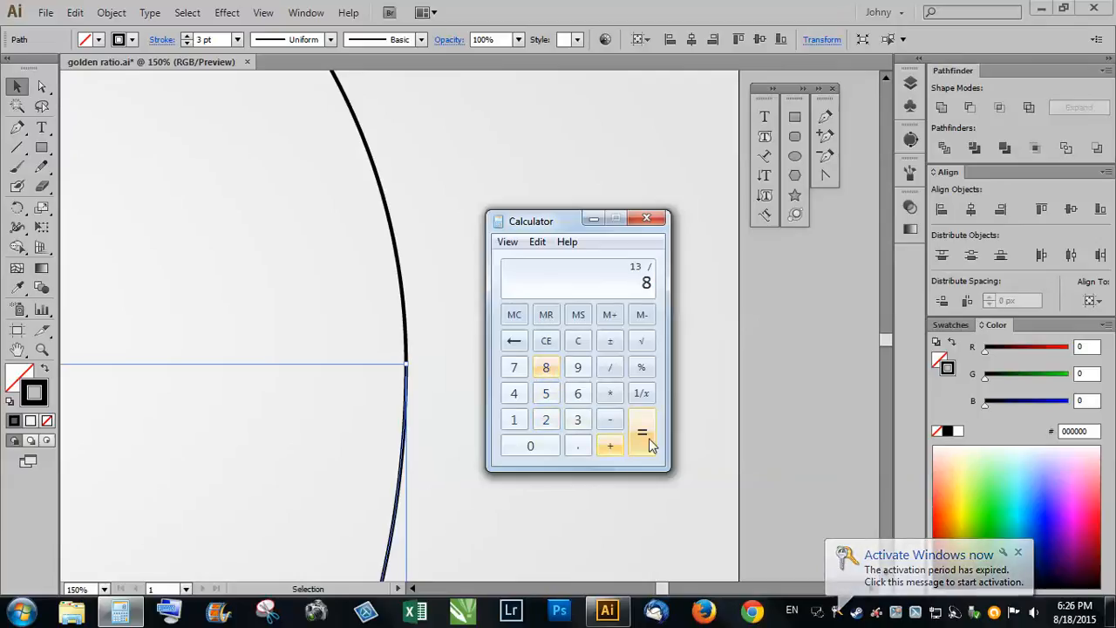
left_click(642, 433)
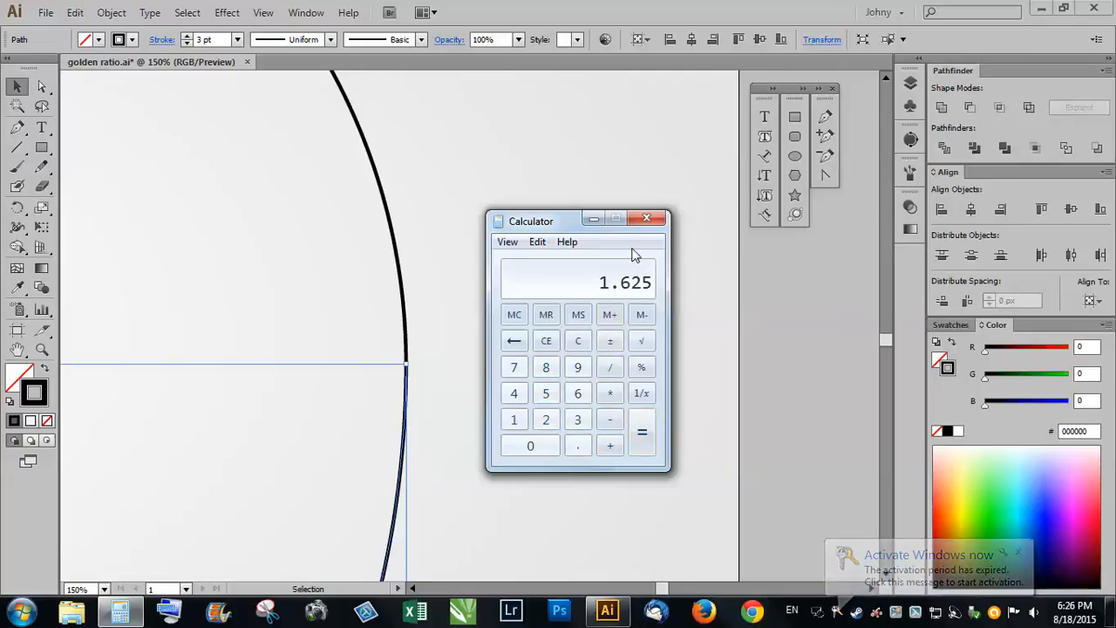
left_click(646, 217)
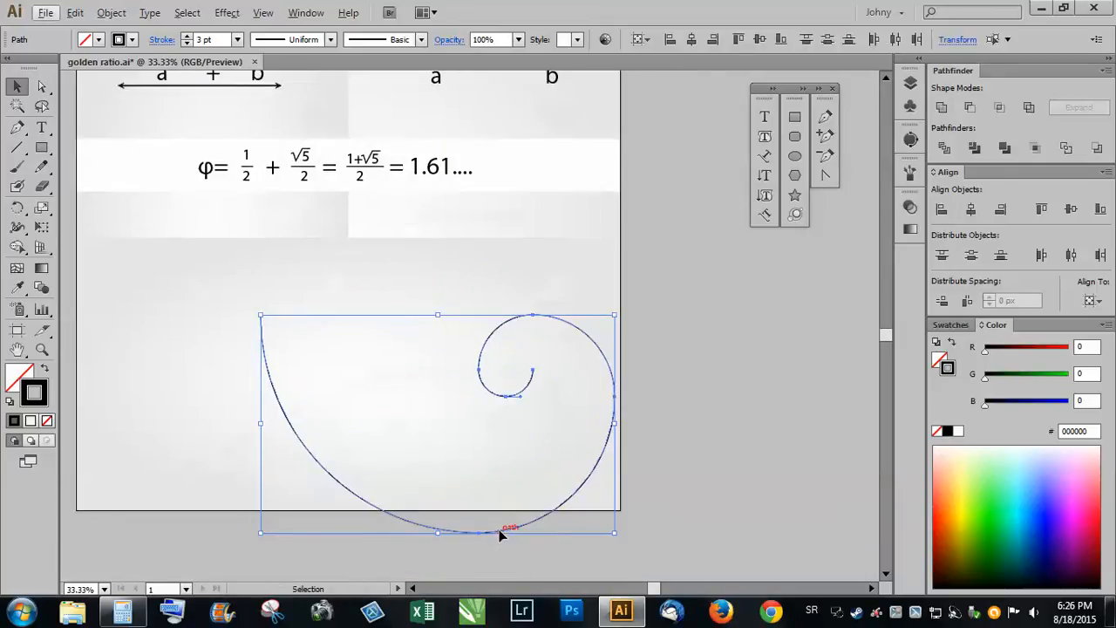
- Drag the whole spiral up and left onto the artboard below the φ formula
left_click_drag(501, 531, 430, 488)
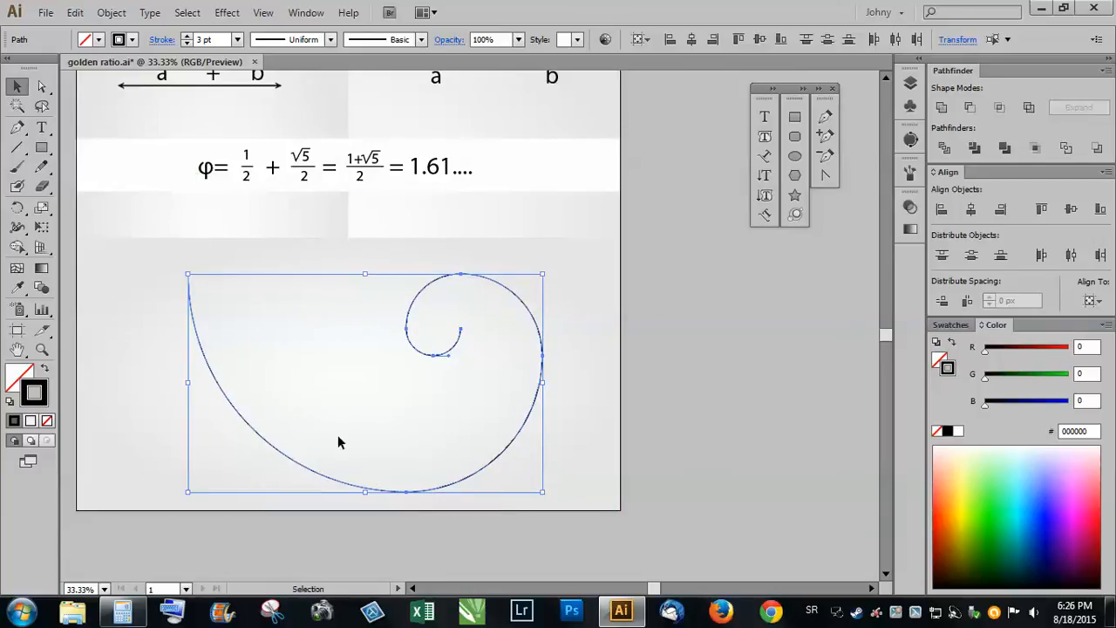
mouse_move(190, 401)
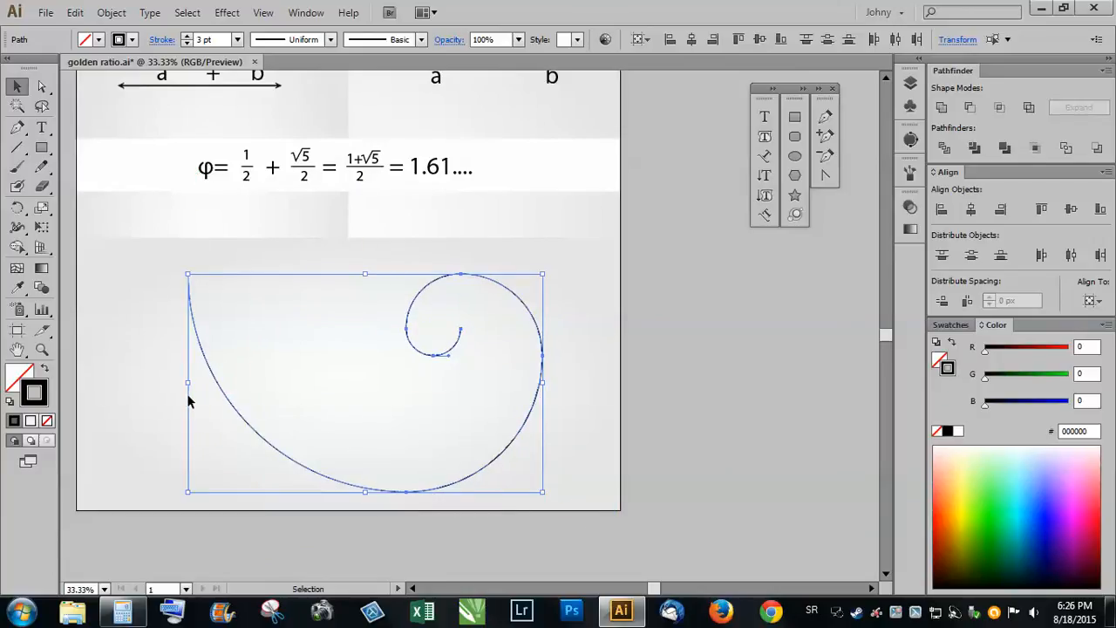
mouse_move(299, 271)
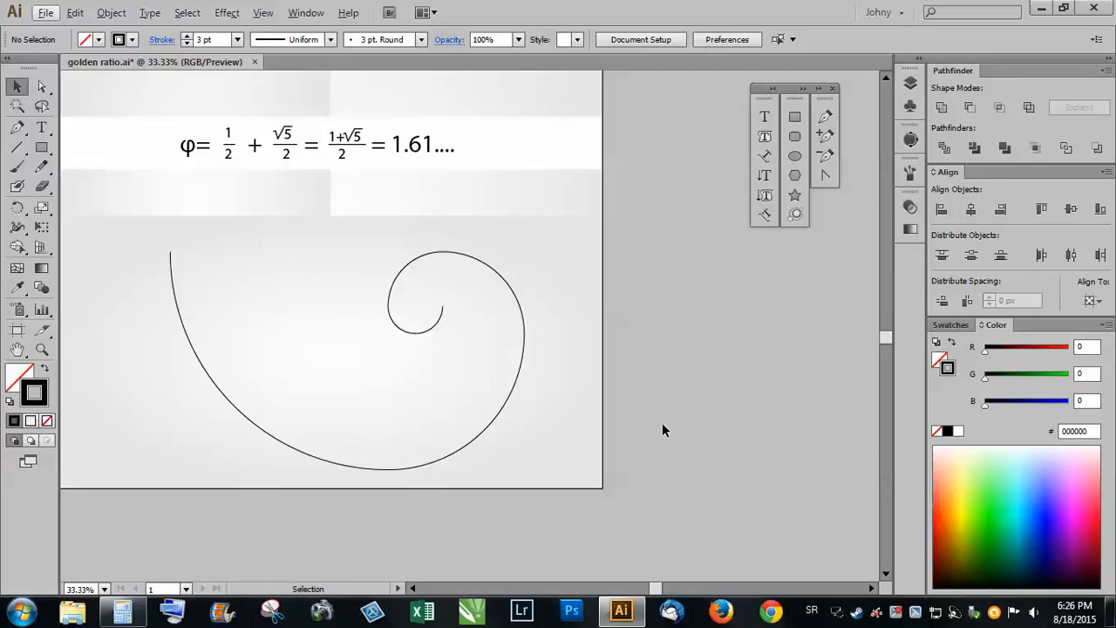
mouse_move(29, 370)
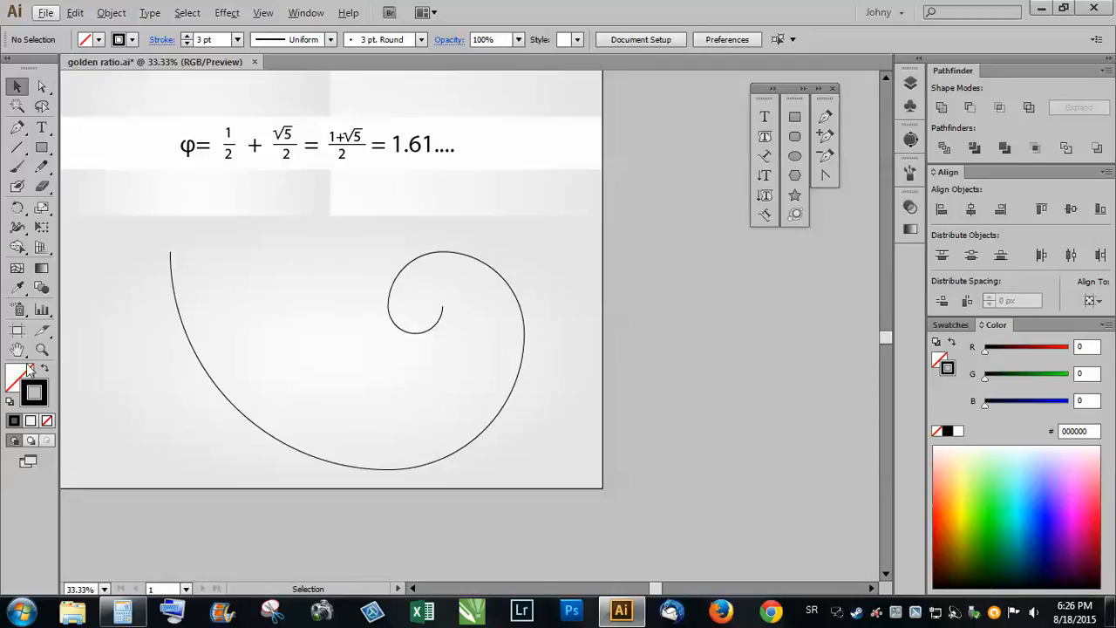
mouse_move(305, 349)
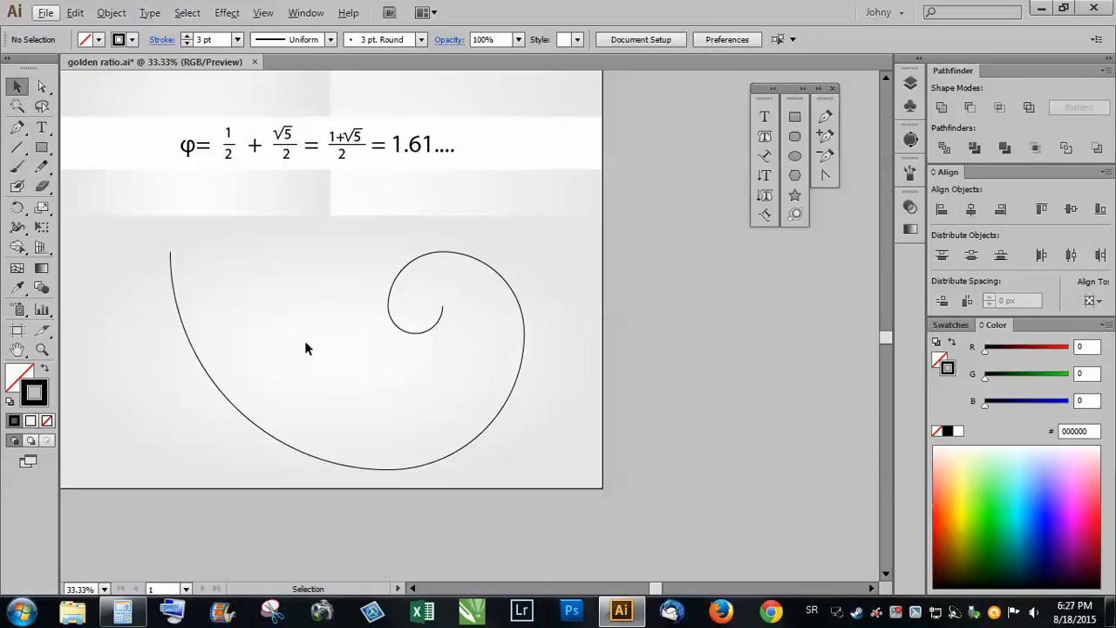
mouse_move(523, 262)
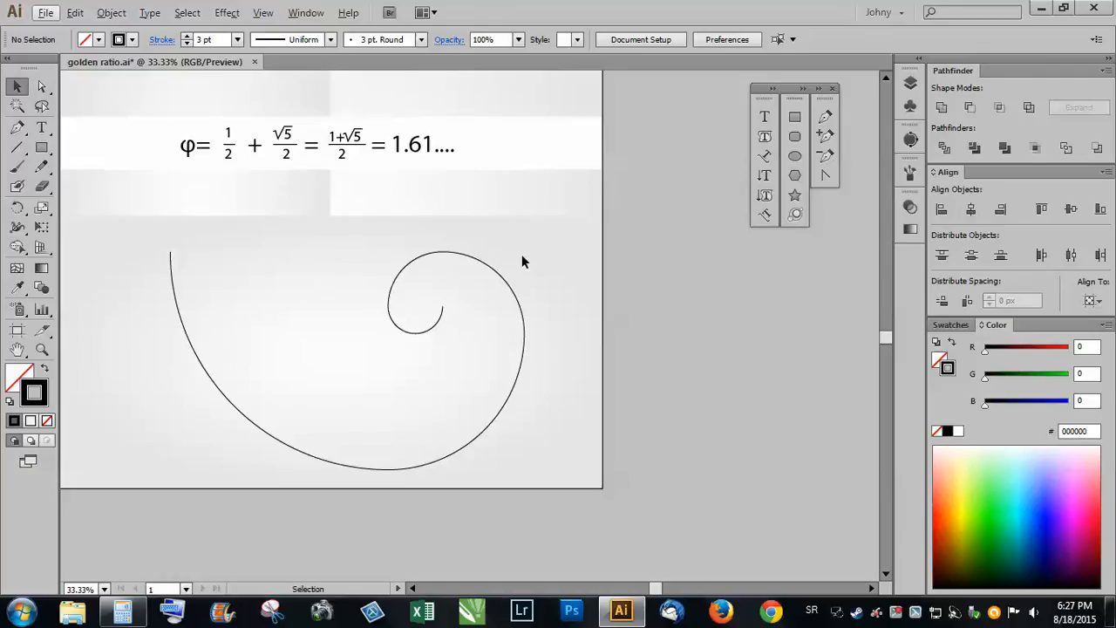
mouse_move(196, 281)
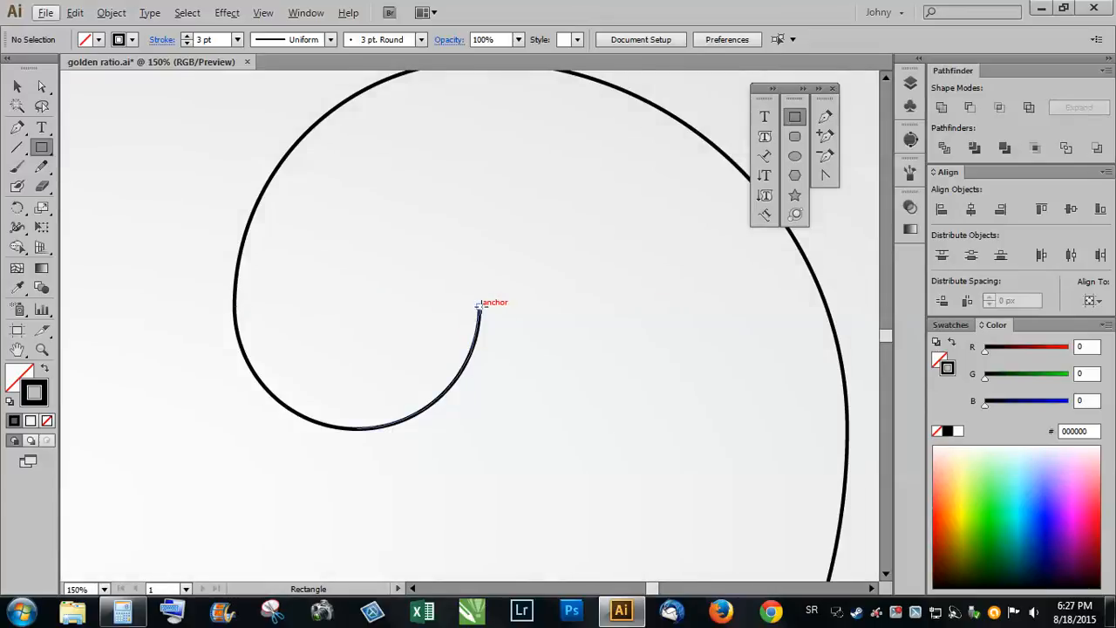
- Draw squares under the innermost arcs and check their size in the Transform panel
left_click_drag(478, 313, 365, 430)
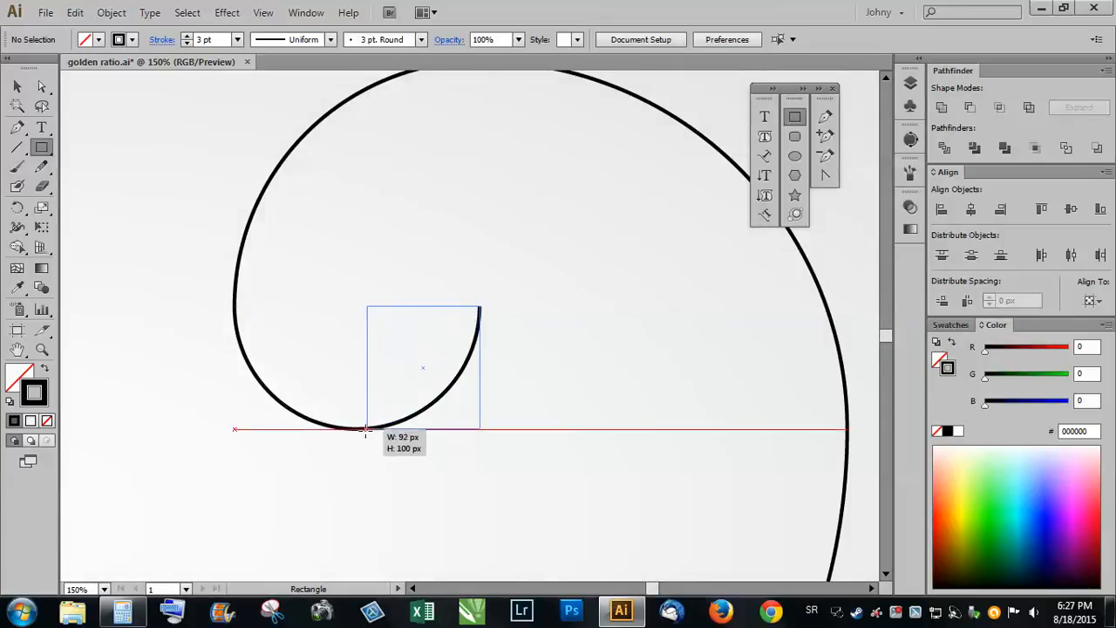
left_click_drag(366, 427, 355, 428)
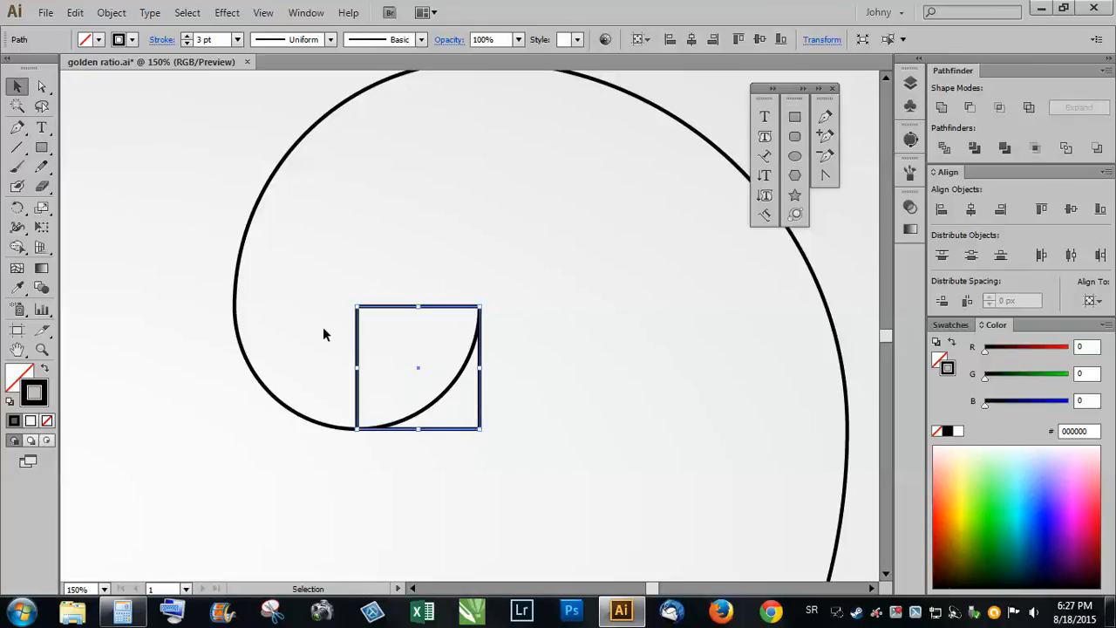
mouse_move(823, 55)
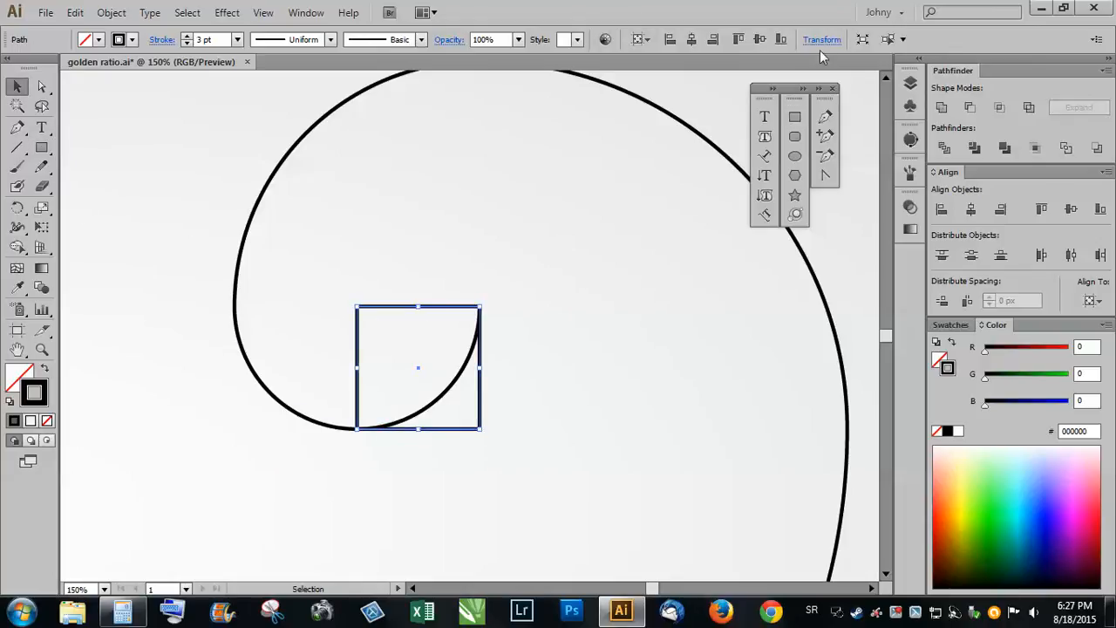
left_click(821, 39)
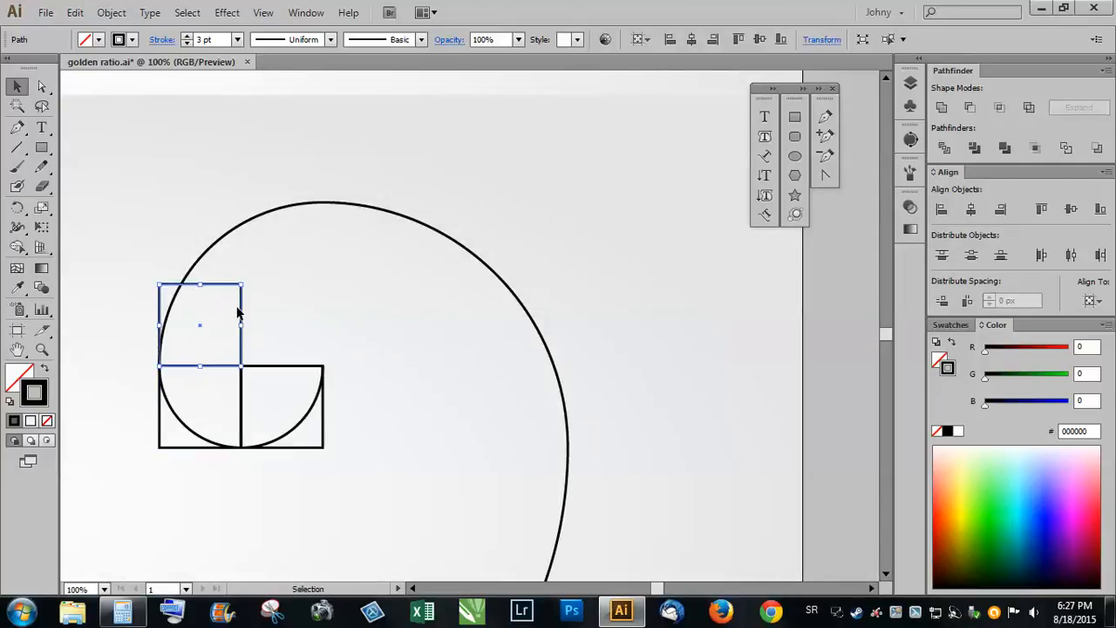
mouse_move(242, 288)
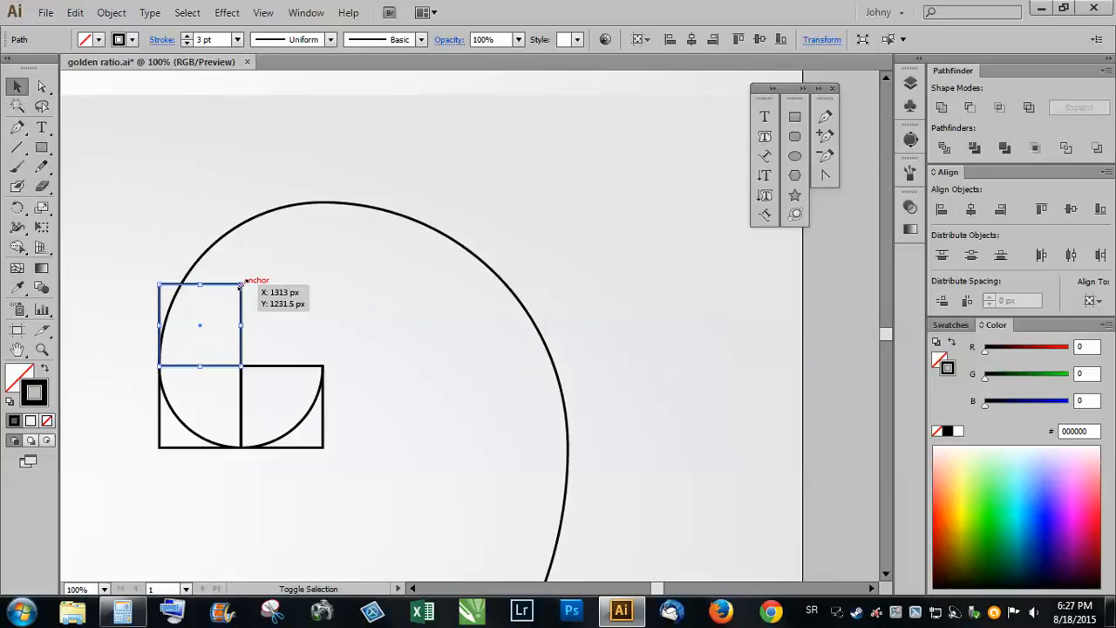
- Draw the next larger square from the small square's corner, snapping to the arc's top
left_click_drag(243, 286, 334, 207)
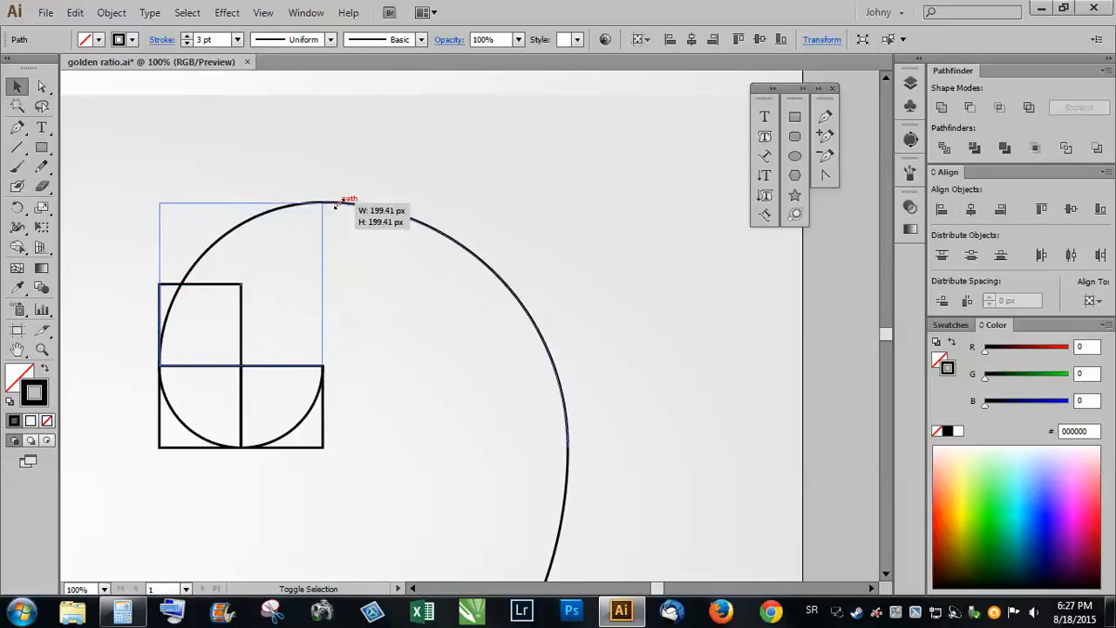
left_click_drag(335, 204, 340, 201)
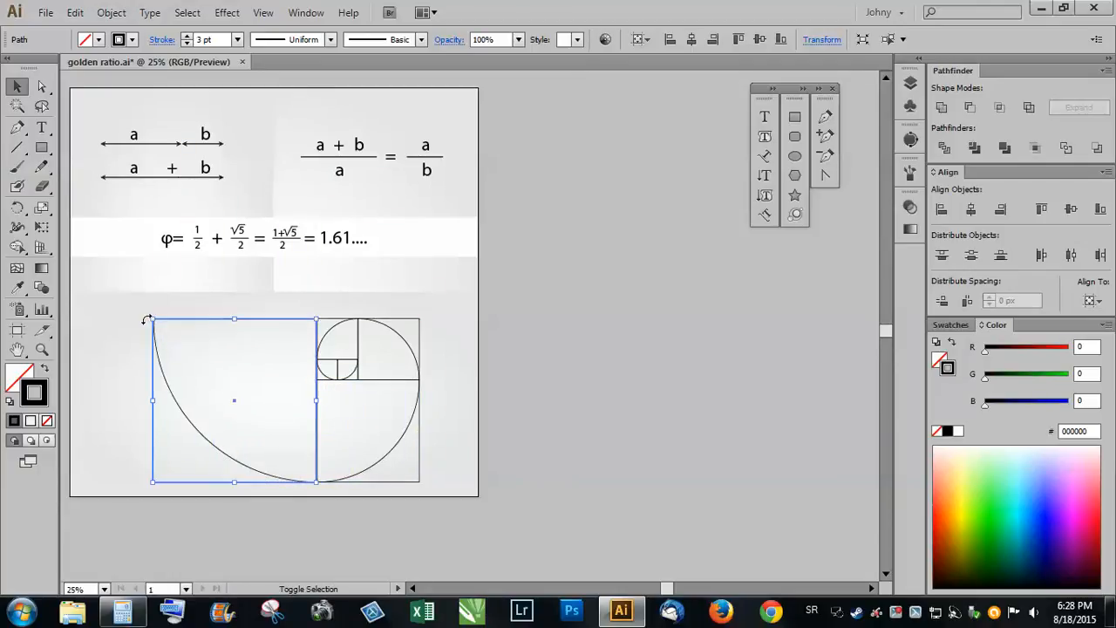
- Select the spiral with all its squares, rotate them 90°, then deselect
left_click(428, 440)
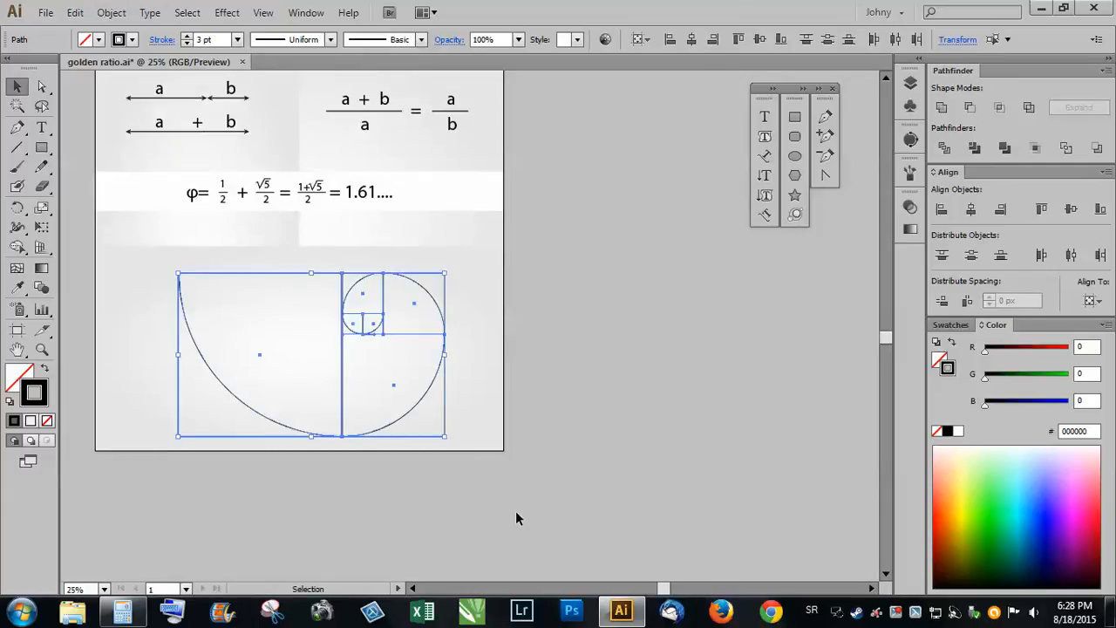
mouse_move(448, 271)
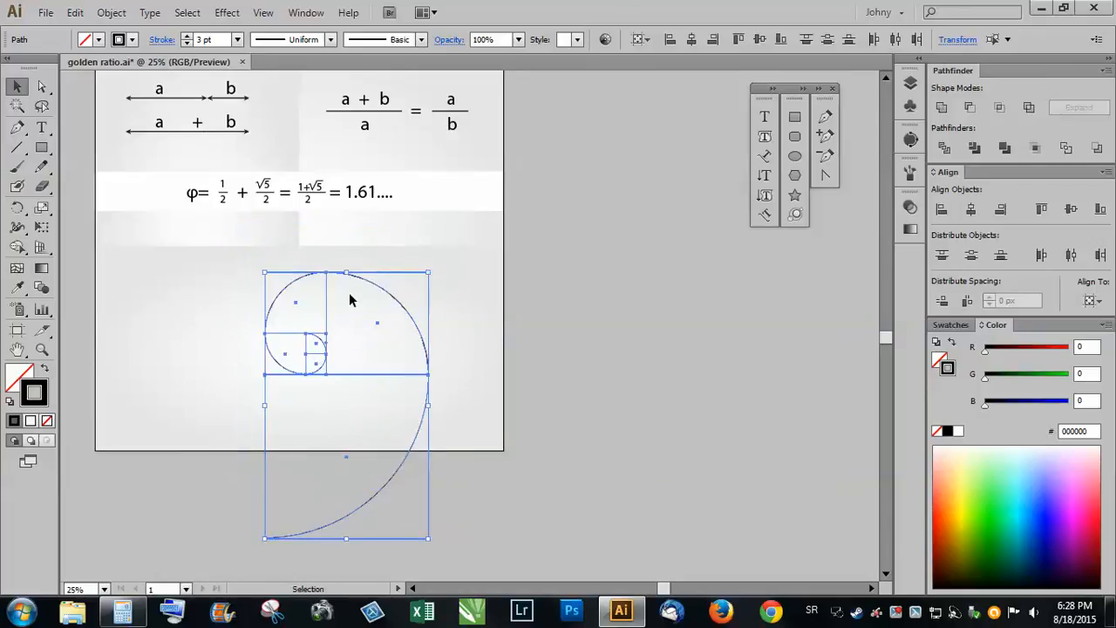
mouse_move(192, 384)
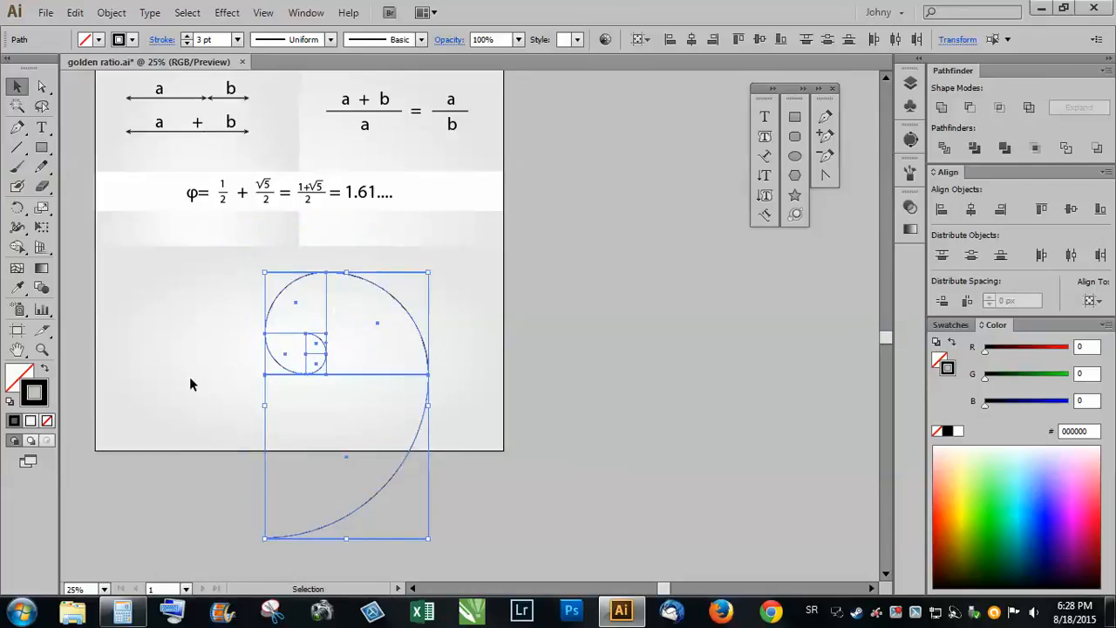
left_click(458, 292)
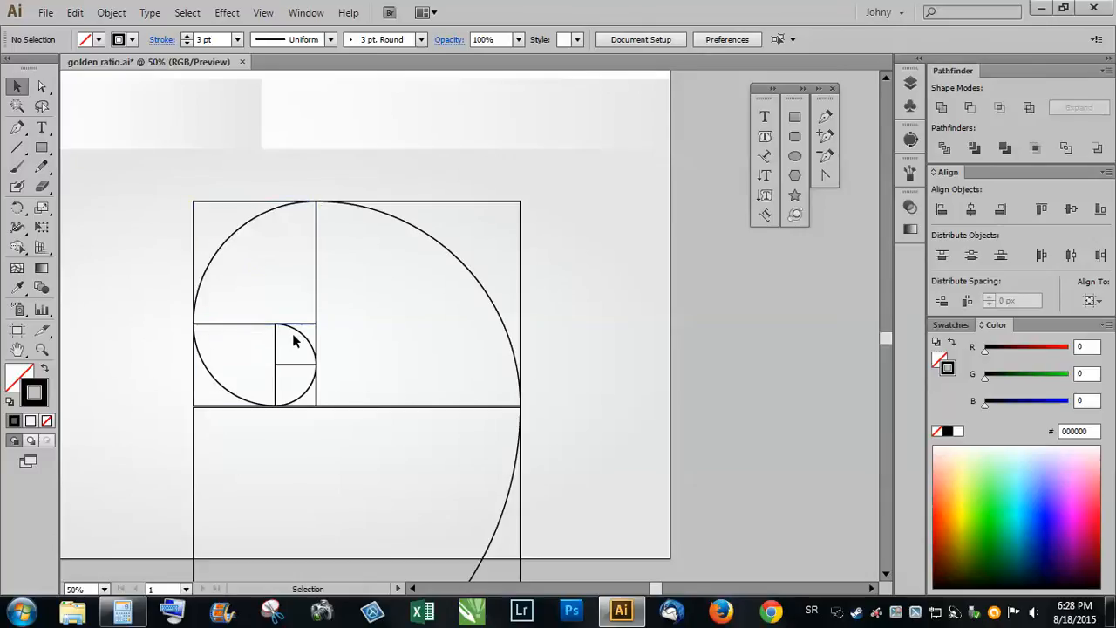
mouse_move(211, 407)
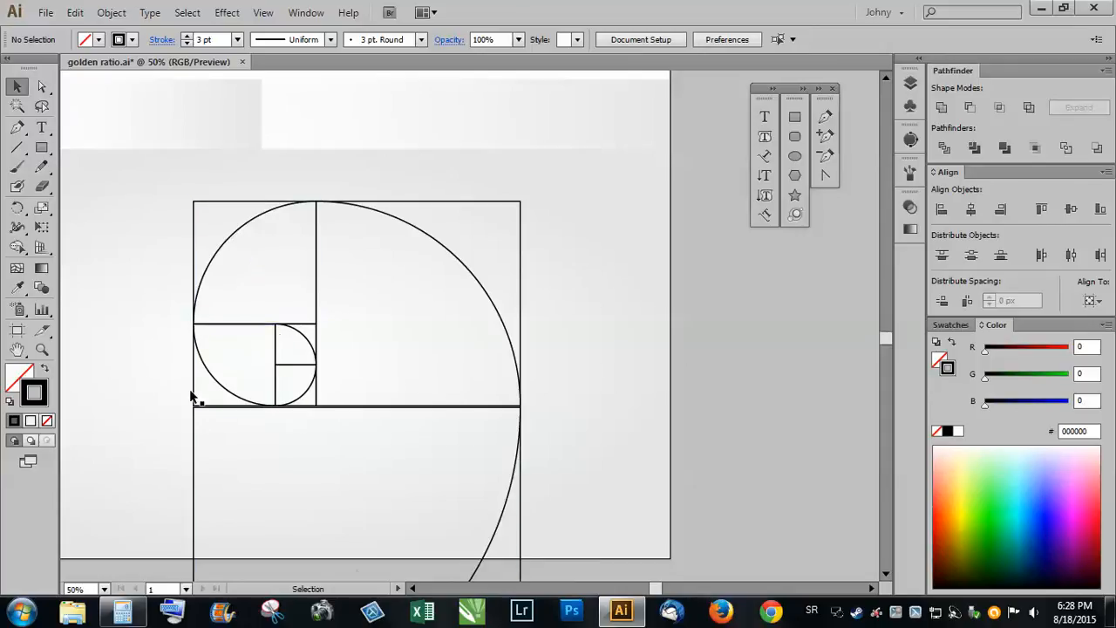
mouse_move(202, 345)
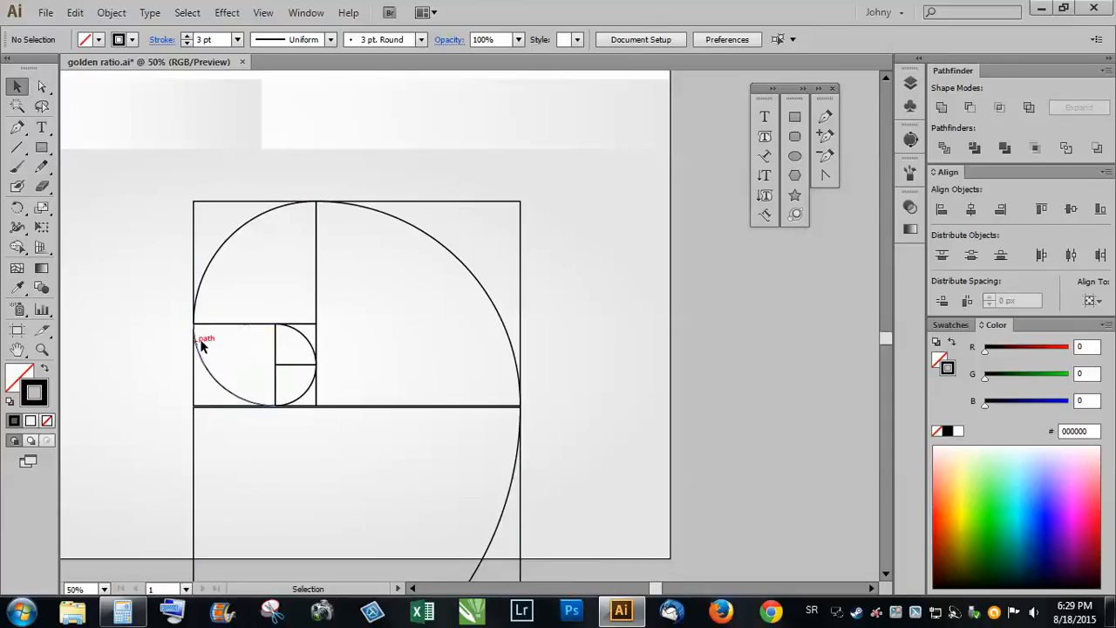
mouse_move(281, 344)
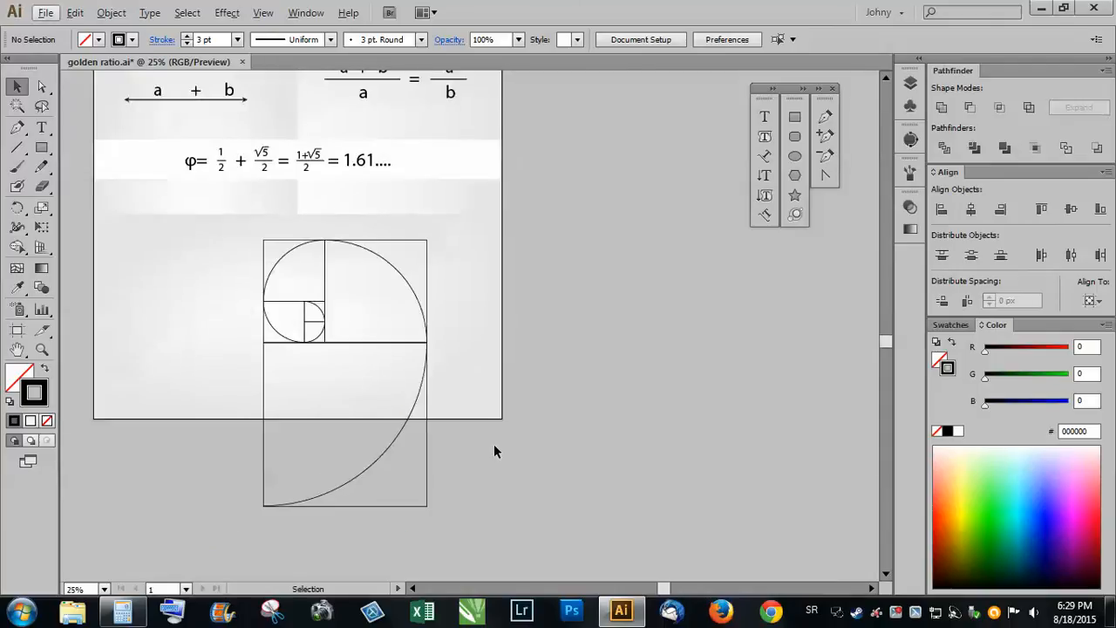
mouse_move(468, 411)
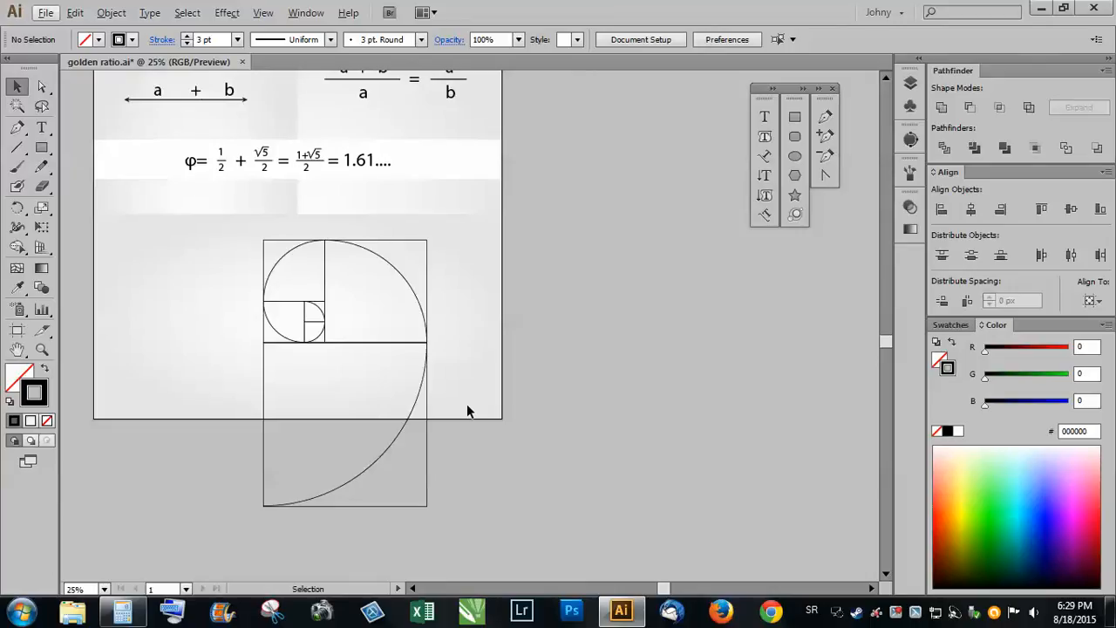
mouse_move(484, 415)
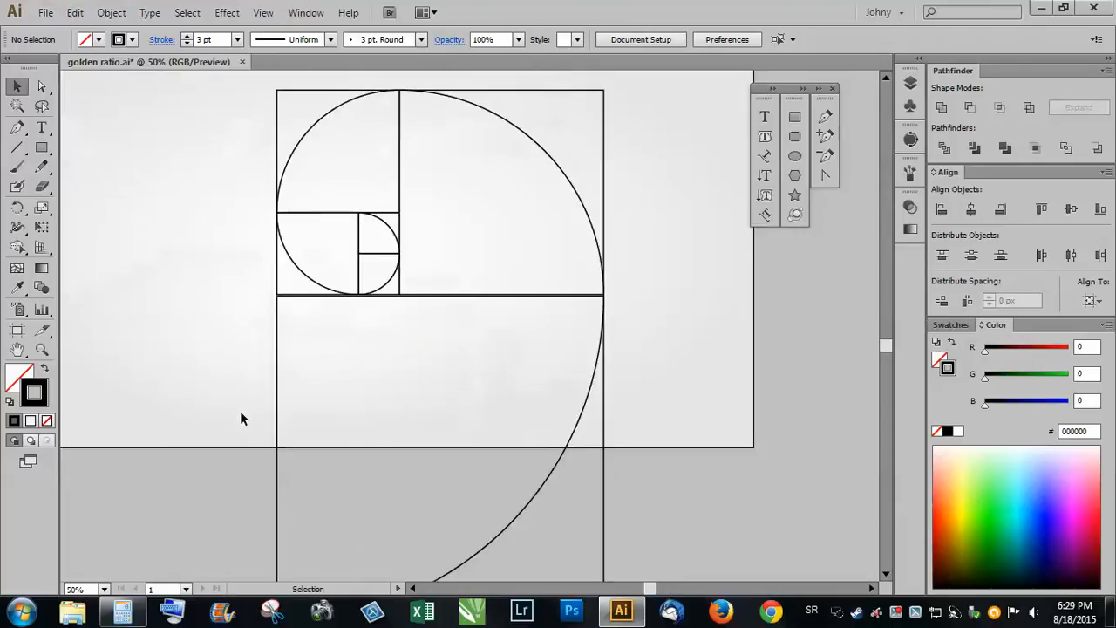
scroll("down", 3)
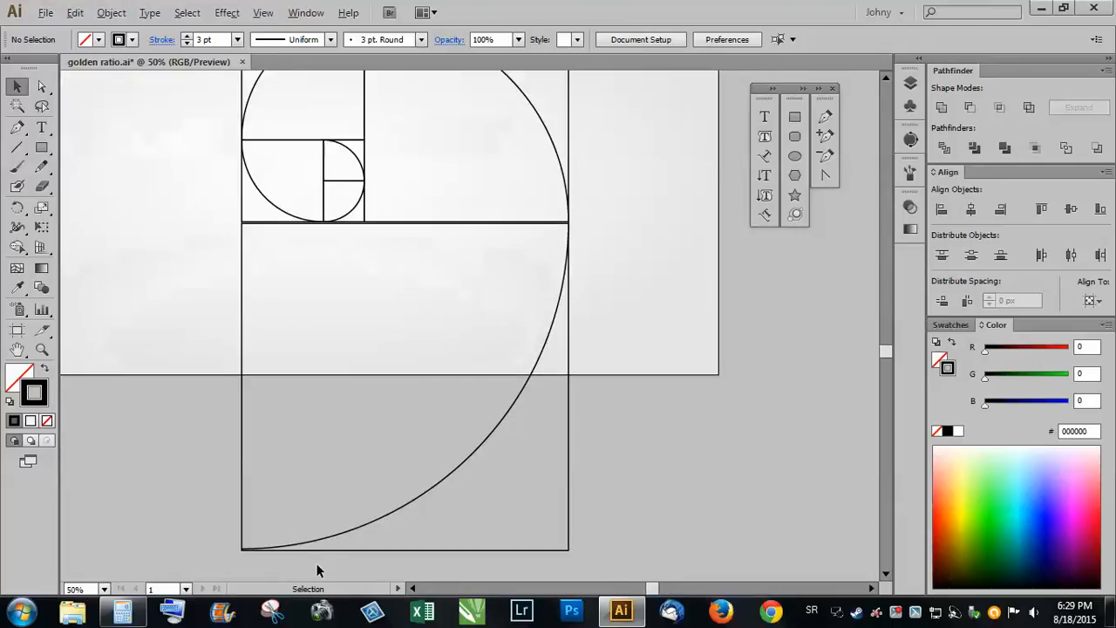